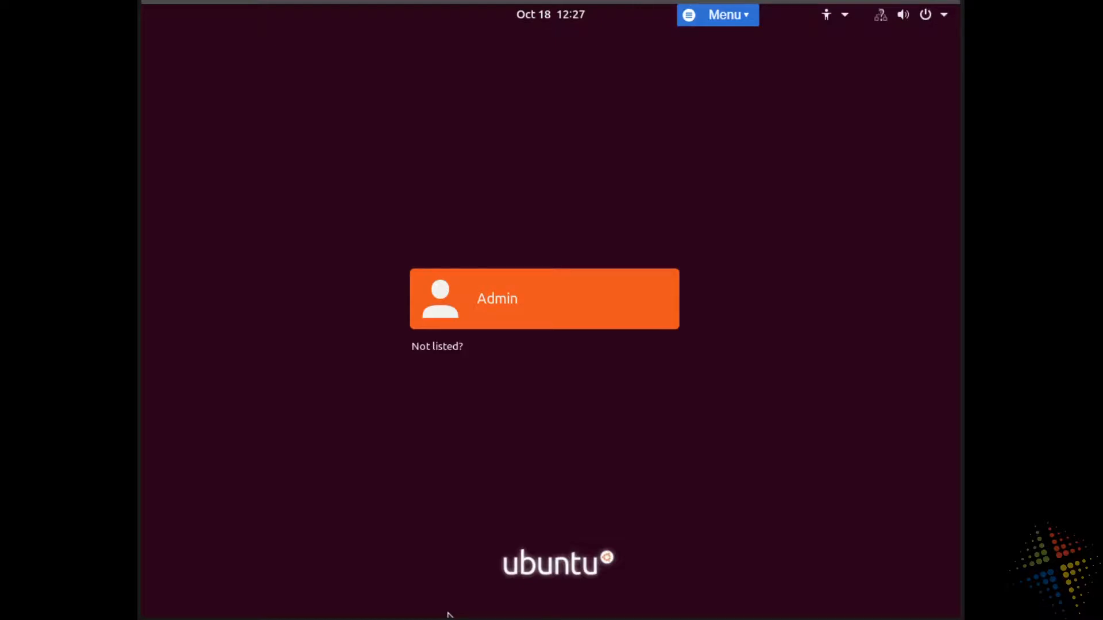
{"action": "mouse_move", "coordinate": [518, 297]}
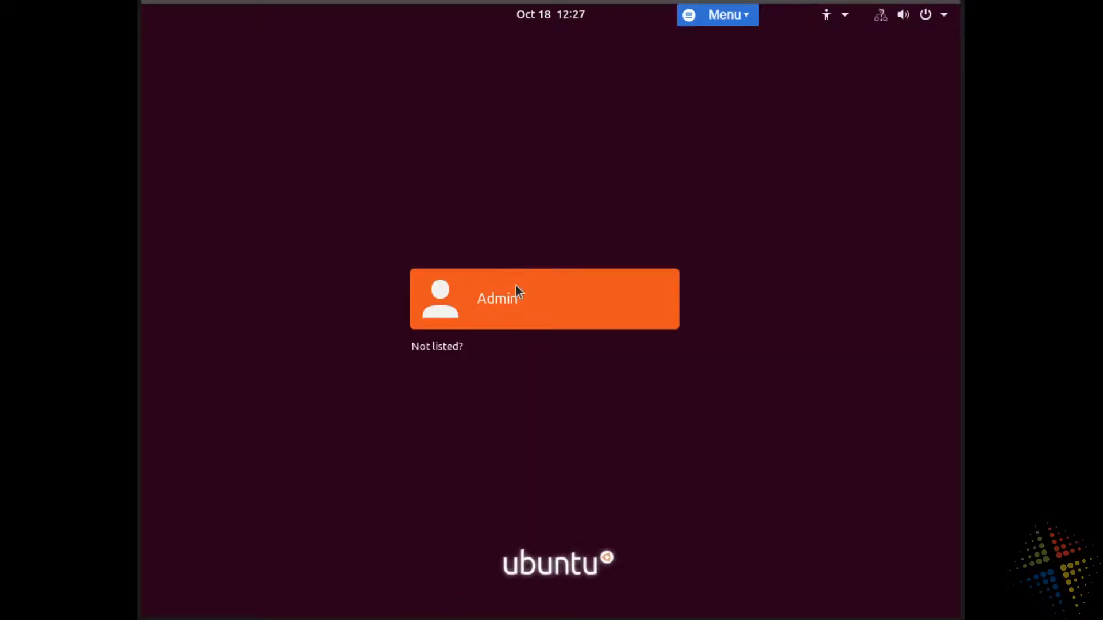
Step: Sign in to Ubuntu as the Admin user with the password
{"action": "left_click", "coordinate": [521, 299]}
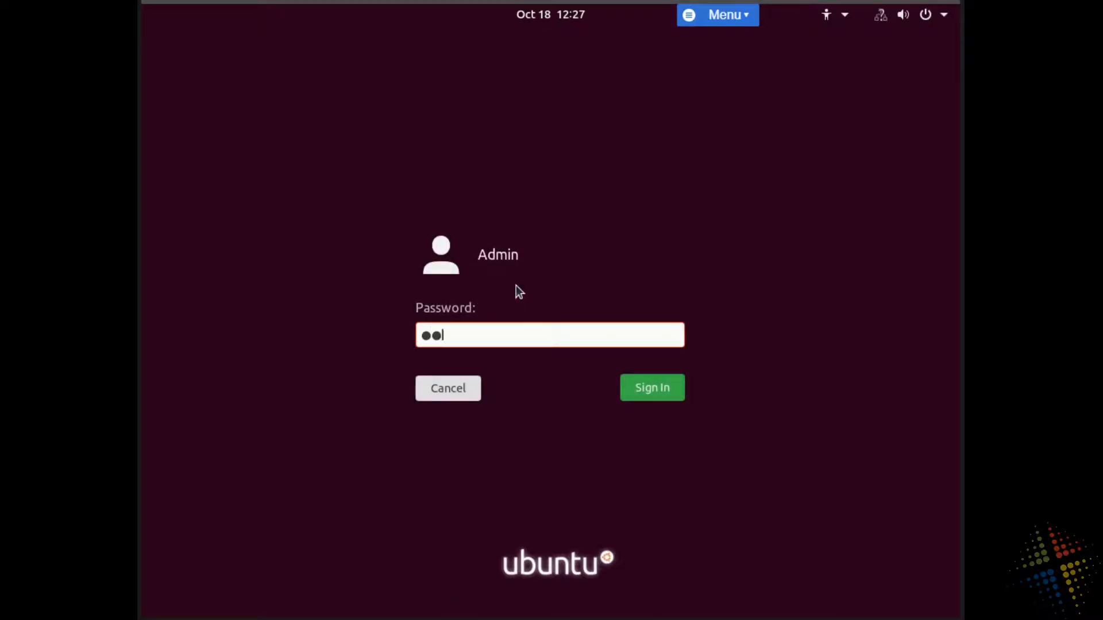
{"action": "left_click", "coordinate": [652, 388]}
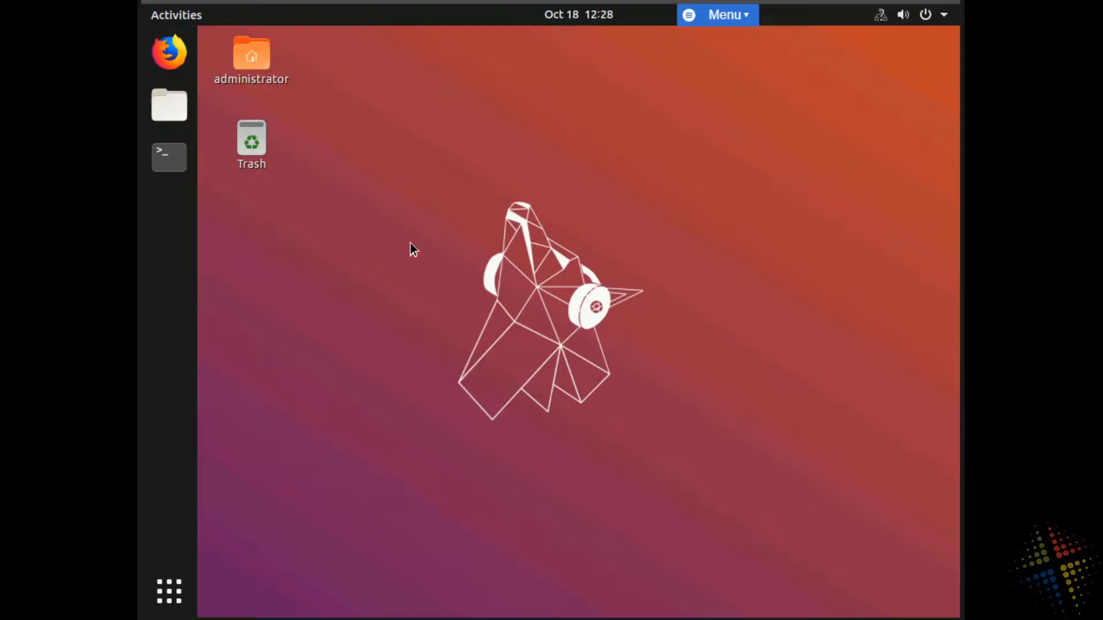
{"action": "mouse_move", "coordinate": [203, 30]}
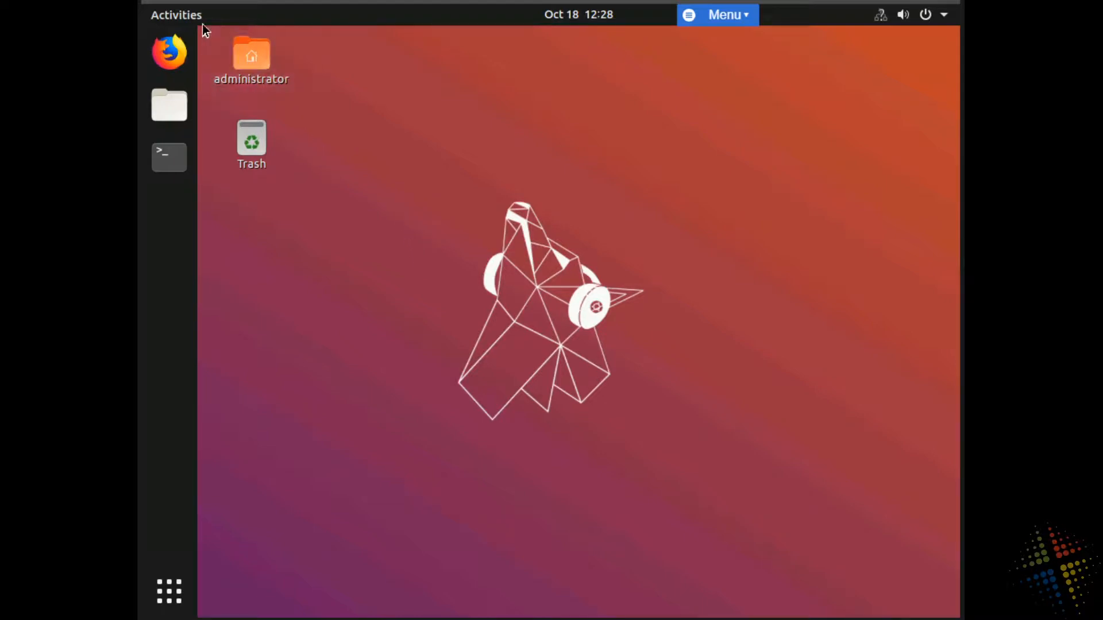
Step: Open Printers settings, search for a printer to add, cancel, and close Settings
{"action": "left_click", "coordinate": [175, 16]}
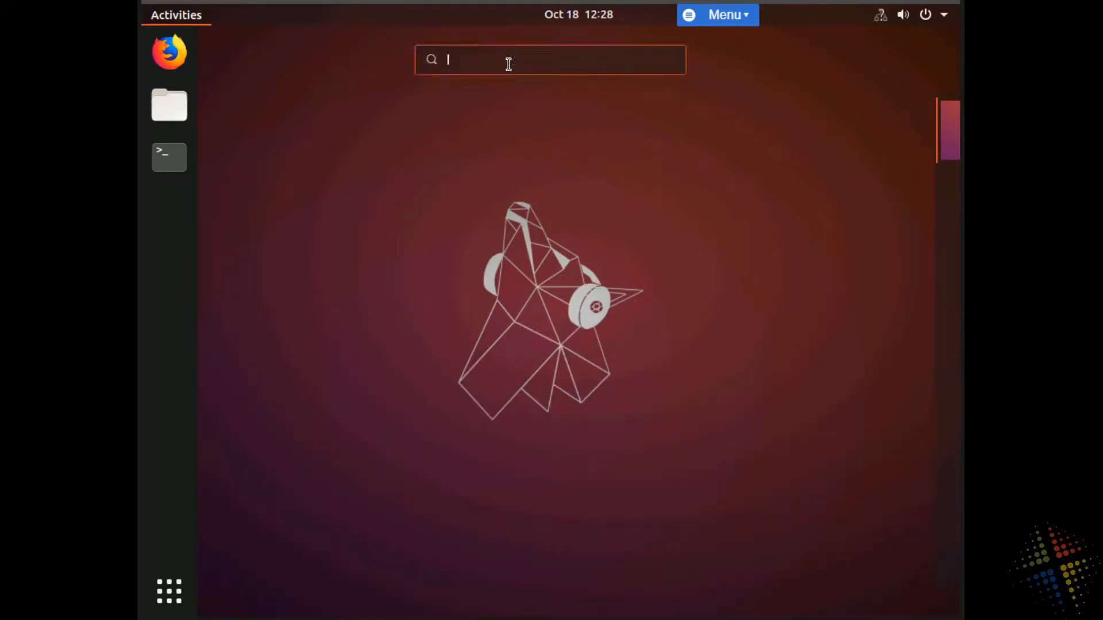
{"action": "type", "text": "prl"}
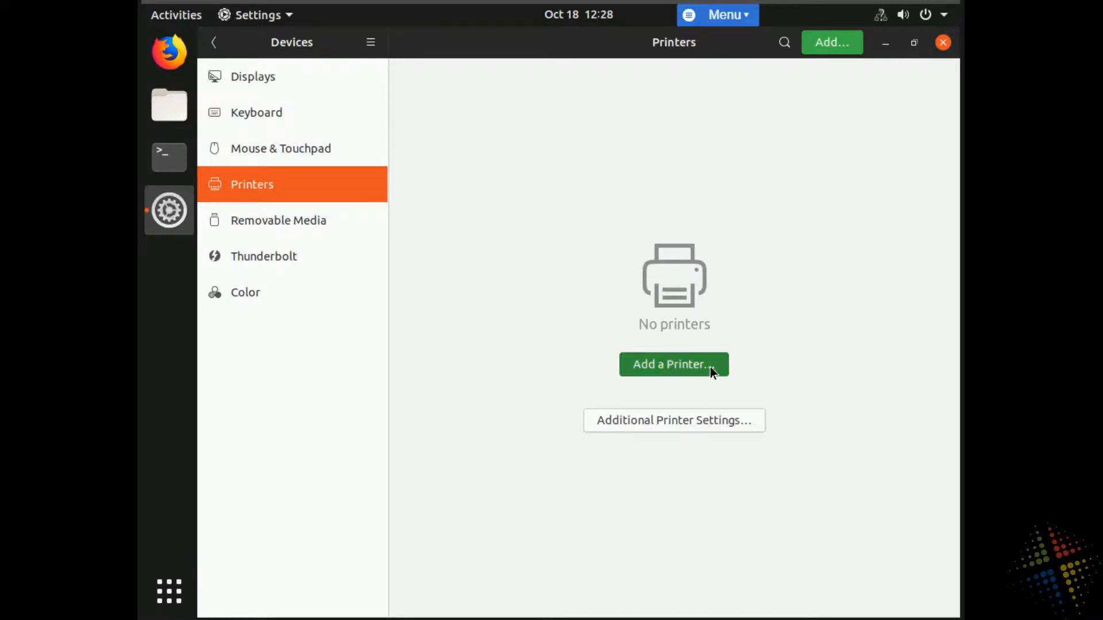
{"action": "left_click", "coordinate": [673, 365]}
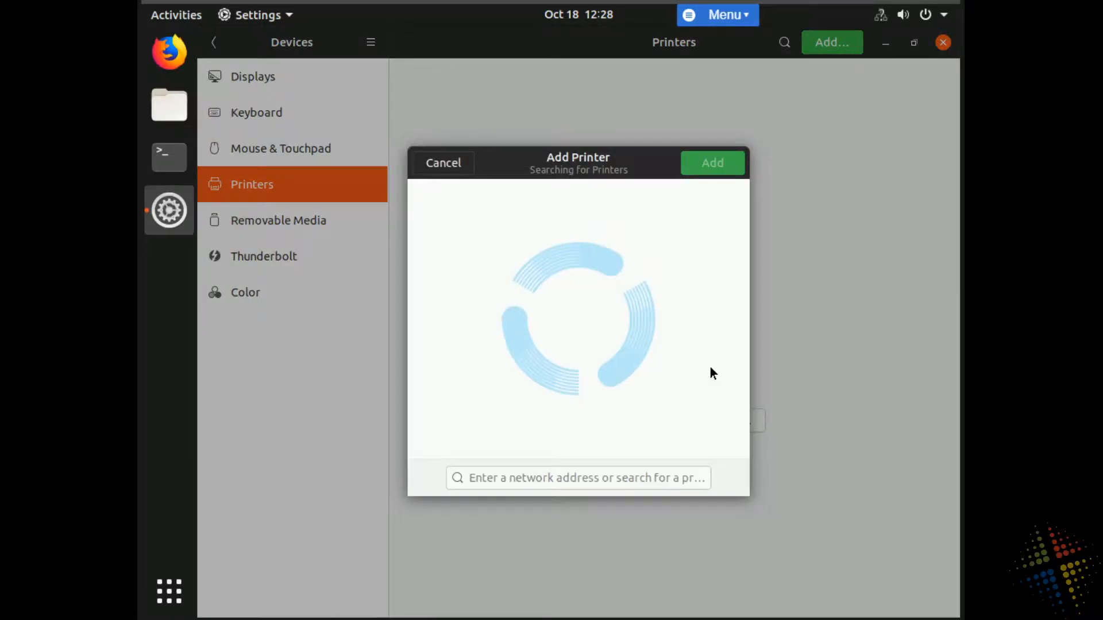
{"action": "mouse_move", "coordinate": [563, 310]}
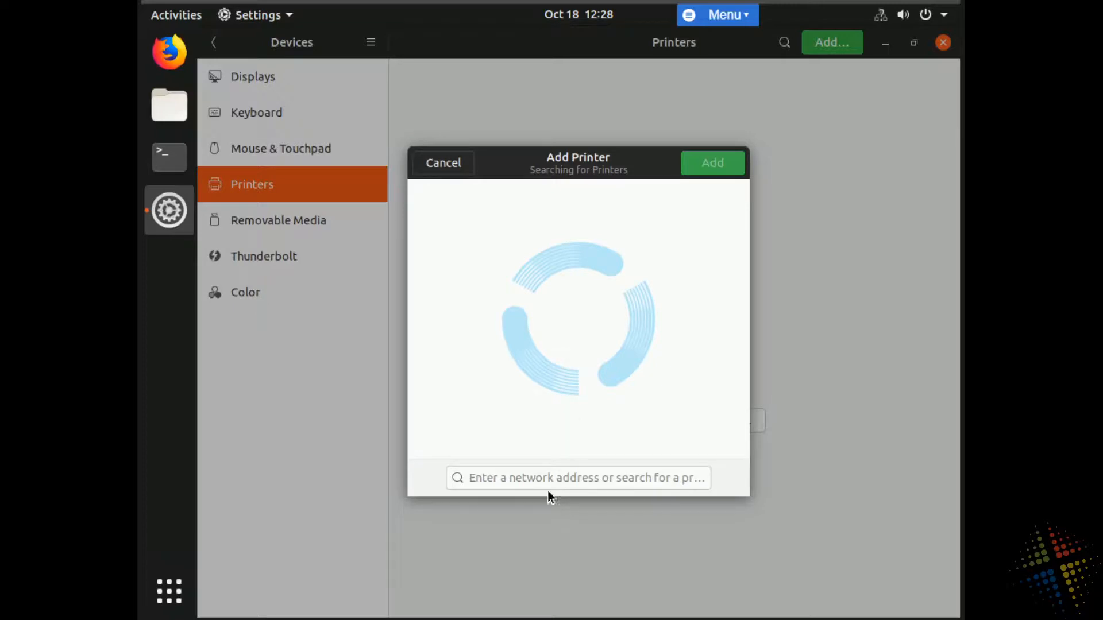
{"action": "left_click", "coordinate": [577, 478]}
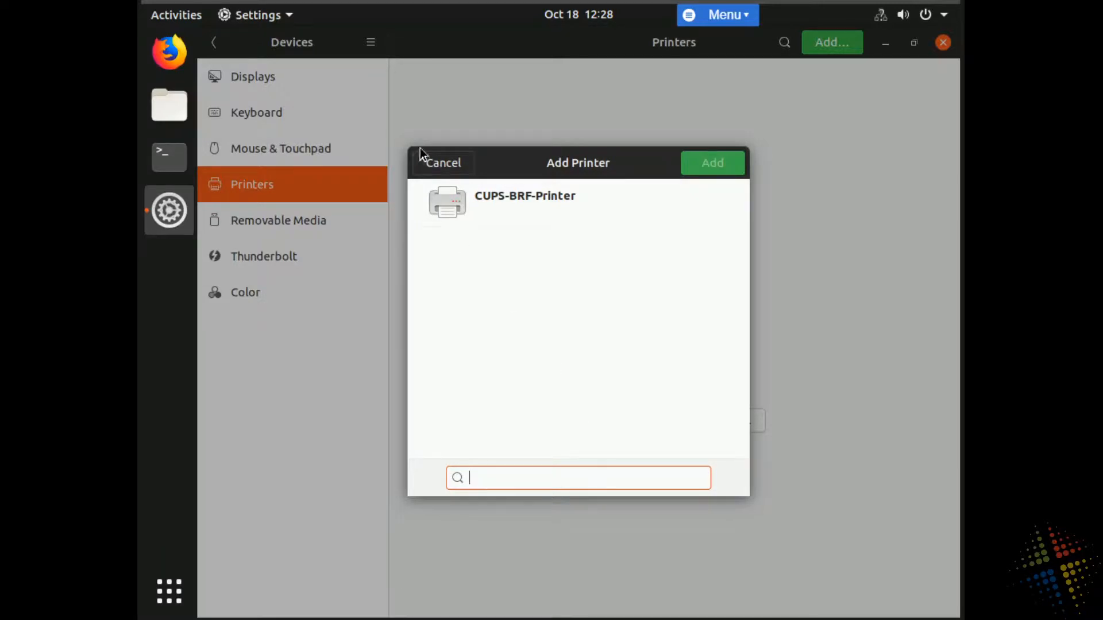
{"action": "left_click", "coordinate": [443, 163]}
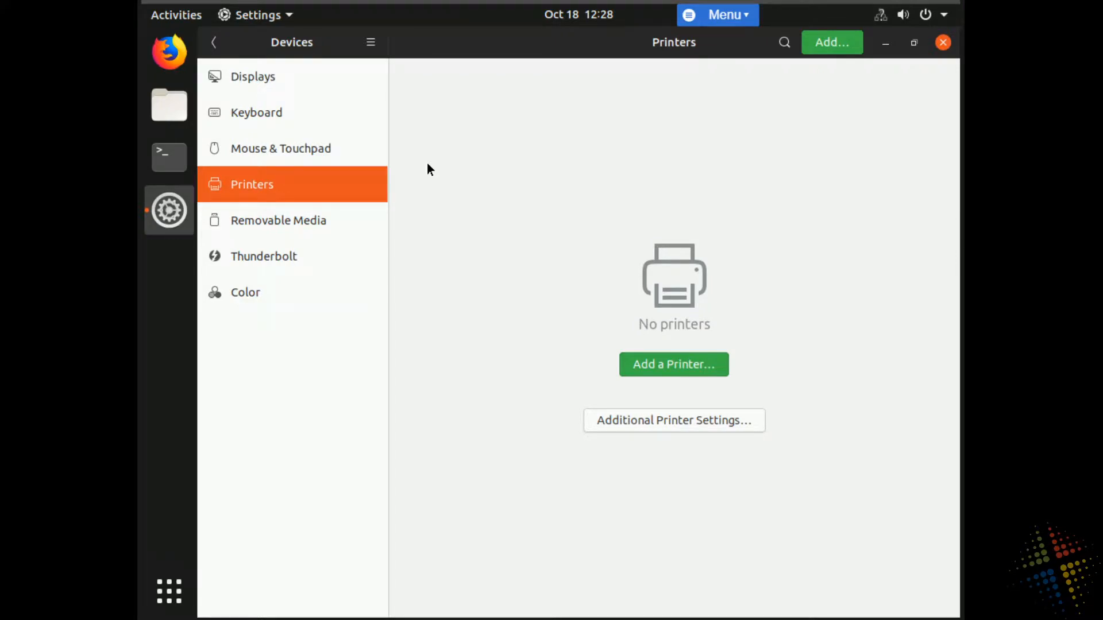
{"action": "mouse_move", "coordinate": [945, 98]}
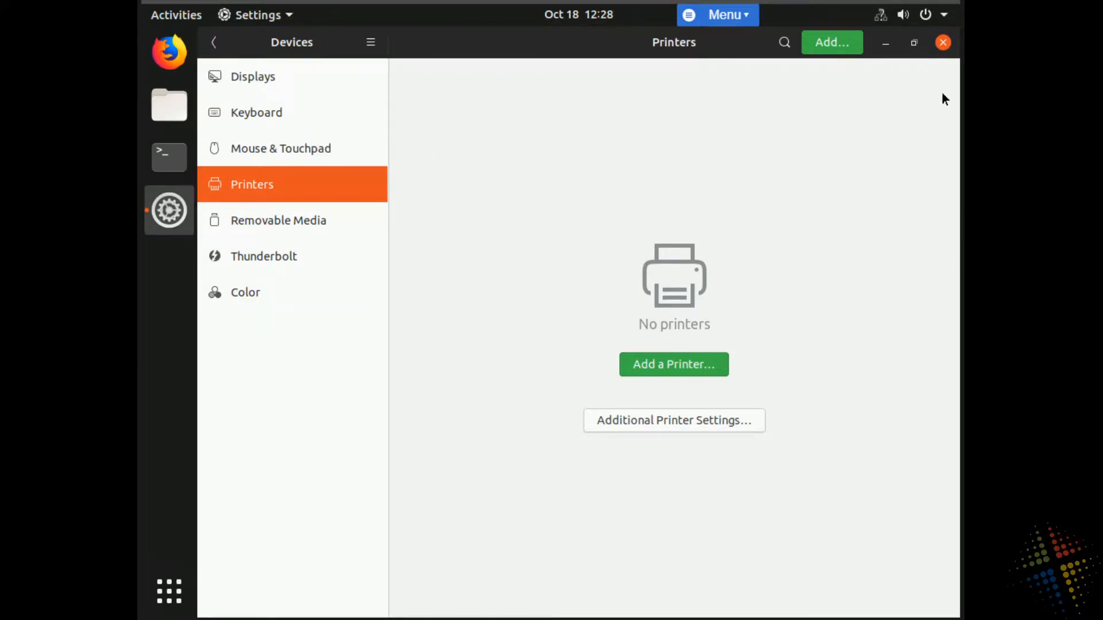
{"action": "left_click", "coordinate": [943, 42]}
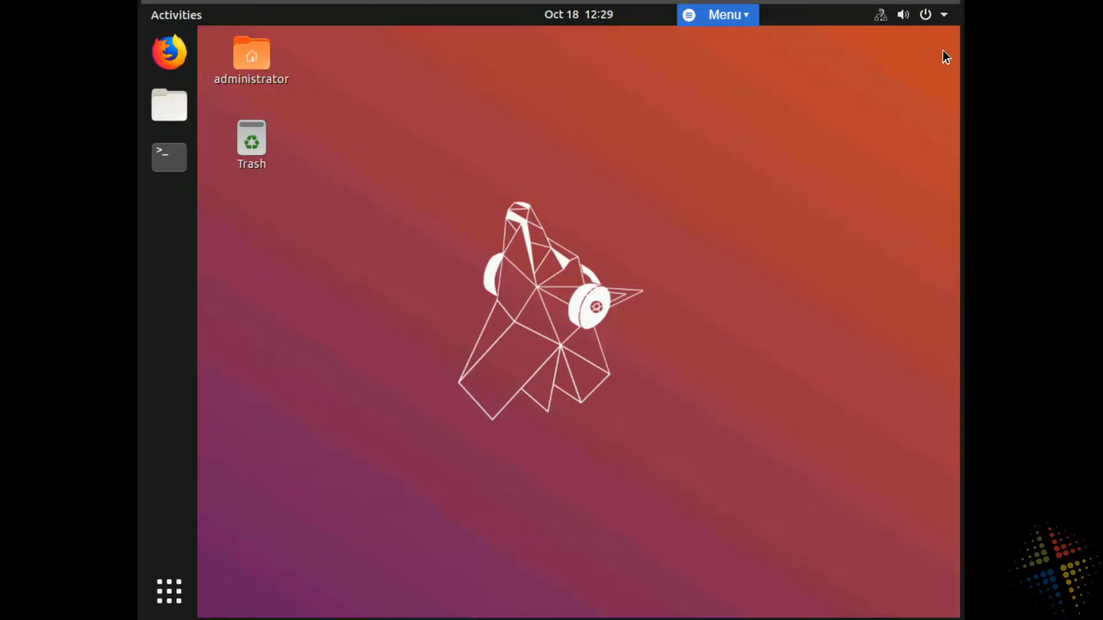
{"action": "mouse_move", "coordinate": [737, 86]}
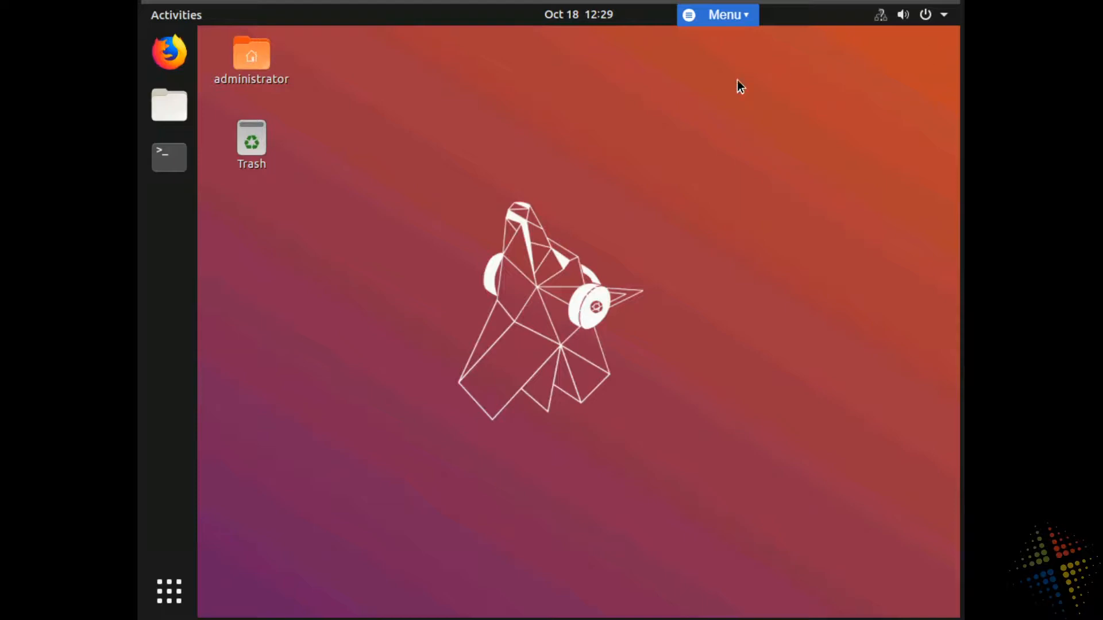
{"action": "mouse_move", "coordinate": [197, 165]}
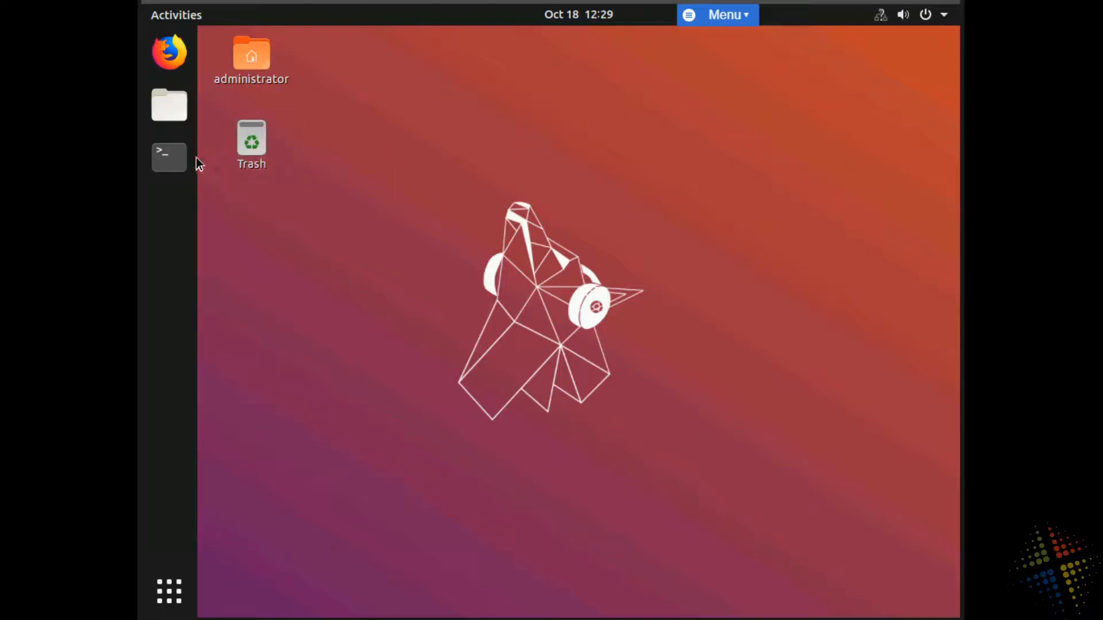
{"action": "mouse_move", "coordinate": [179, 164]}
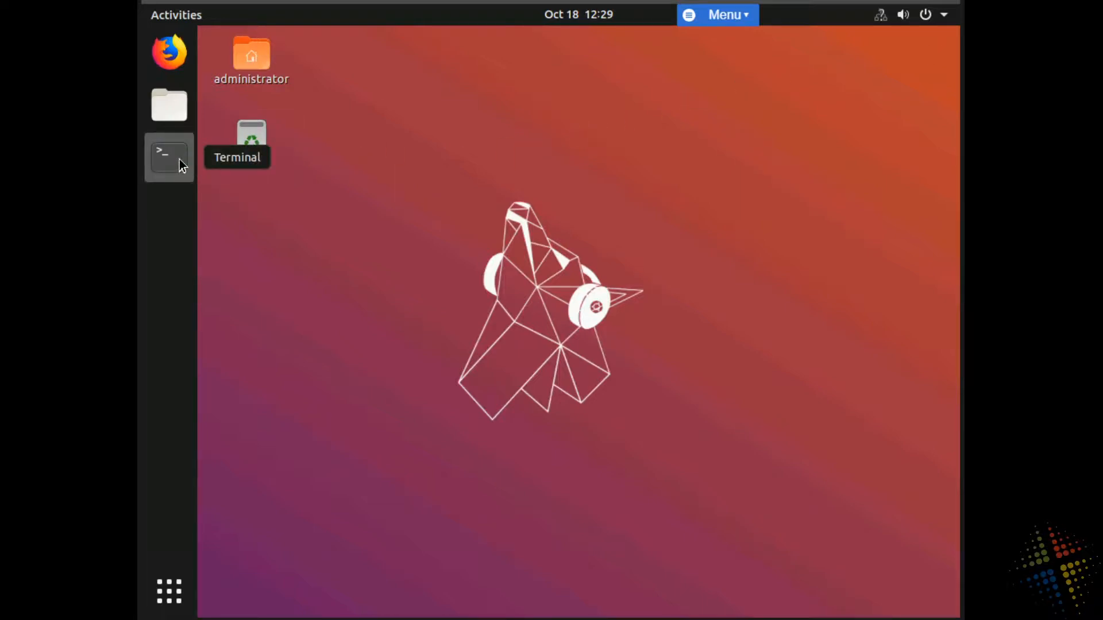
{"action": "mouse_move", "coordinate": [182, 47]}
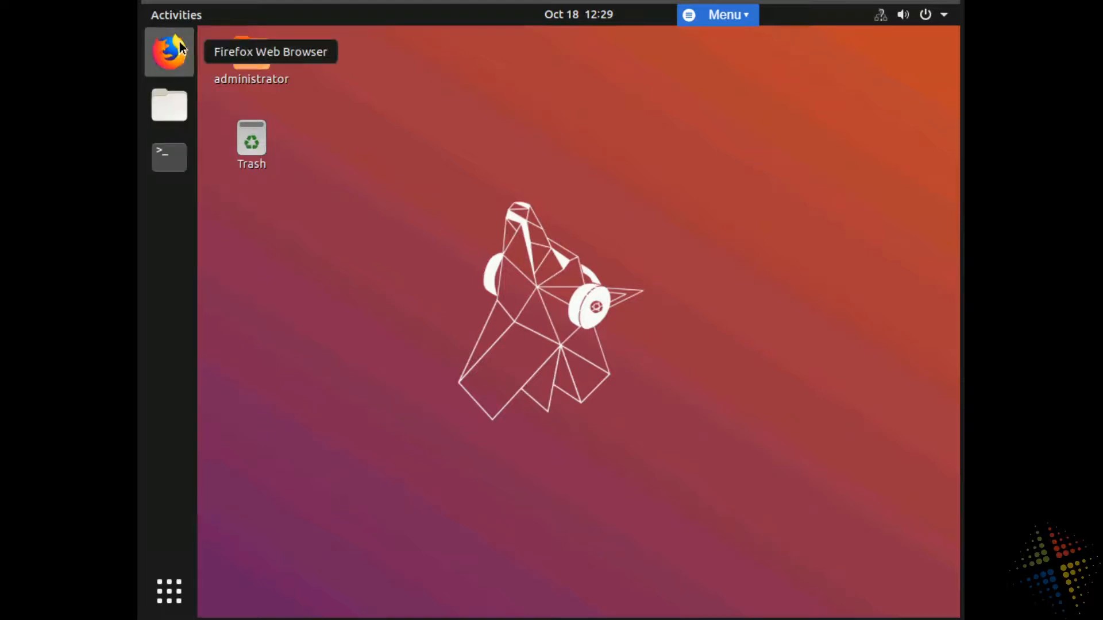
{"action": "mouse_move", "coordinate": [192, 20]}
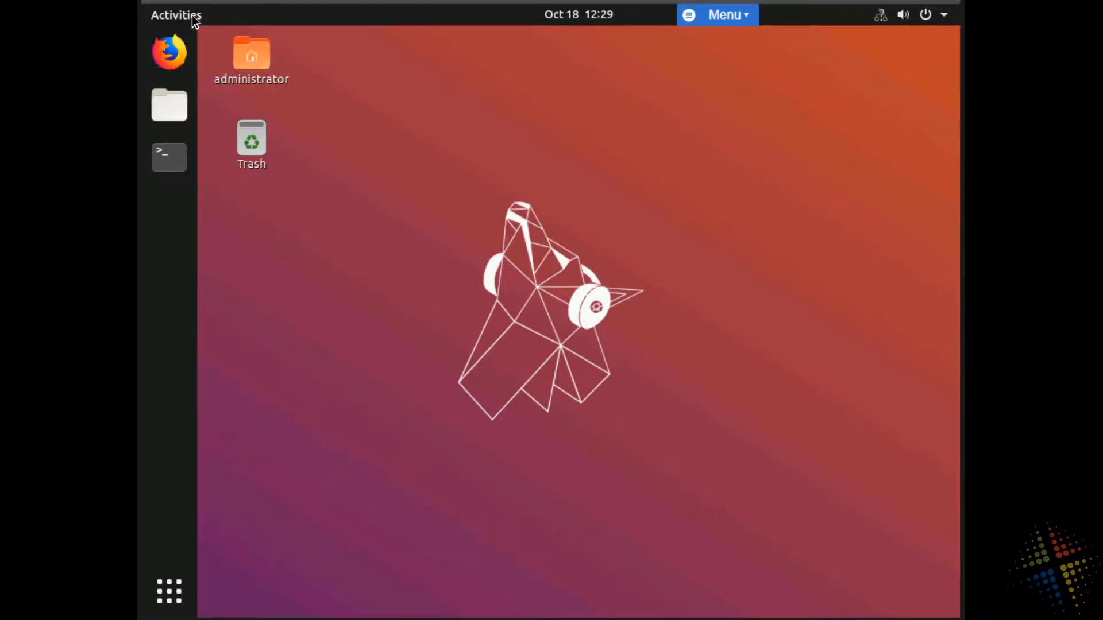
Step: Launch Terminal from the Activities search
{"action": "left_click", "coordinate": [177, 16]}
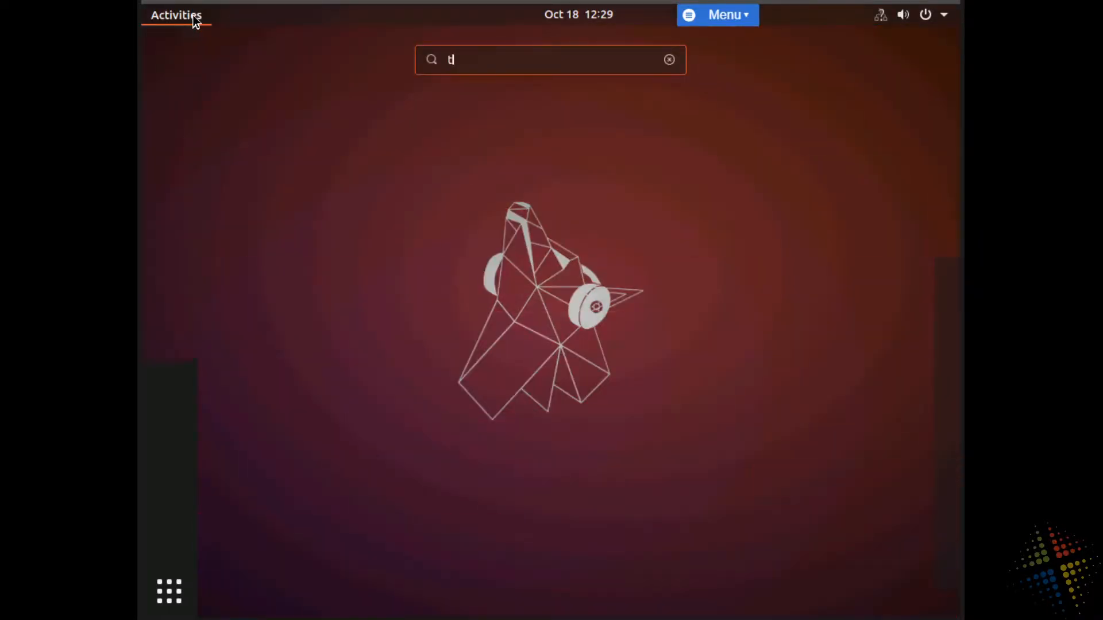
{"action": "type", "text": "erminal"}
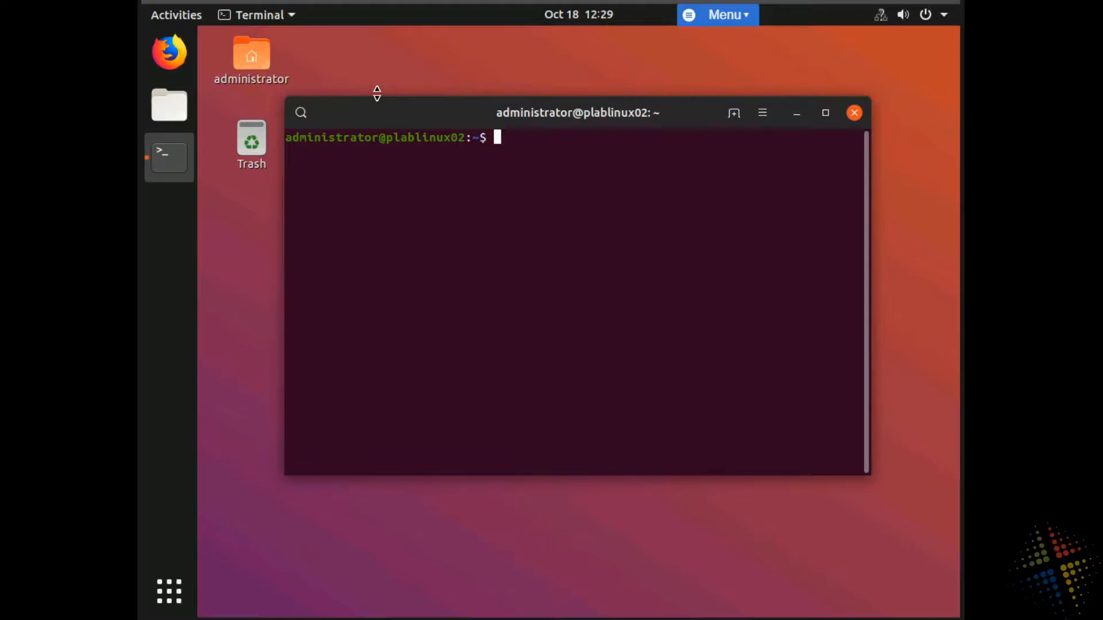
Step: Run 'sudo apt install cups-pdf' to install the PDF printer driver
{"action": "type", "text": "sudo"}
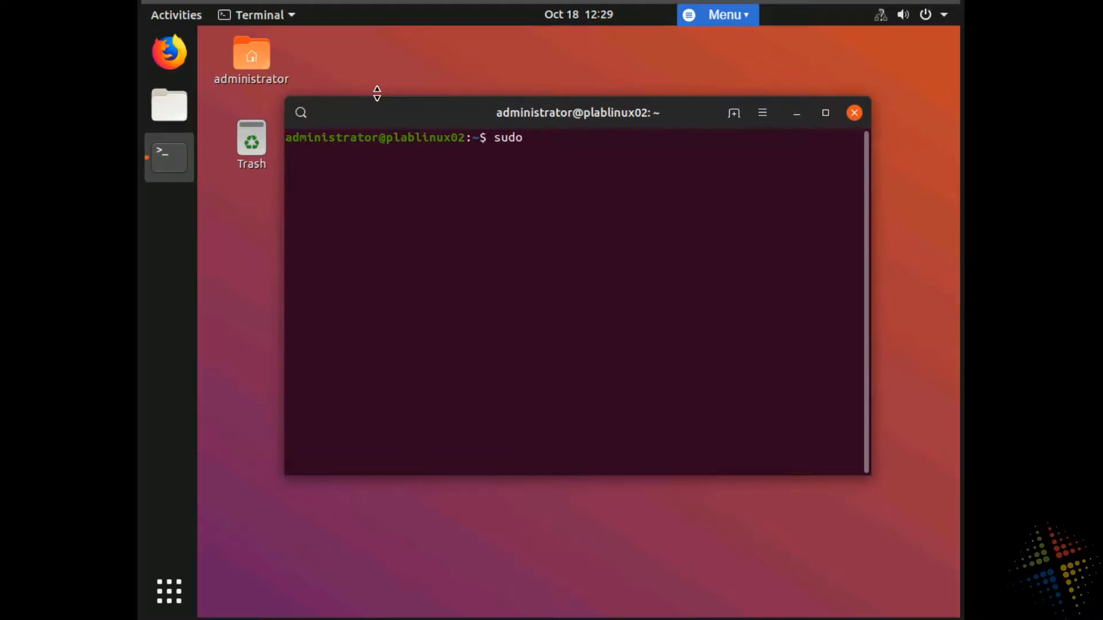
{"action": "type", "text": "apt"}
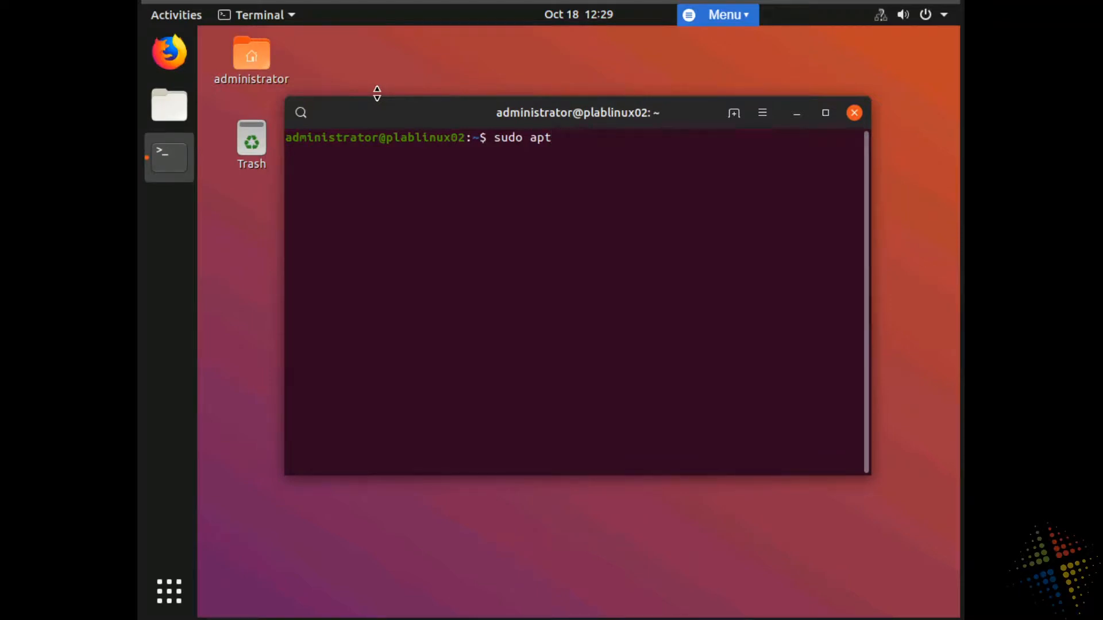
{"action": "type", "text": "install"}
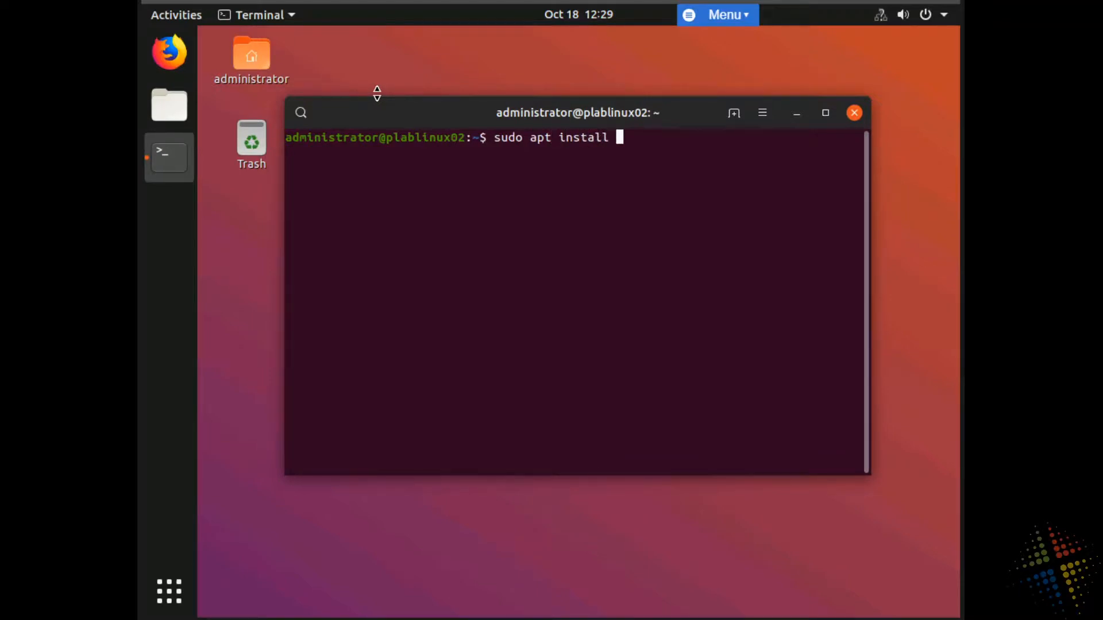
{"action": "type", "text": "cups-pdf"}
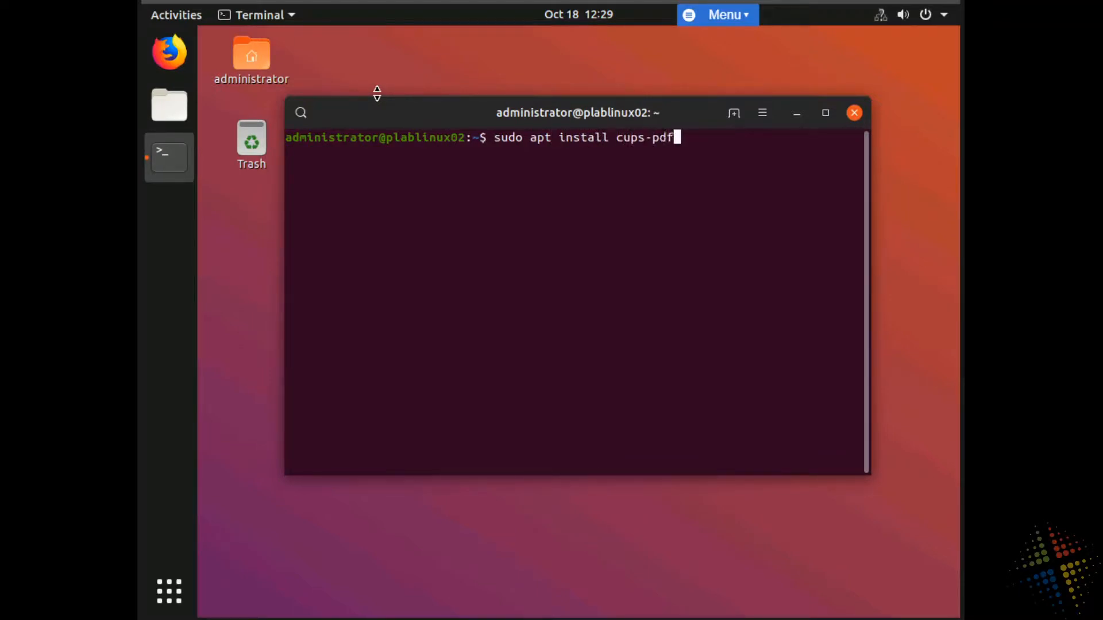
{"action": "key", "text": "Return"}
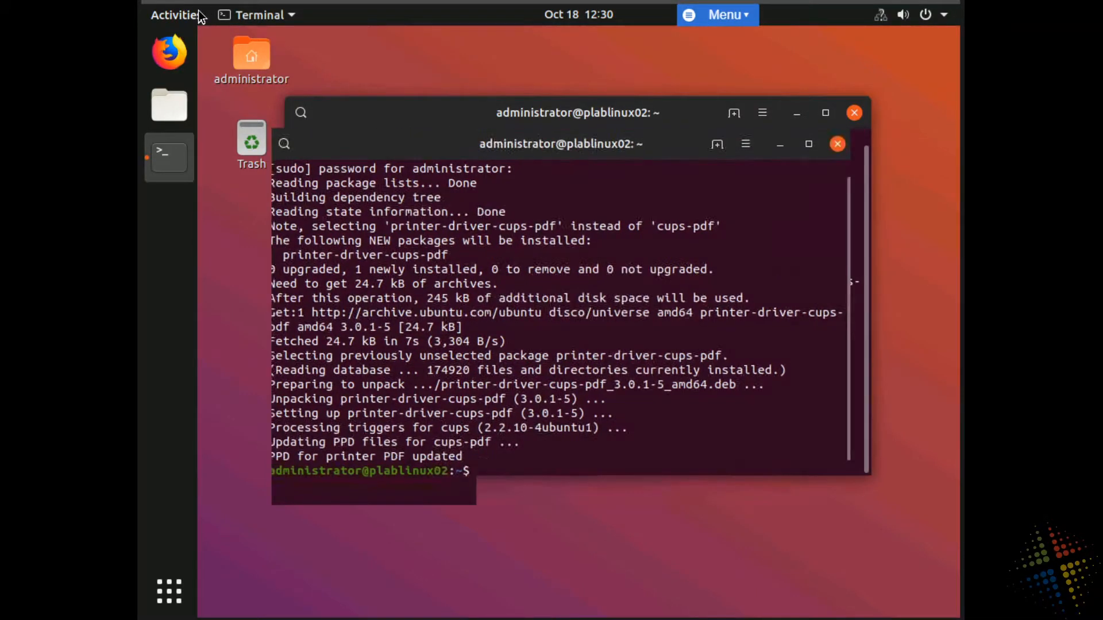
Step: Open the Printers page in GNOME Settings via an Activities search
{"action": "left_click", "coordinate": [174, 15]}
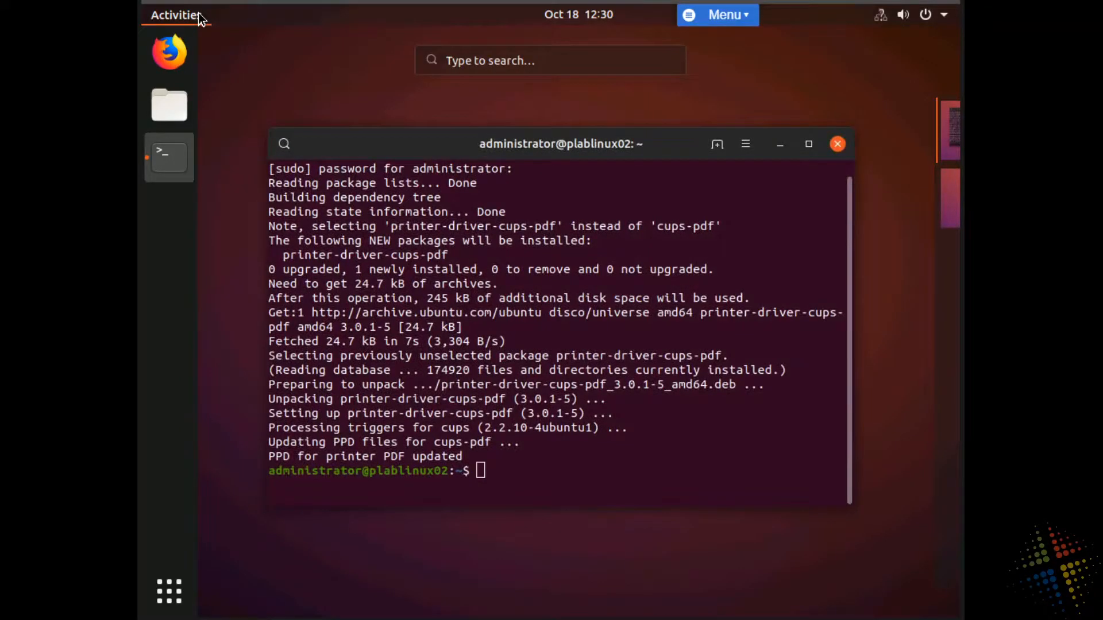
{"action": "type", "text": "printer"}
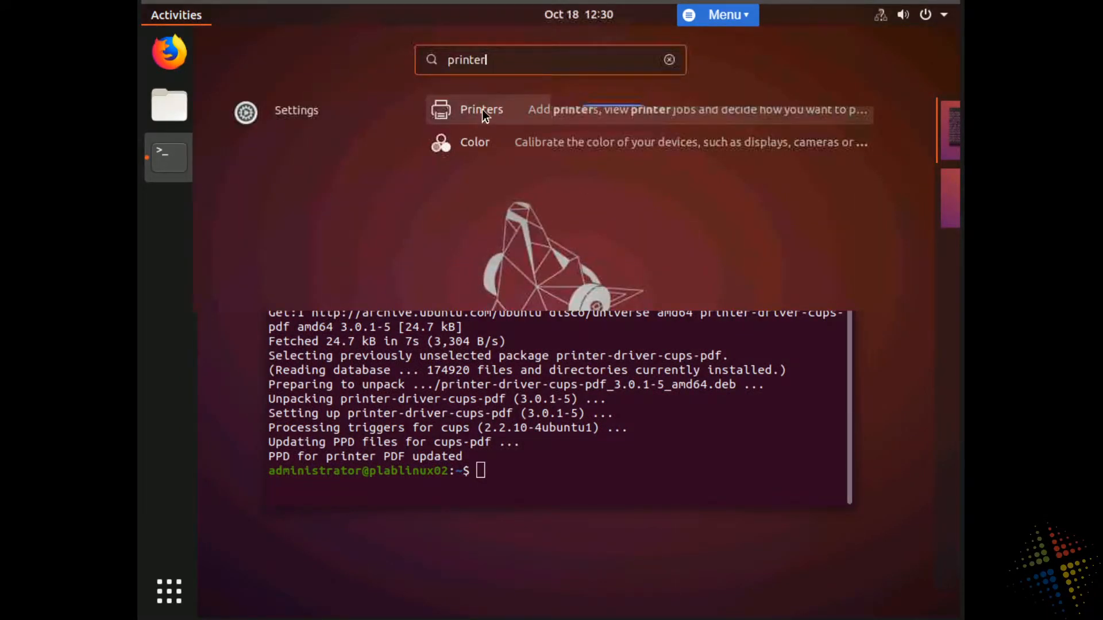
{"action": "left_click", "coordinate": [480, 109]}
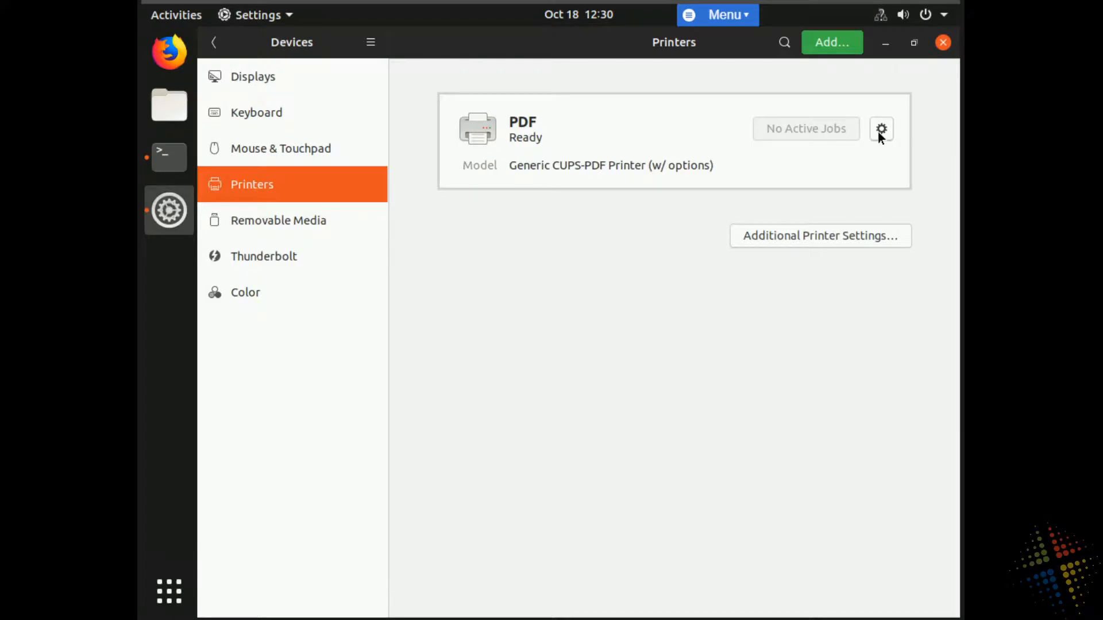
Step: Print a test page on the PDF printer, then close its options dialog
{"action": "left_click", "coordinate": [882, 128]}
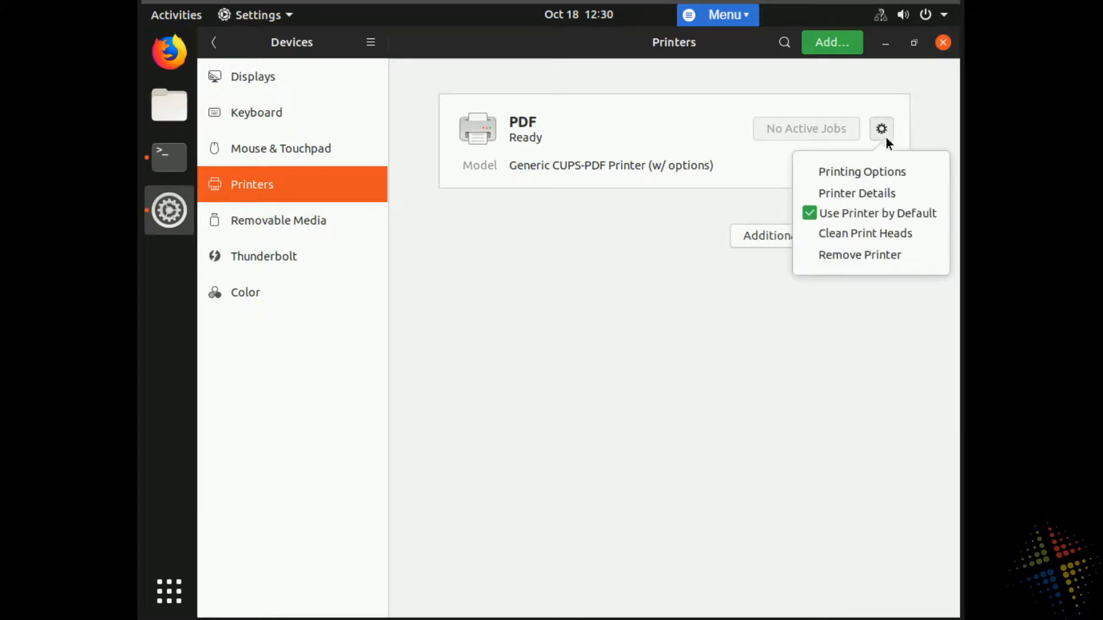
{"action": "left_click", "coordinate": [862, 172]}
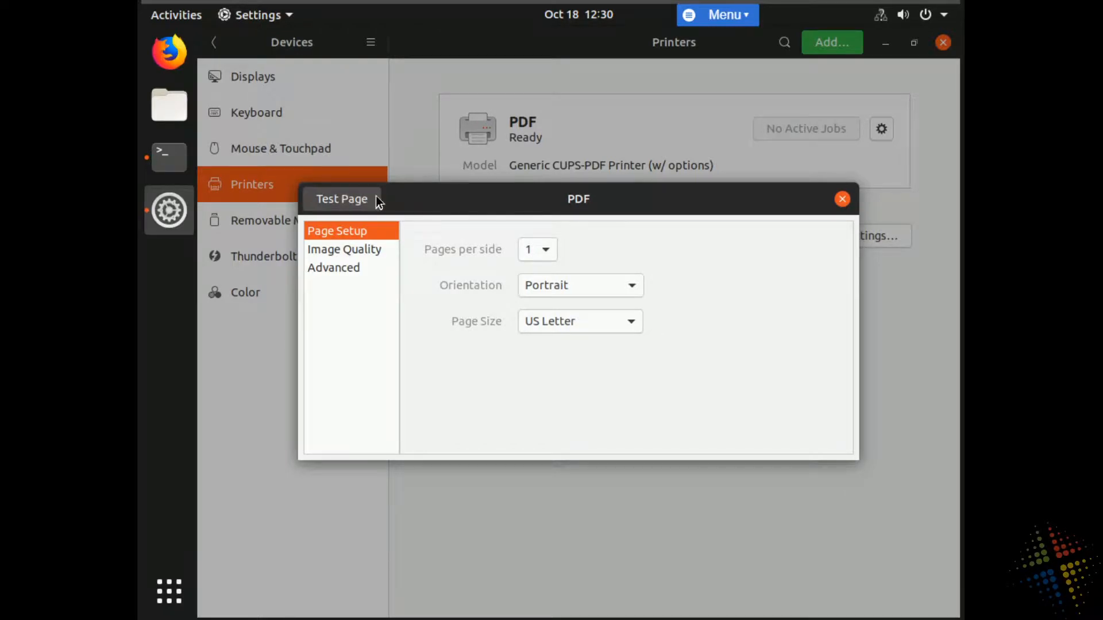
{"action": "left_click", "coordinate": [341, 199]}
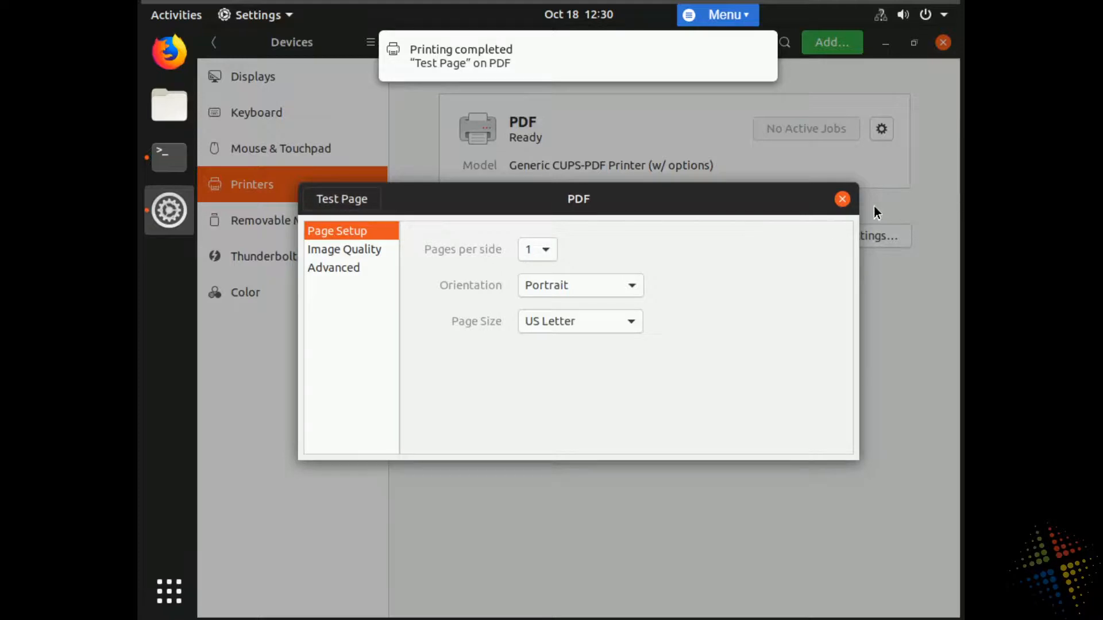
{"action": "left_click", "coordinate": [842, 199]}
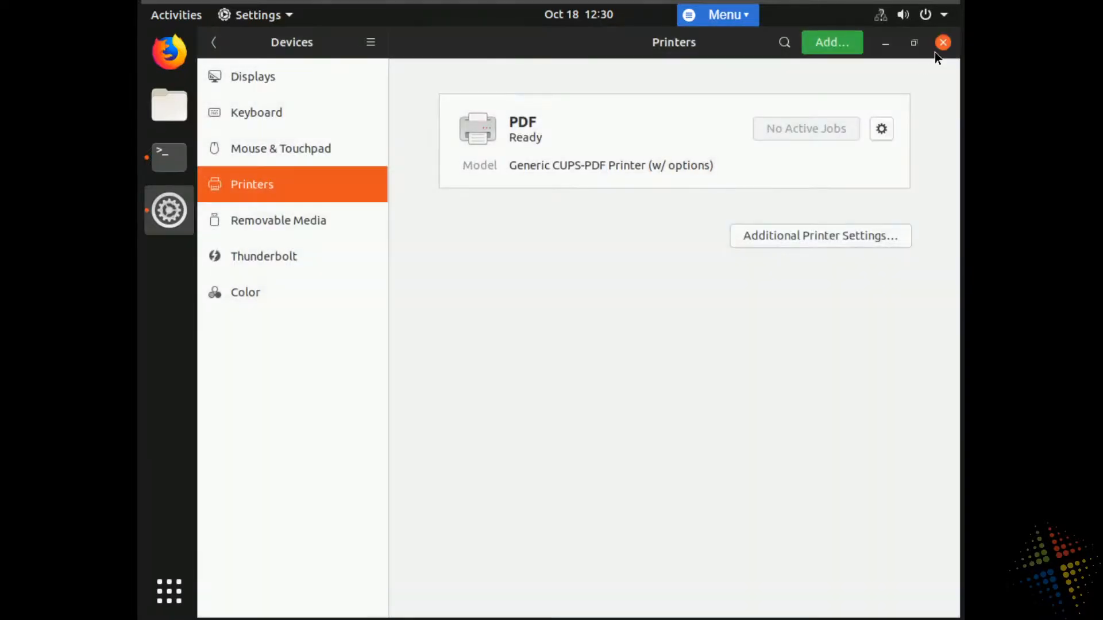
Step: Close Settings, open Test_Page__strator_PDF-job_1.pdf from the PDF folder, then close it
{"action": "left_click", "coordinate": [943, 42]}
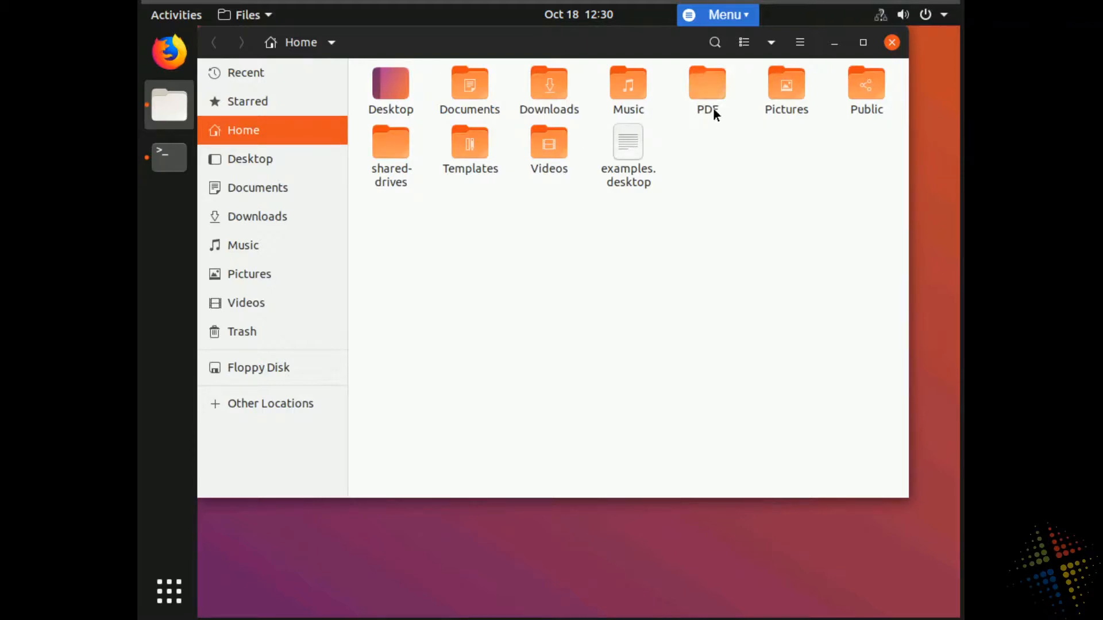
{"action": "double_click", "coordinate": [707, 83]}
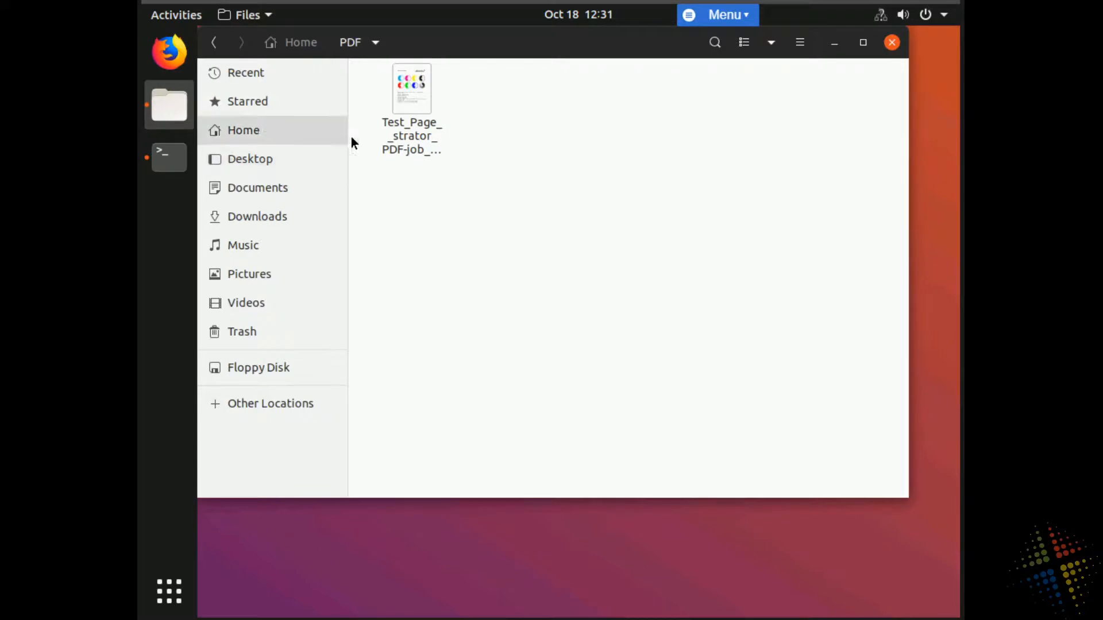
{"action": "left_click", "coordinate": [411, 89]}
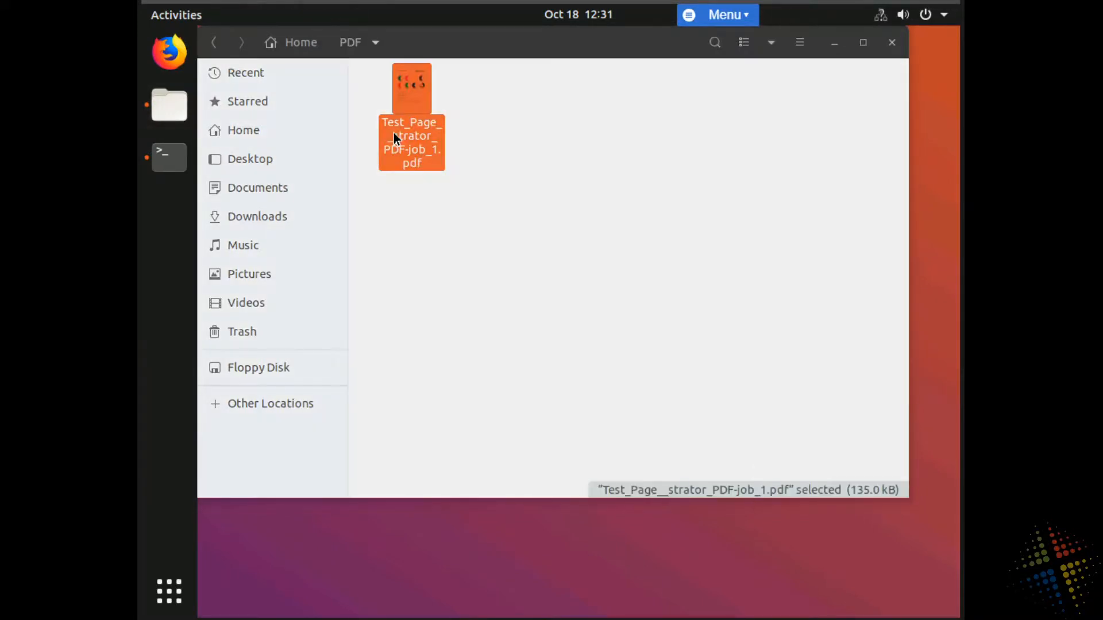
{"action": "double_click", "coordinate": [412, 89]}
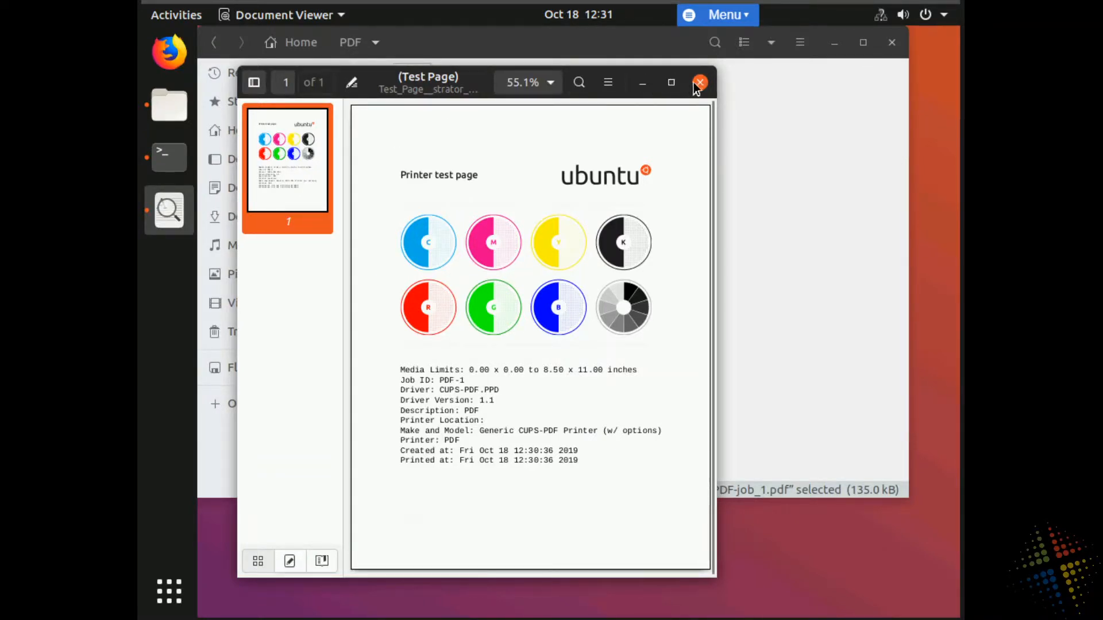
{"action": "left_click", "coordinate": [700, 82]}
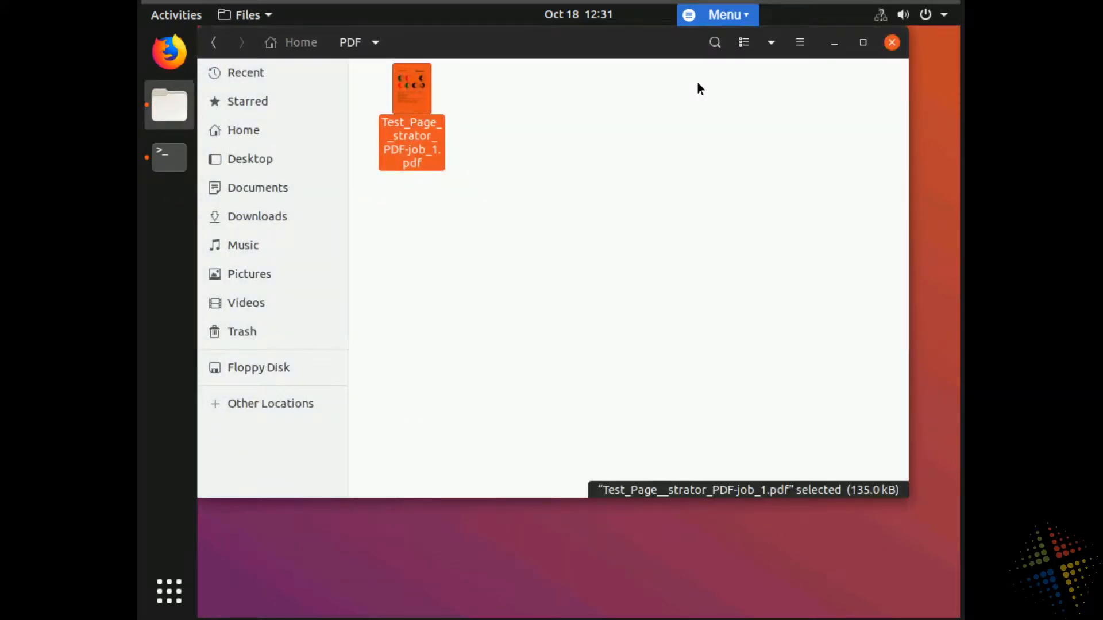
{"action": "mouse_move", "coordinate": [675, 103]}
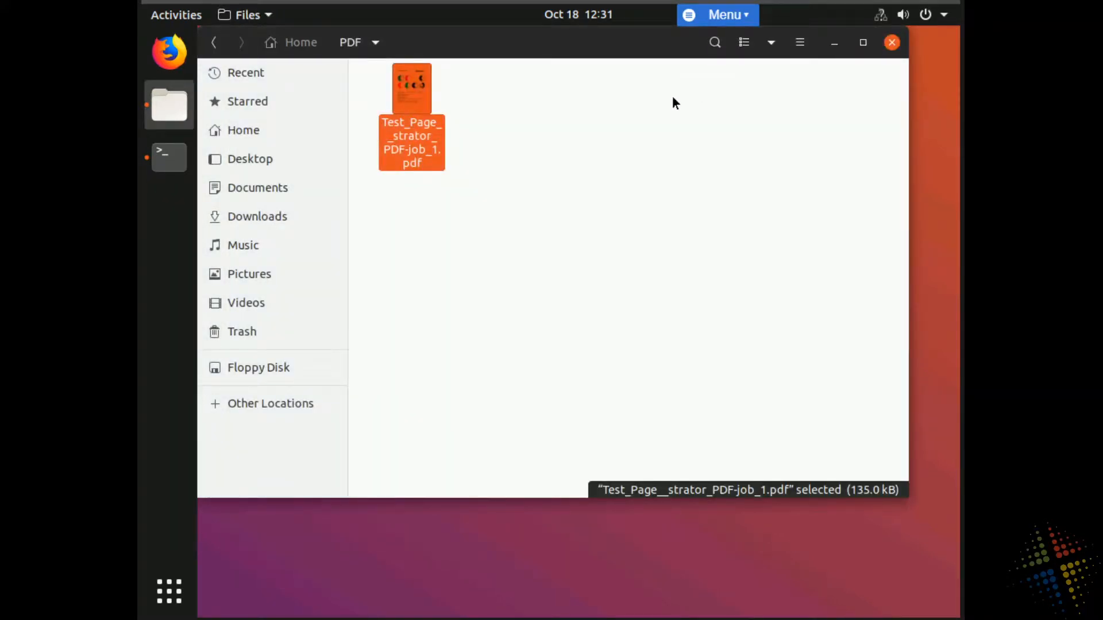
{"action": "mouse_move", "coordinate": [255, 177]}
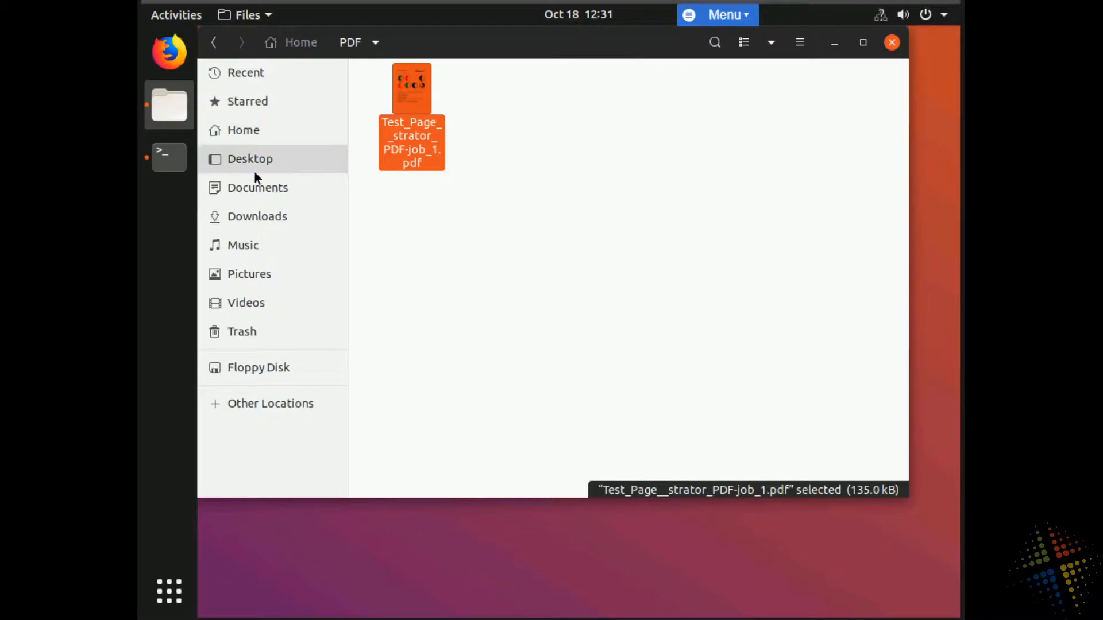
Step: Print hello with 'echo hello | lp', check the stdin PDF-job_2, and close it
{"action": "left_click", "coordinate": [168, 157]}
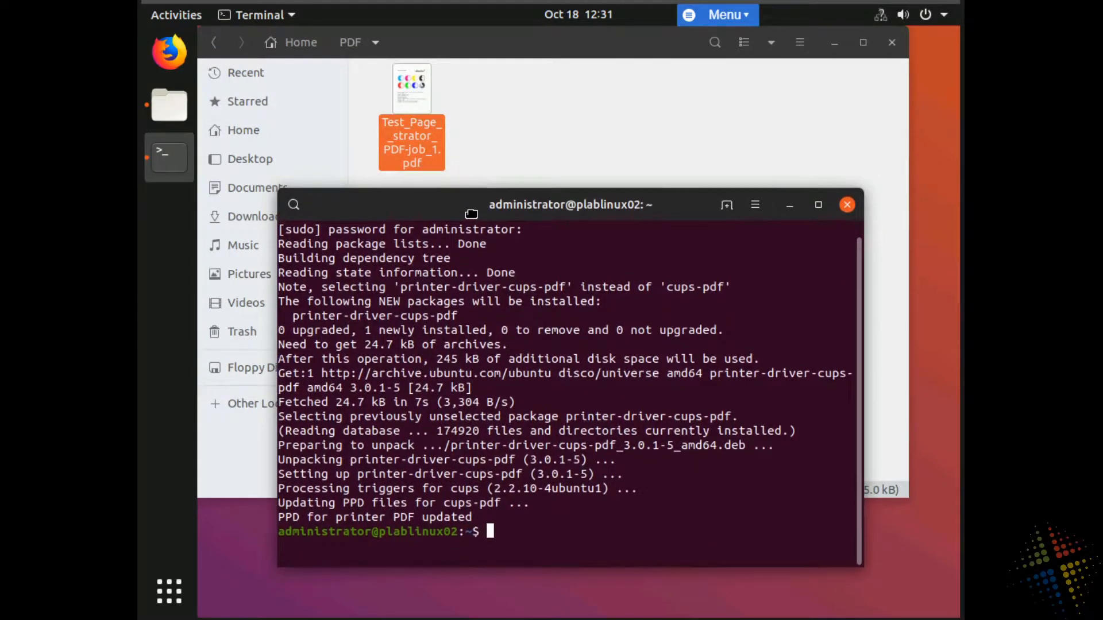
{"action": "type", "text": "echo hello"}
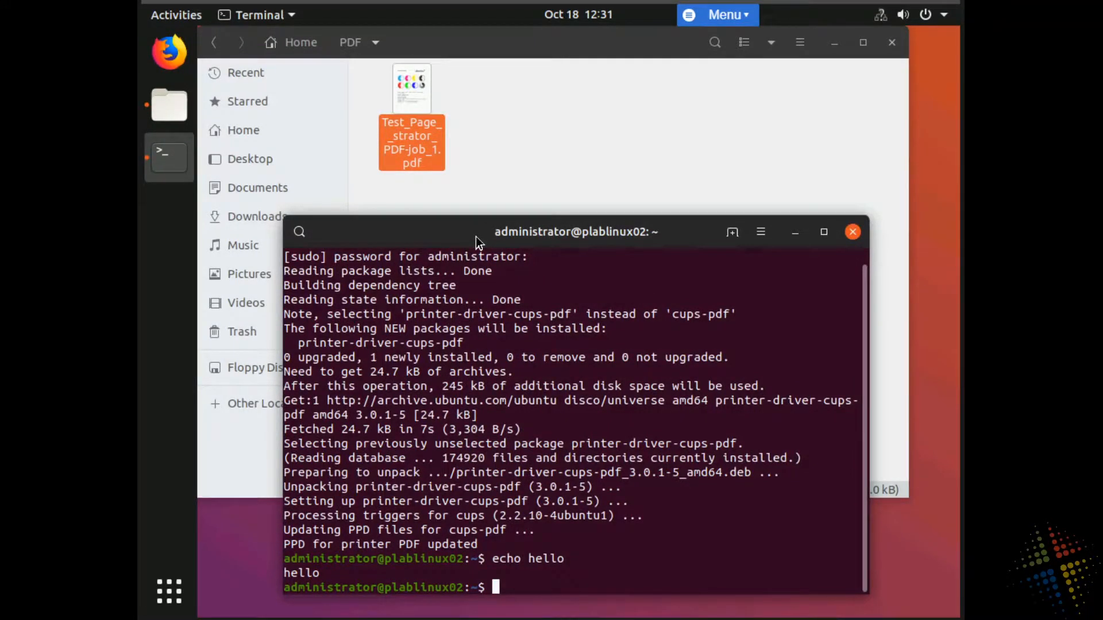
{"action": "type", "text": "echo hello"}
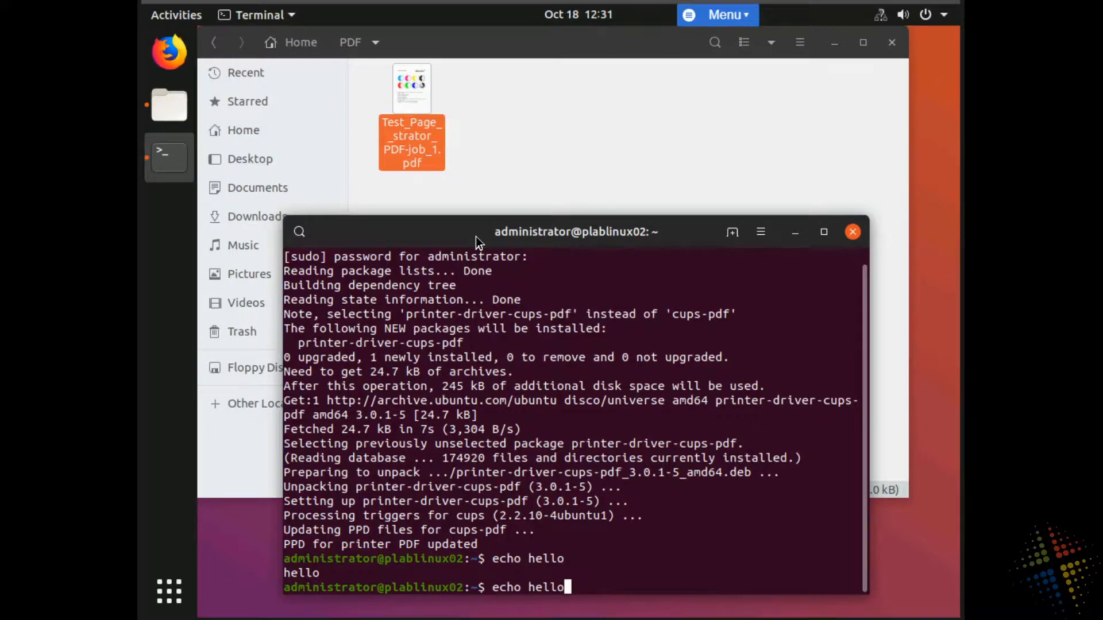
{"action": "type", "text": "|"}
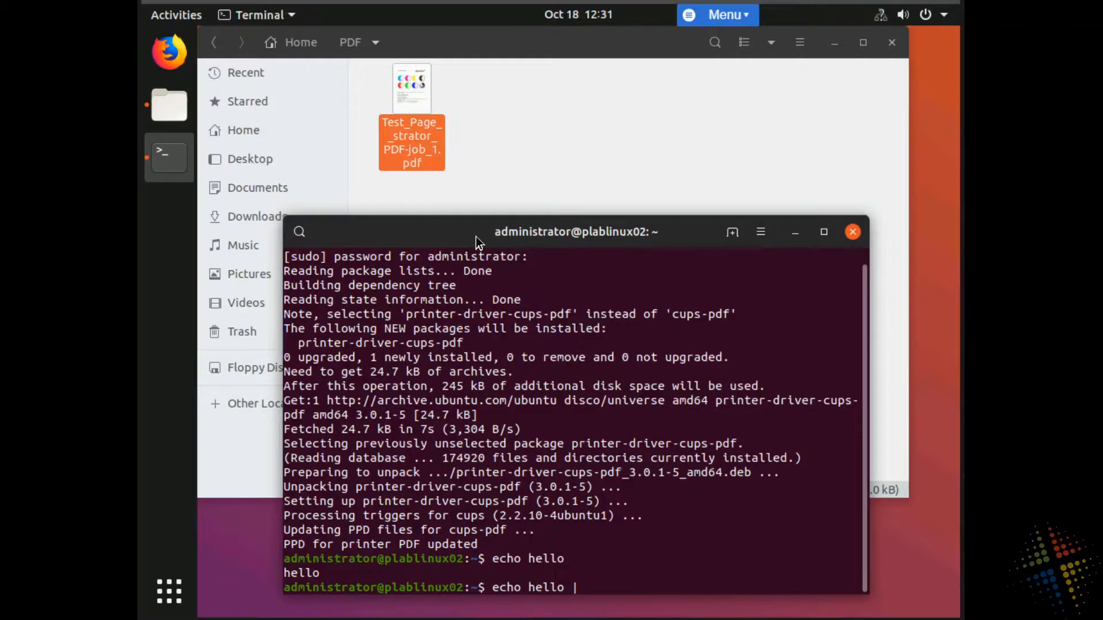
{"action": "type", "text": "lp"}
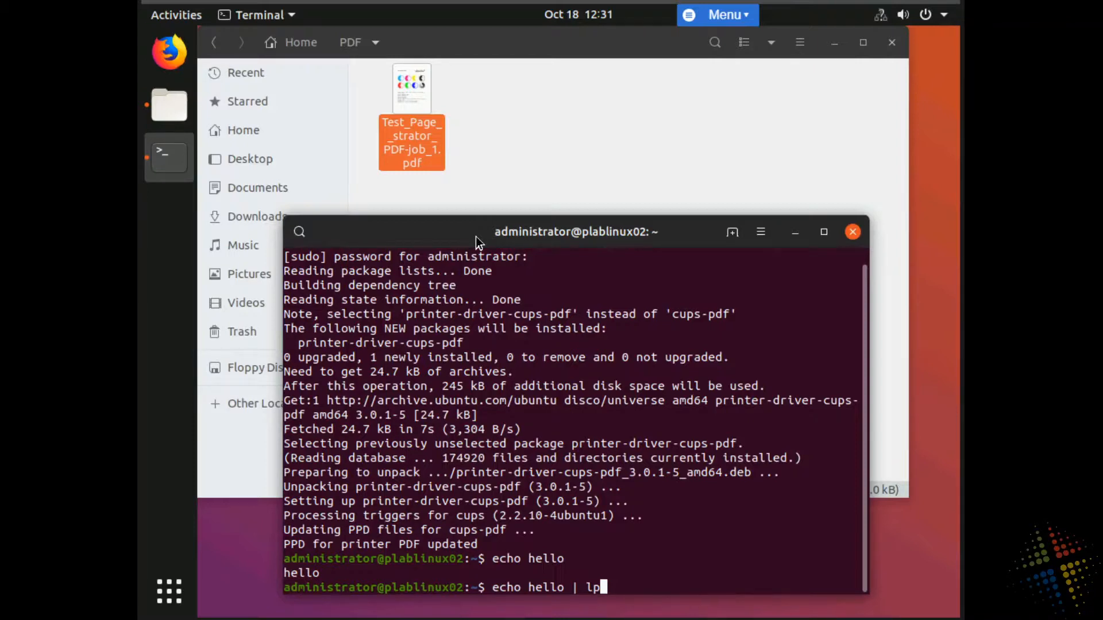
{"action": "key", "text": "Return"}
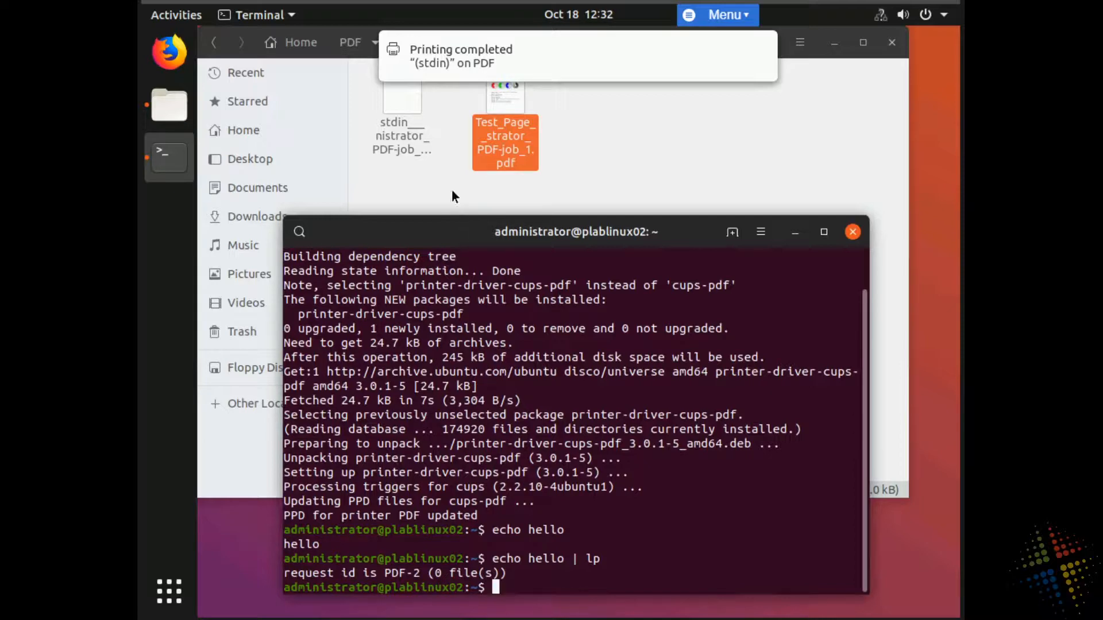
{"action": "mouse_move", "coordinate": [410, 113]}
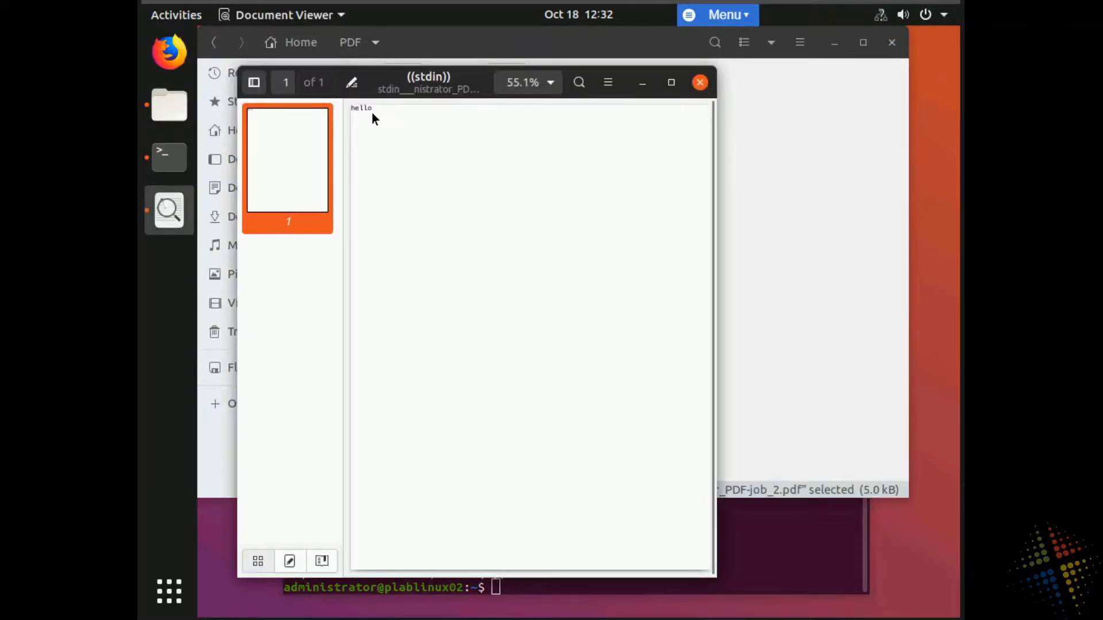
{"action": "mouse_move", "coordinate": [515, 122]}
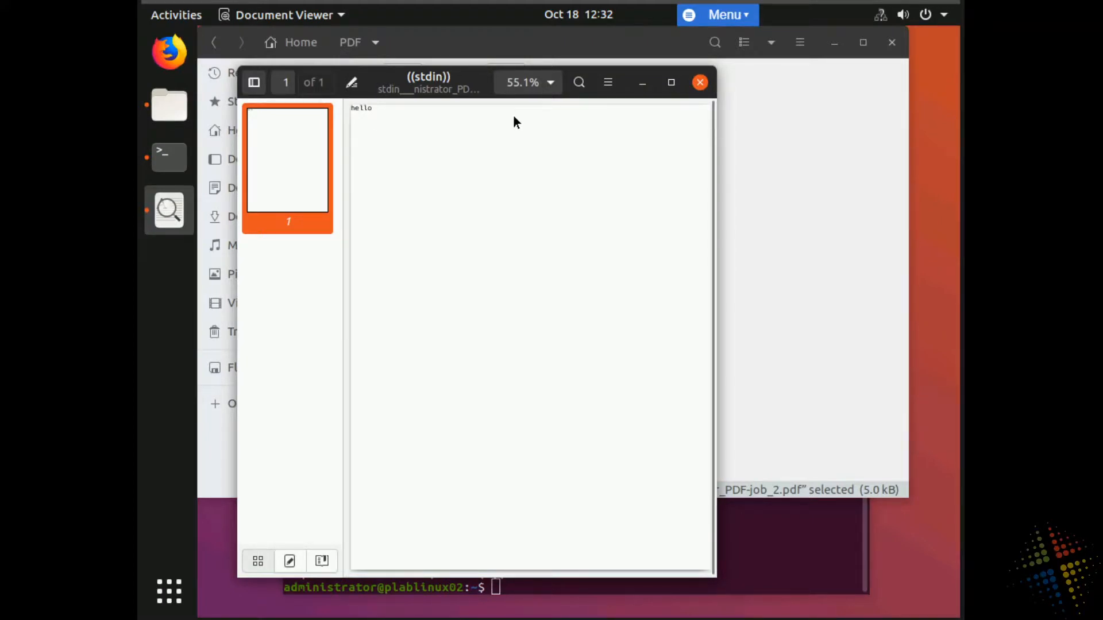
{"action": "mouse_move", "coordinate": [708, 92]}
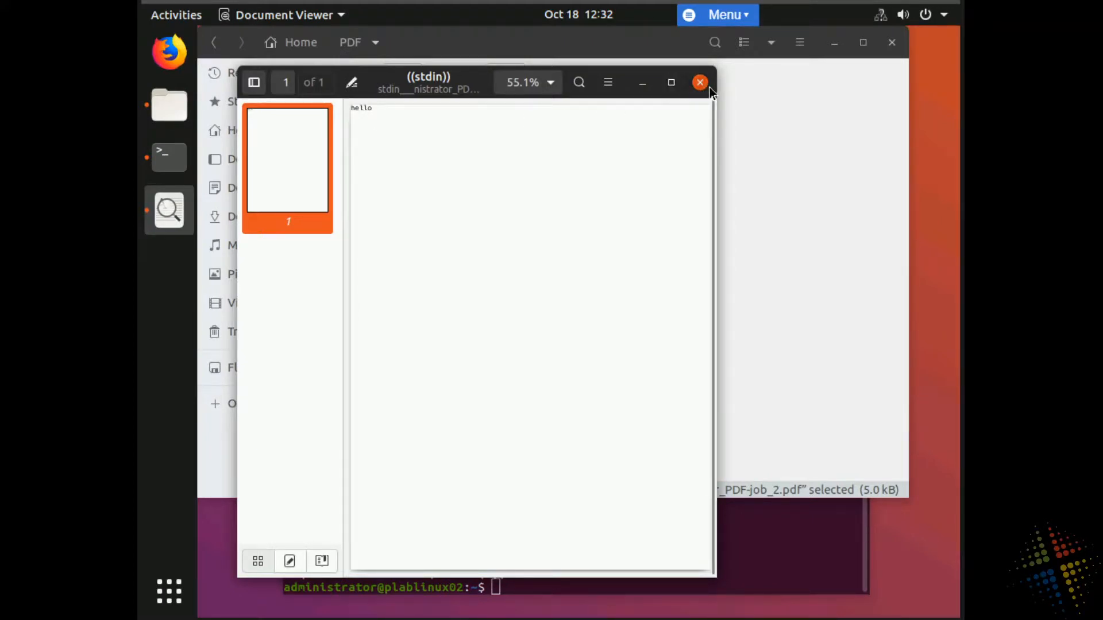
{"action": "left_click", "coordinate": [699, 83]}
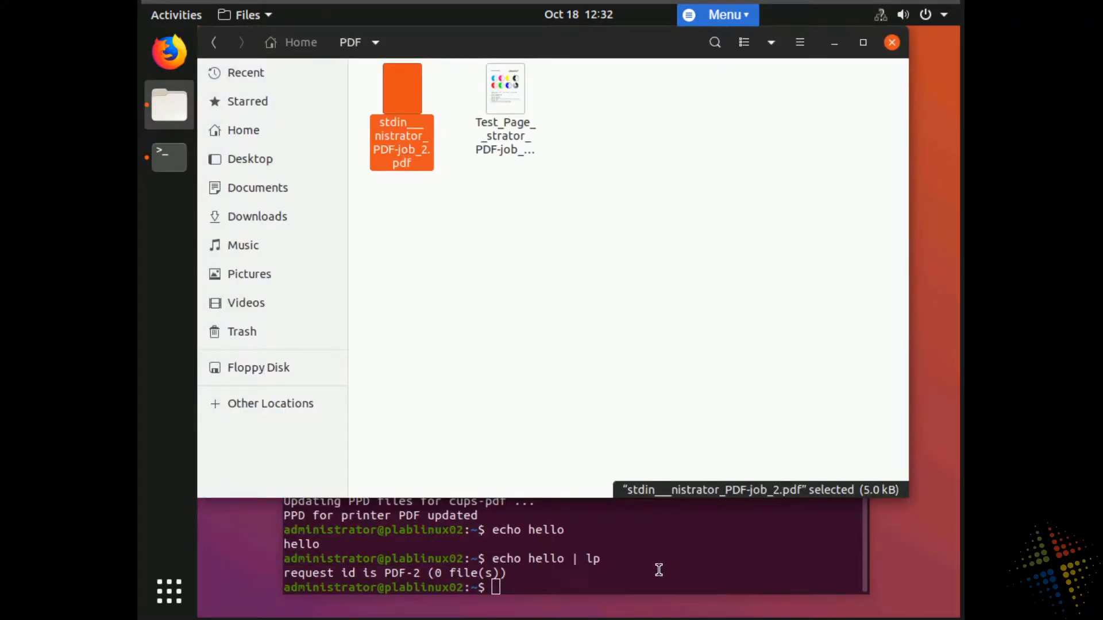
{"action": "left_click", "coordinate": [169, 157]}
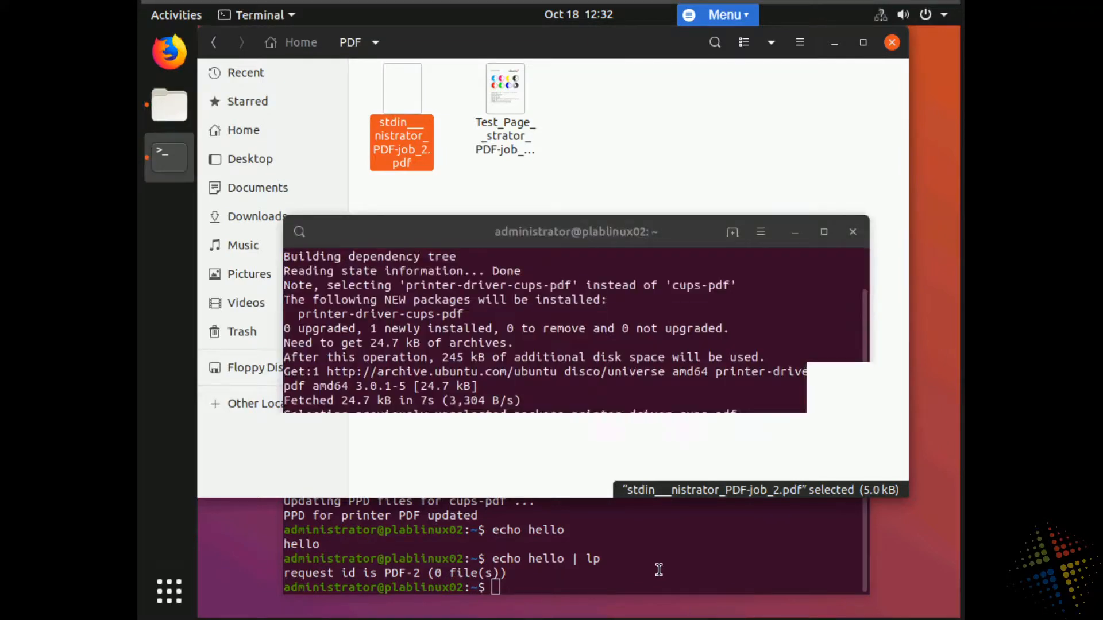
Step: List the home folder and print examples.desktop with 'lp examples.desktop'
{"action": "type", "text": "ls"}
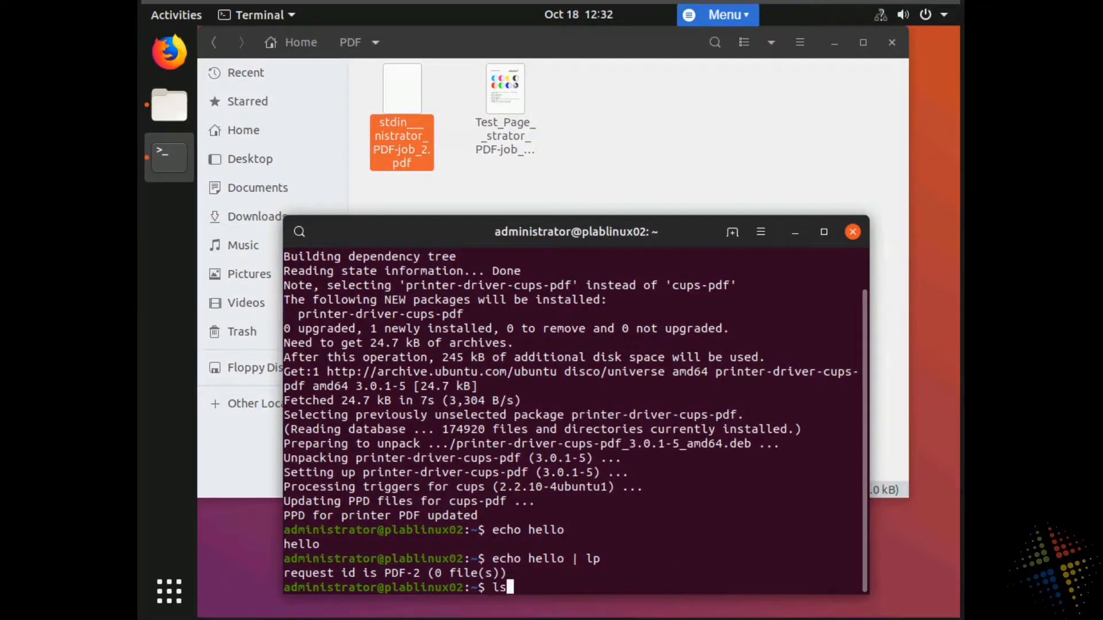
{"action": "key", "text": "Return"}
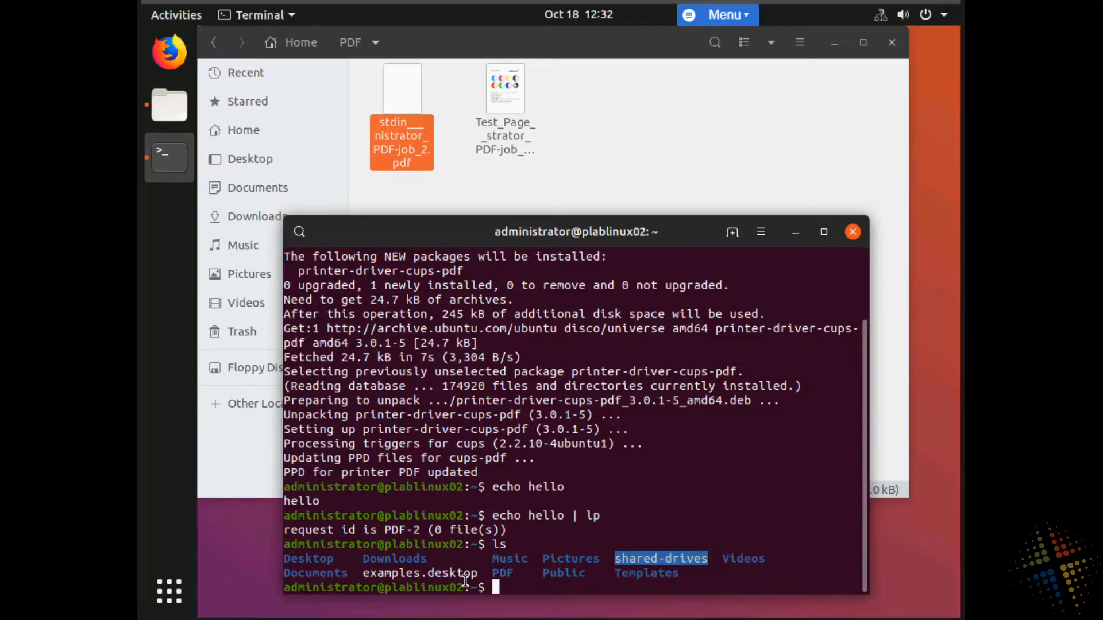
{"action": "double_click", "coordinate": [417, 573]}
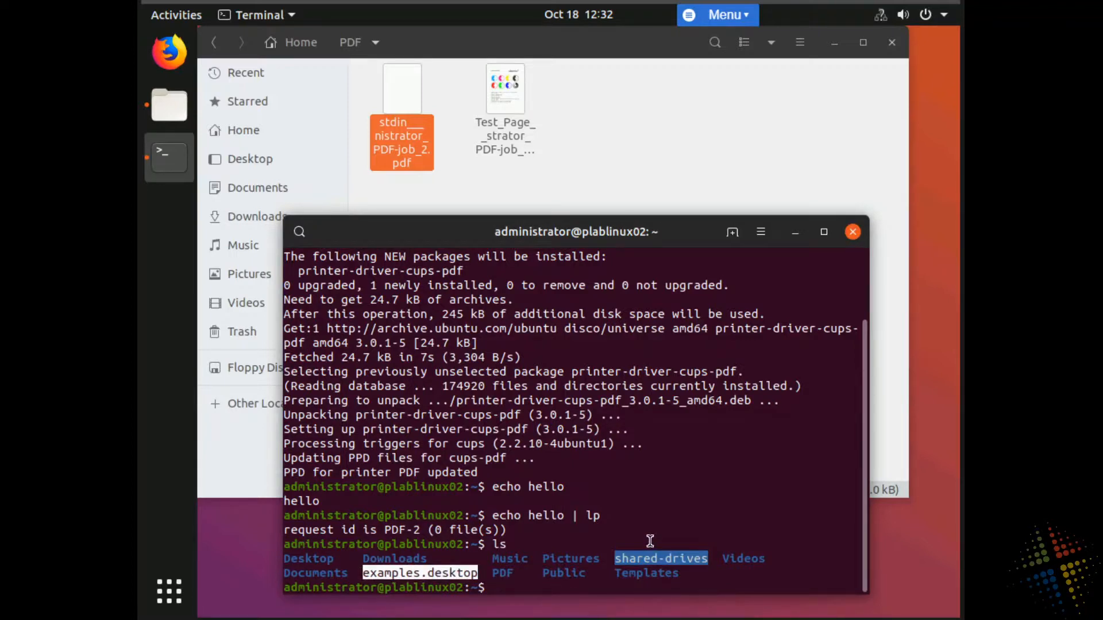
{"action": "type", "text": "lp"}
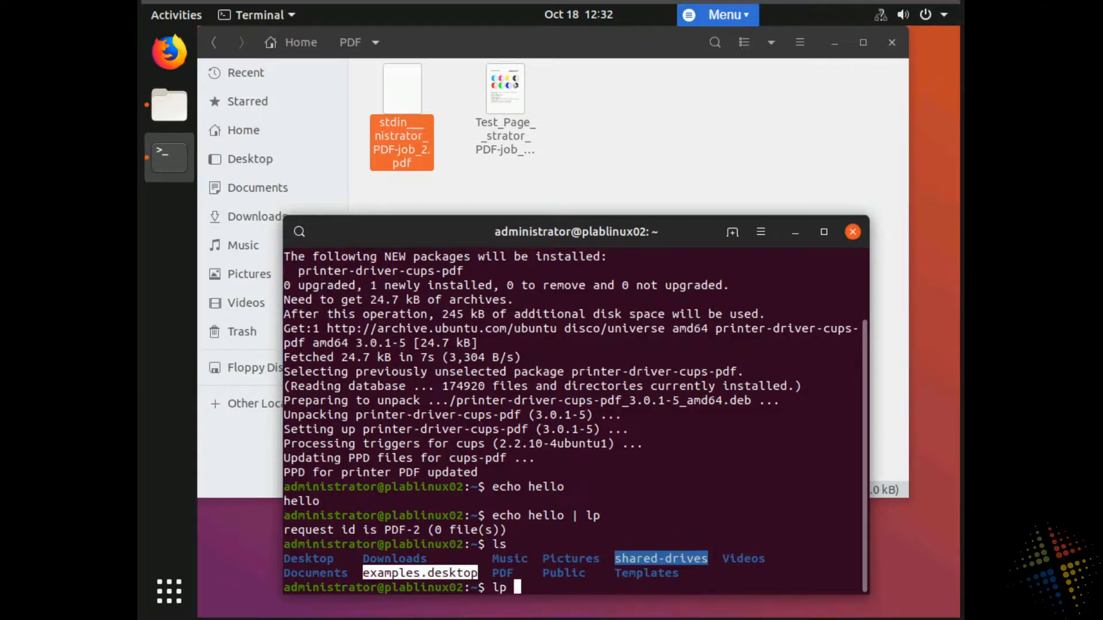
{"action": "type", "text": "examples.desktop"}
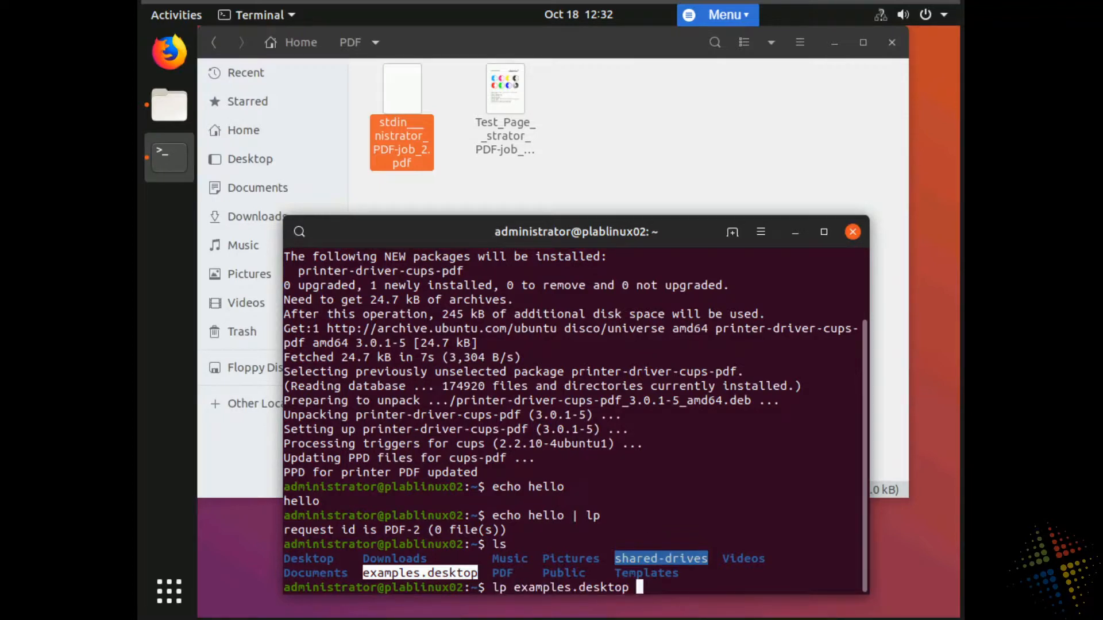
{"action": "key", "text": "Return"}
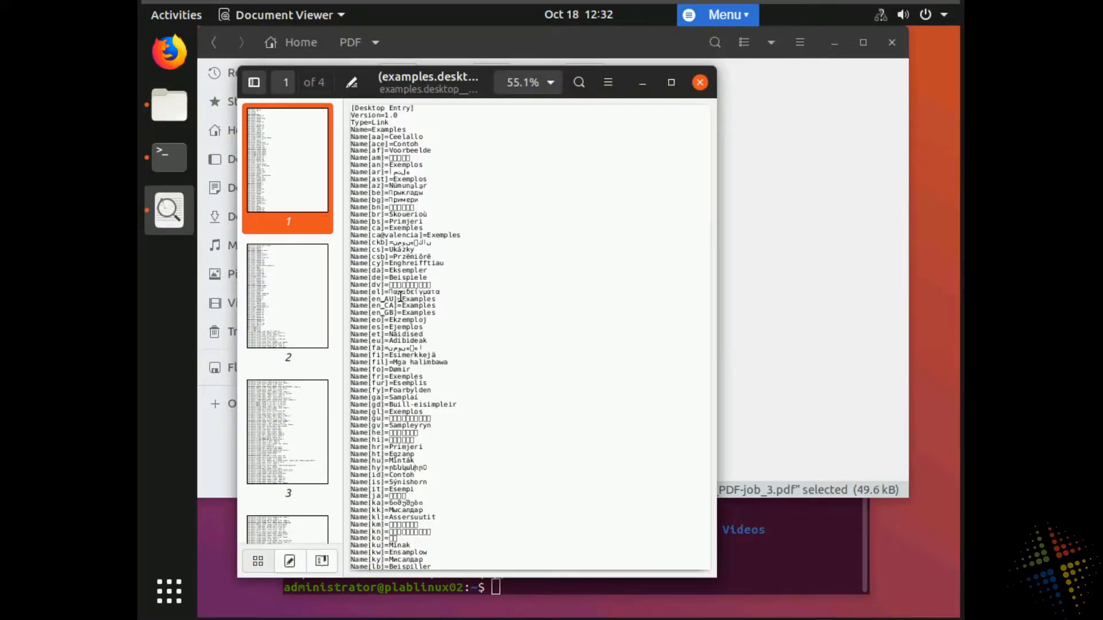
Step: Scroll to the last page of the four-page PDF-job_3 document and close it
{"action": "scroll", "scroll_direction": "down", "scroll_amount": 3}
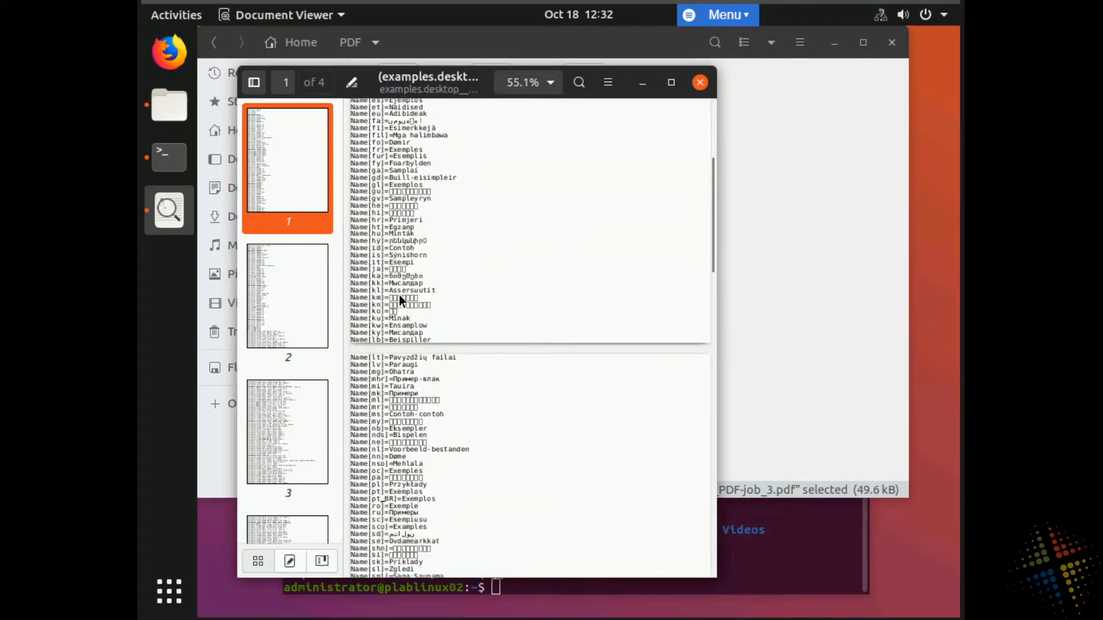
{"action": "left_click", "coordinate": [288, 296]}
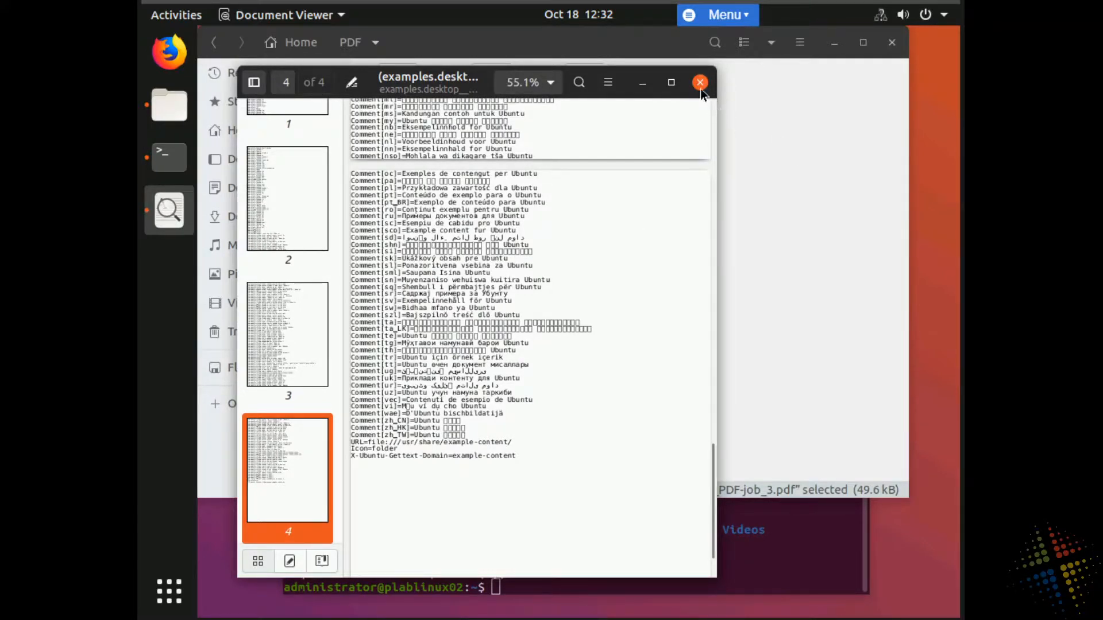
{"action": "left_click", "coordinate": [700, 82]}
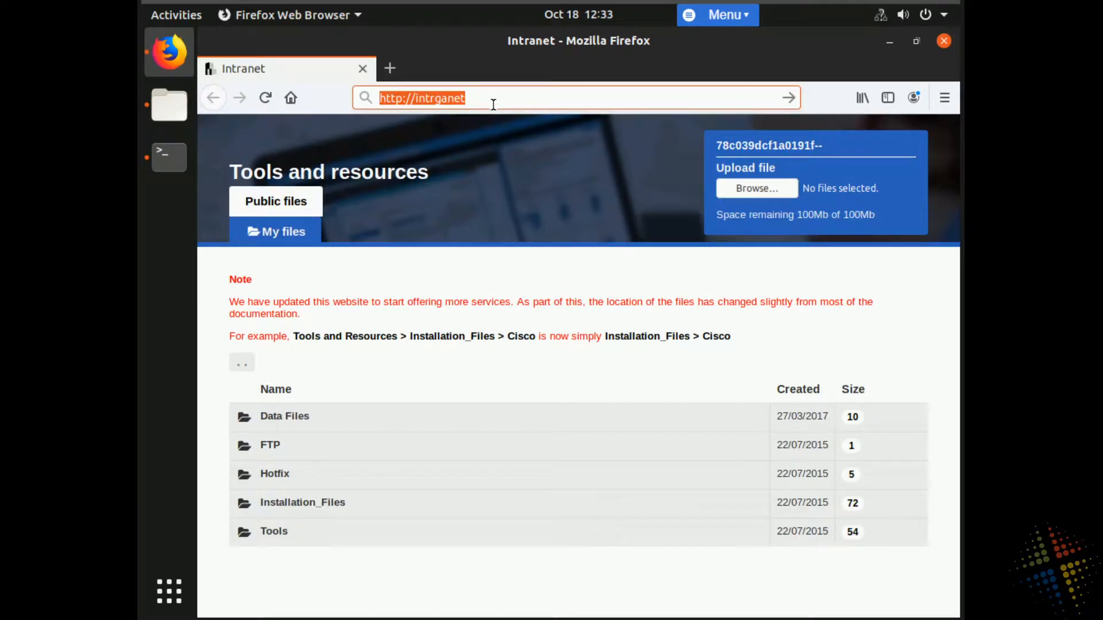
Step: Print google.com to the PDF printer and open the two-page PDF-job_4 to check it
{"action": "type", "text": "google.com"}
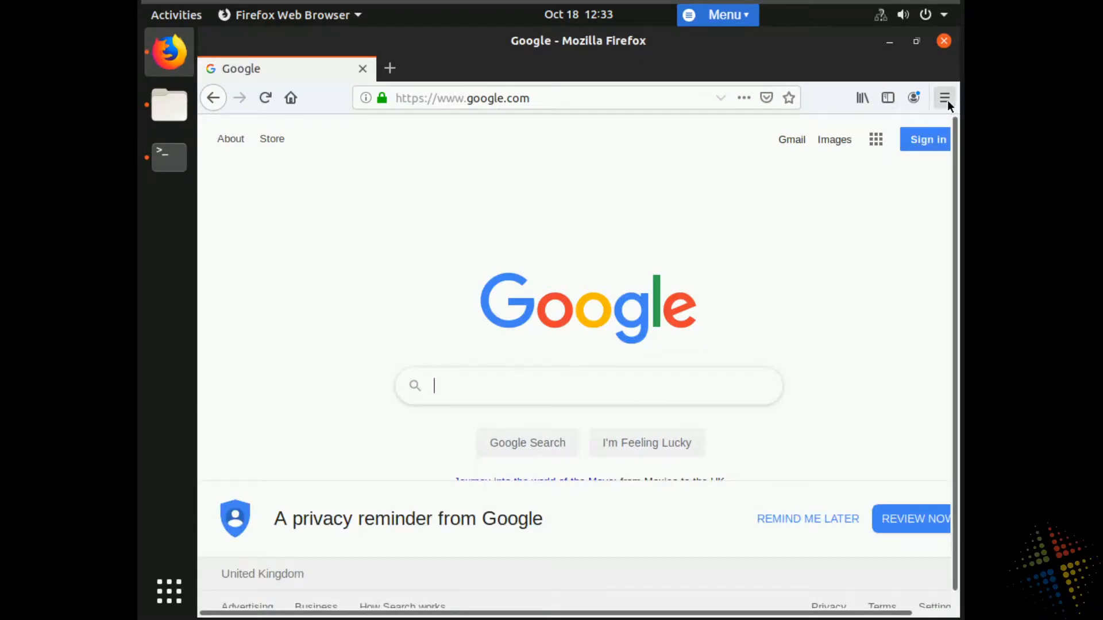
{"action": "left_click", "coordinate": [945, 97]}
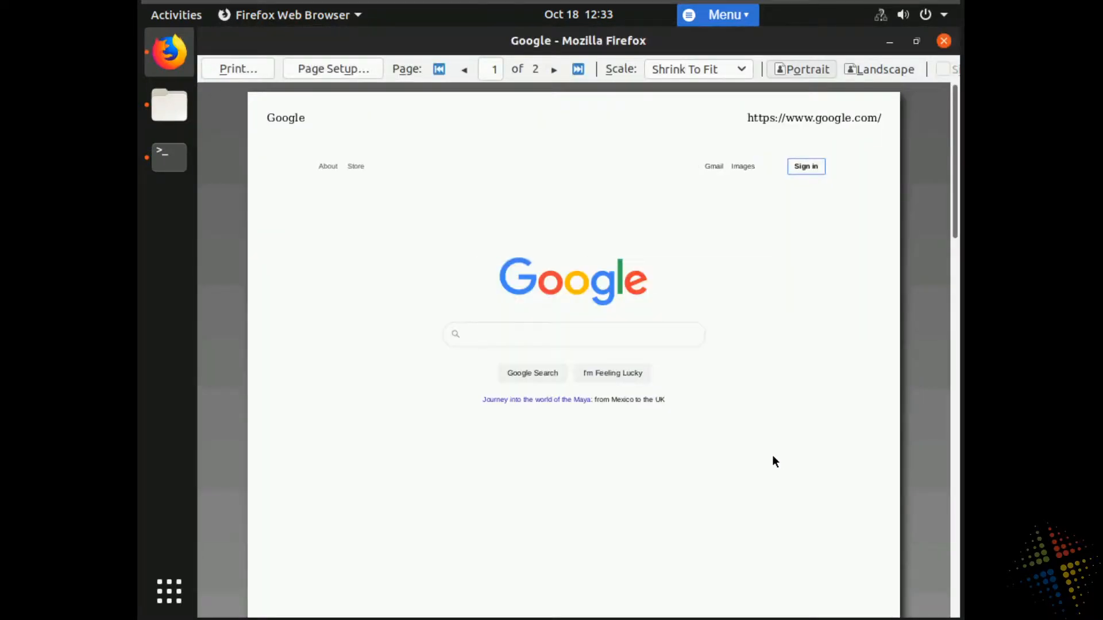
{"action": "mouse_move", "coordinate": [237, 98]}
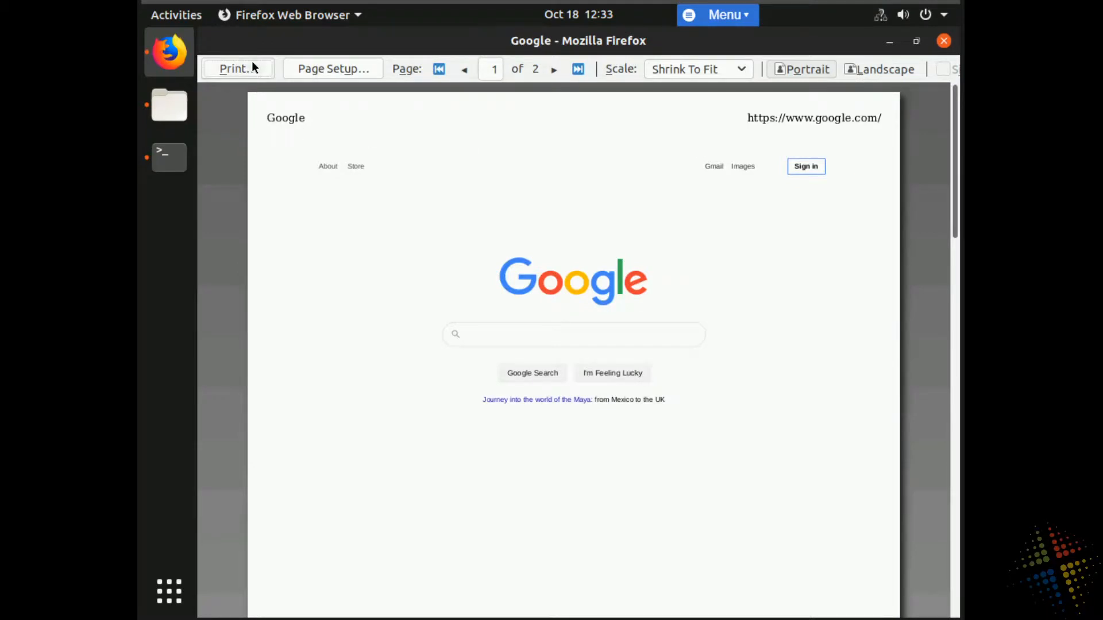
{"action": "left_click", "coordinate": [236, 69]}
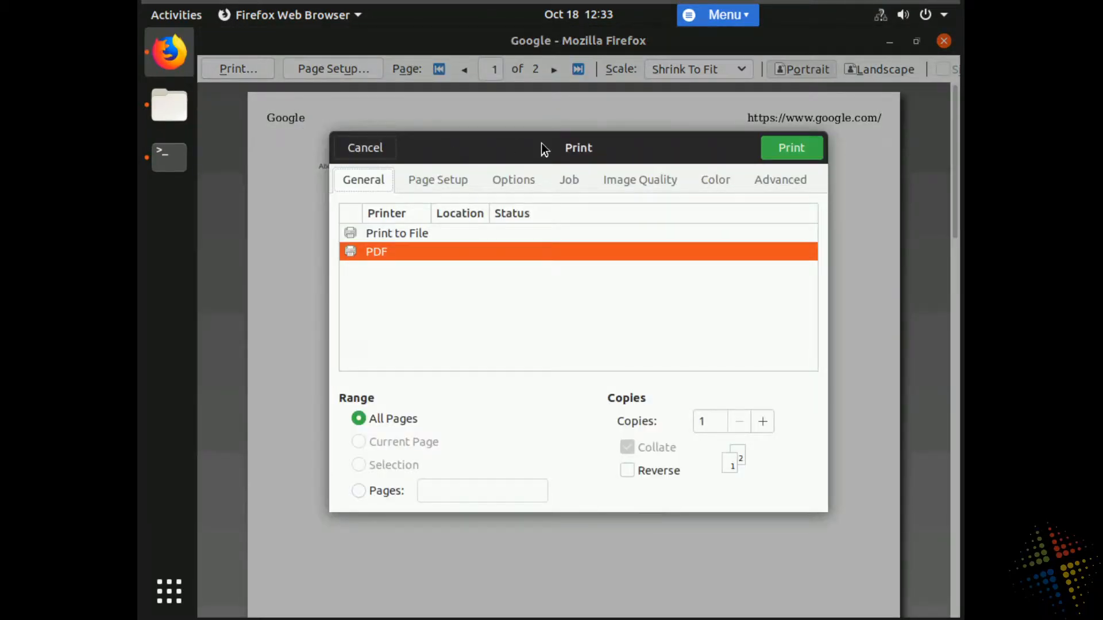
{"action": "left_click", "coordinate": [791, 148]}
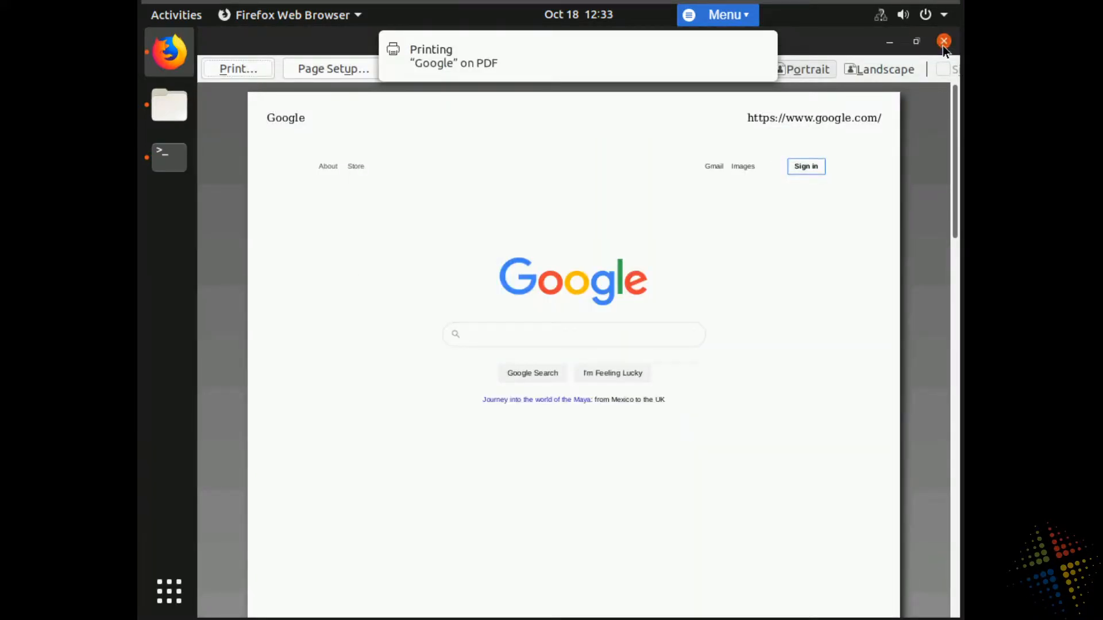
{"action": "left_click", "coordinate": [944, 41]}
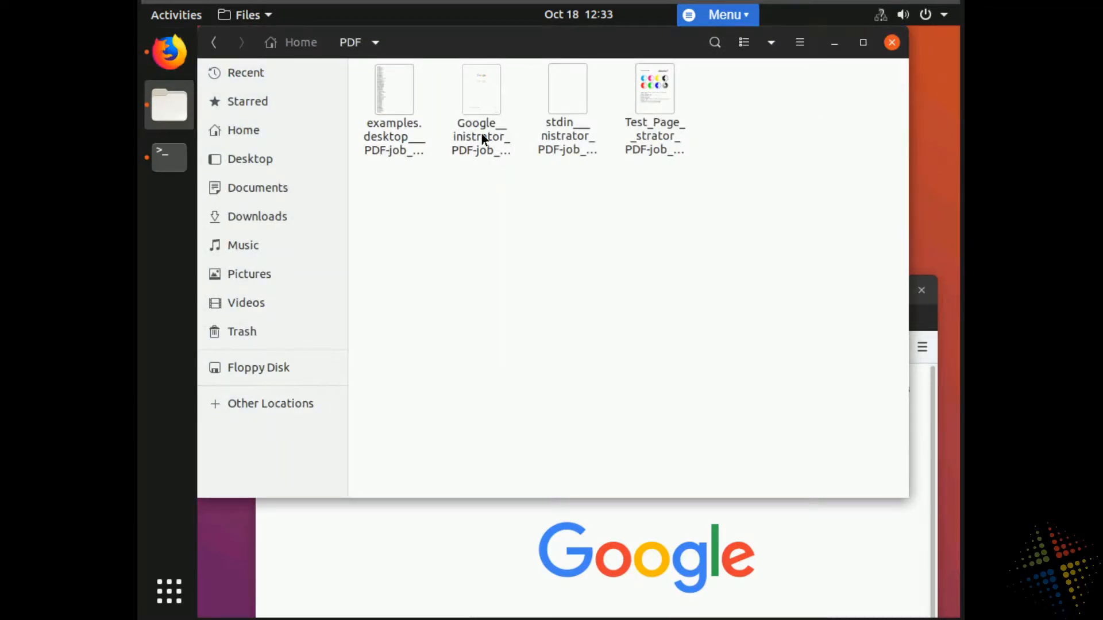
{"action": "double_click", "coordinate": [481, 89]}
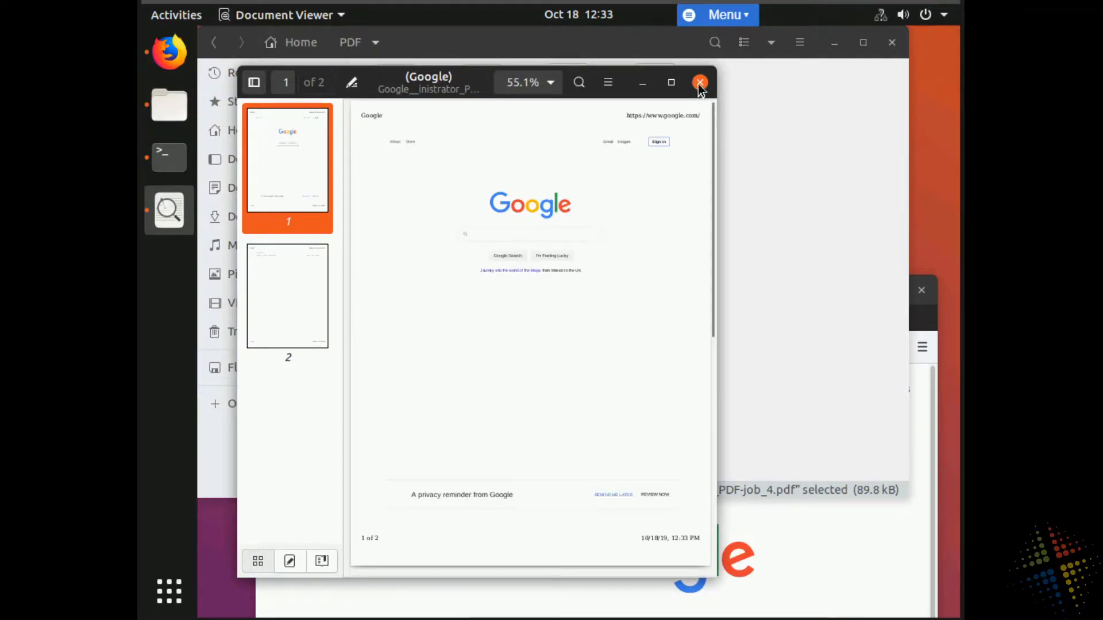
{"action": "left_click", "coordinate": [700, 83]}
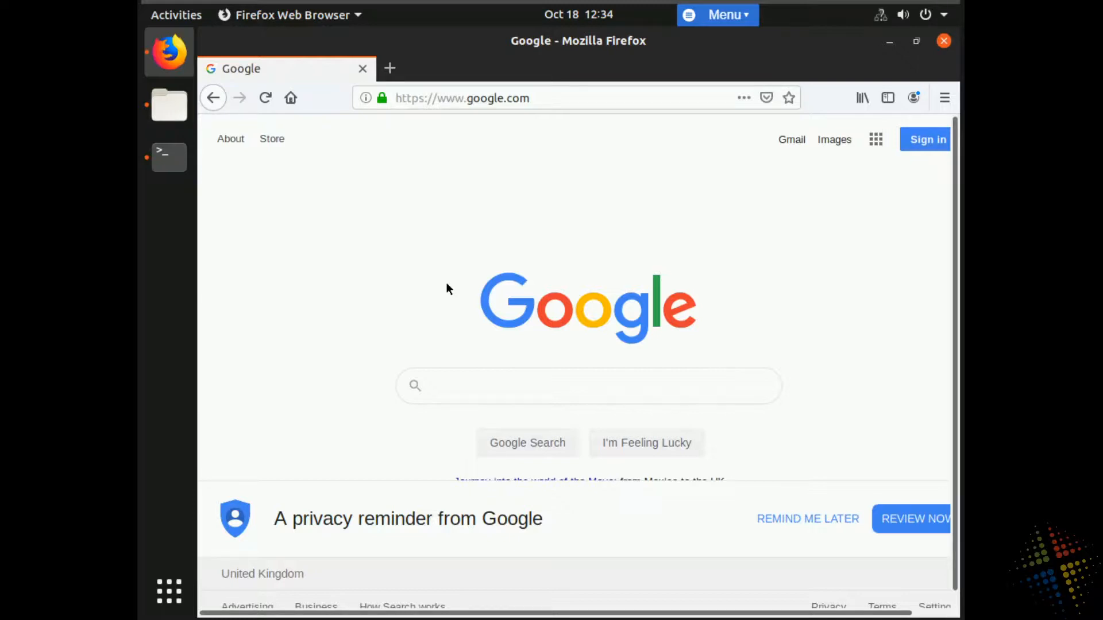
Step: Load localhost:631 in Firefox to reach the CUPS 2.2.10 web interface
{"action": "left_click", "coordinate": [565, 98]}
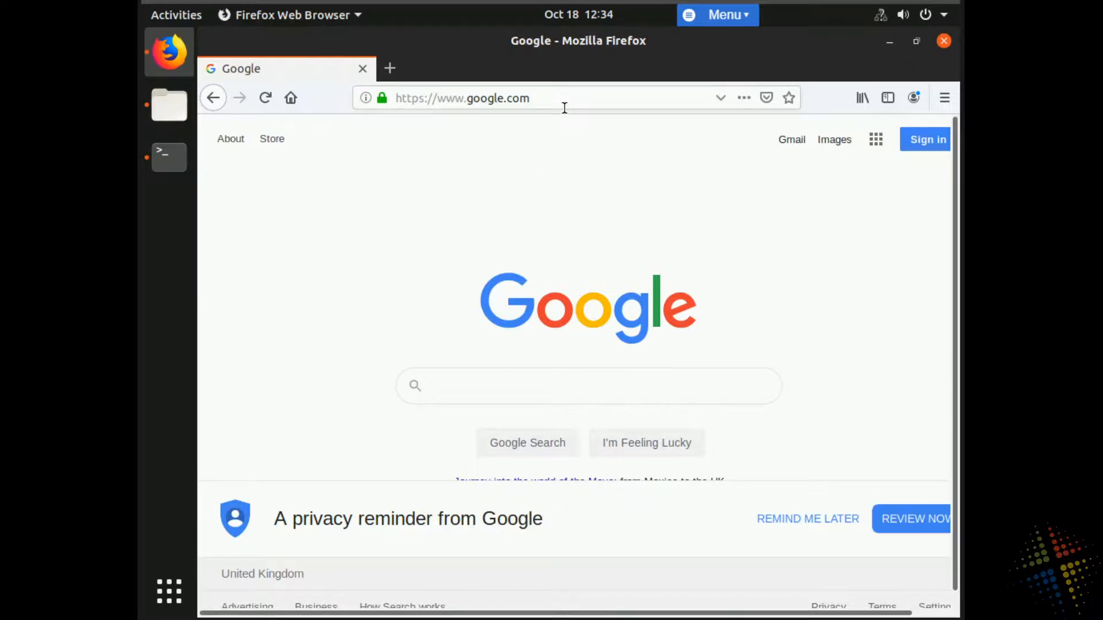
{"action": "mouse_move", "coordinate": [570, 101]}
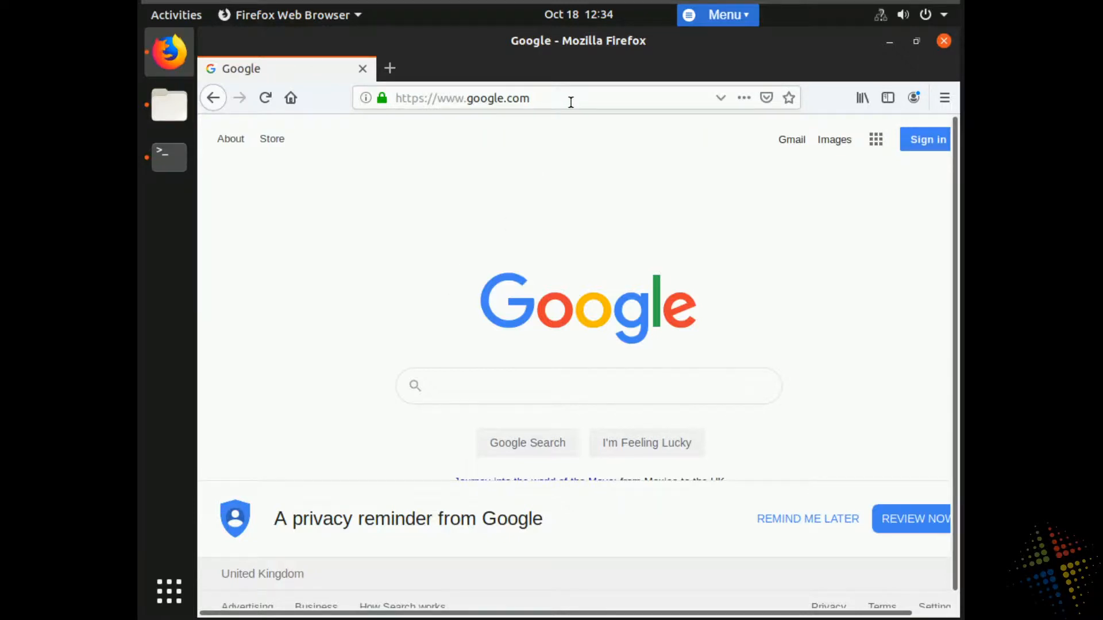
{"action": "left_click", "coordinate": [570, 97]}
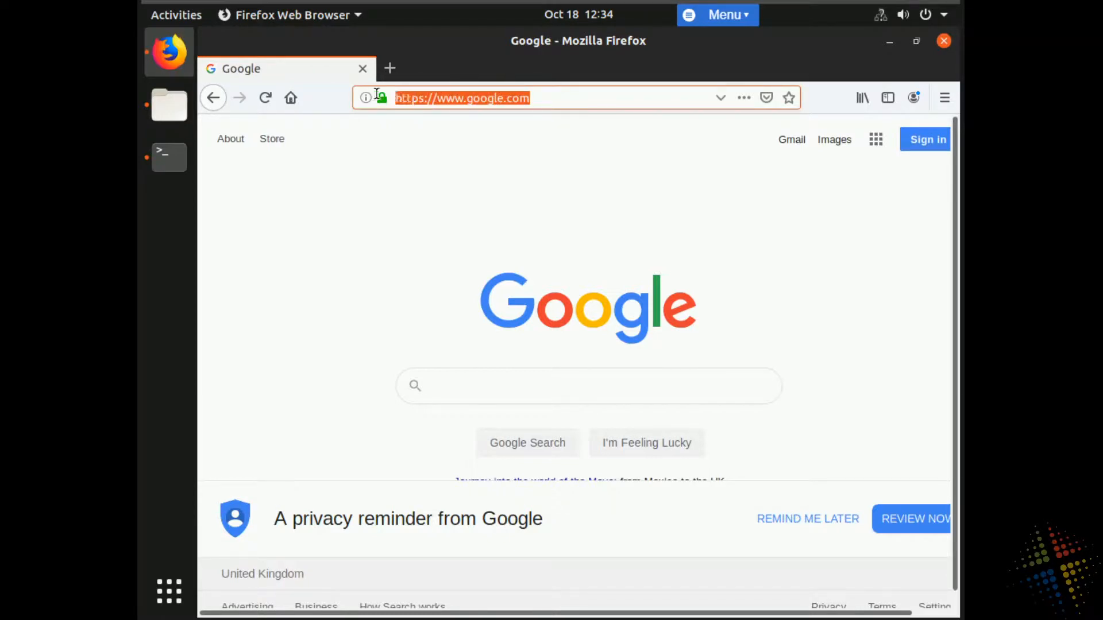
{"action": "type", "text": "localhost:"}
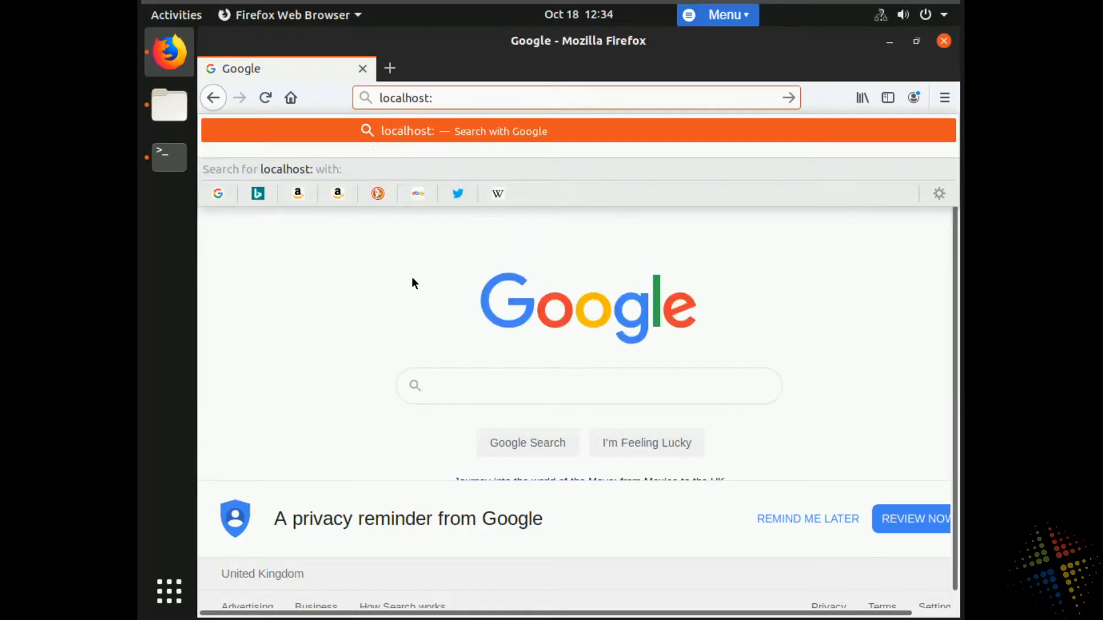
{"action": "type", "text": "63"}
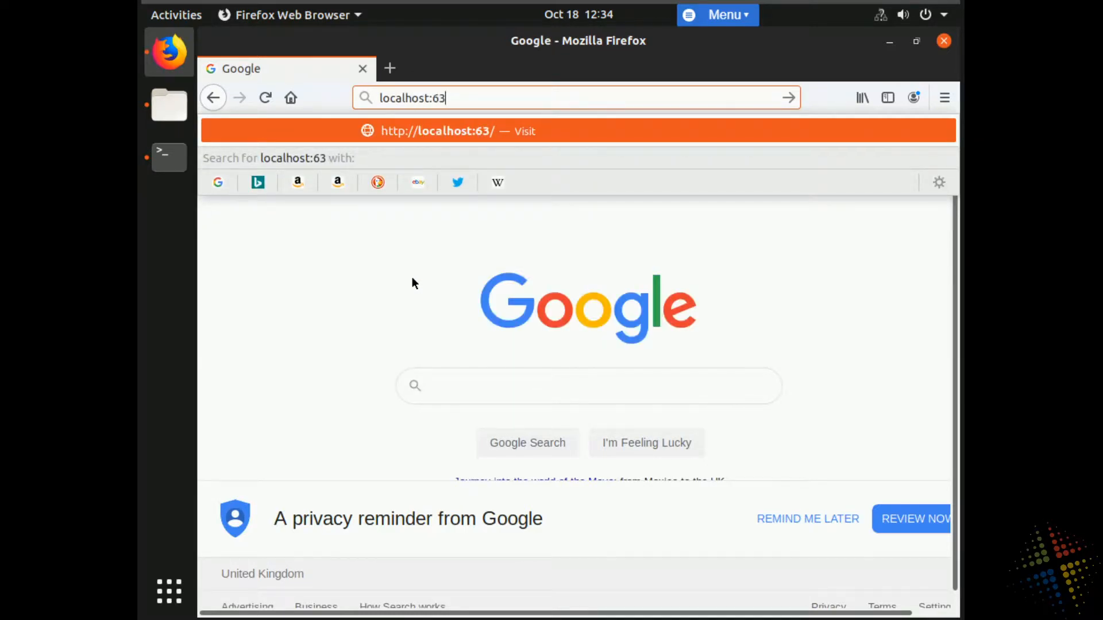
{"action": "key", "text": "Enter"}
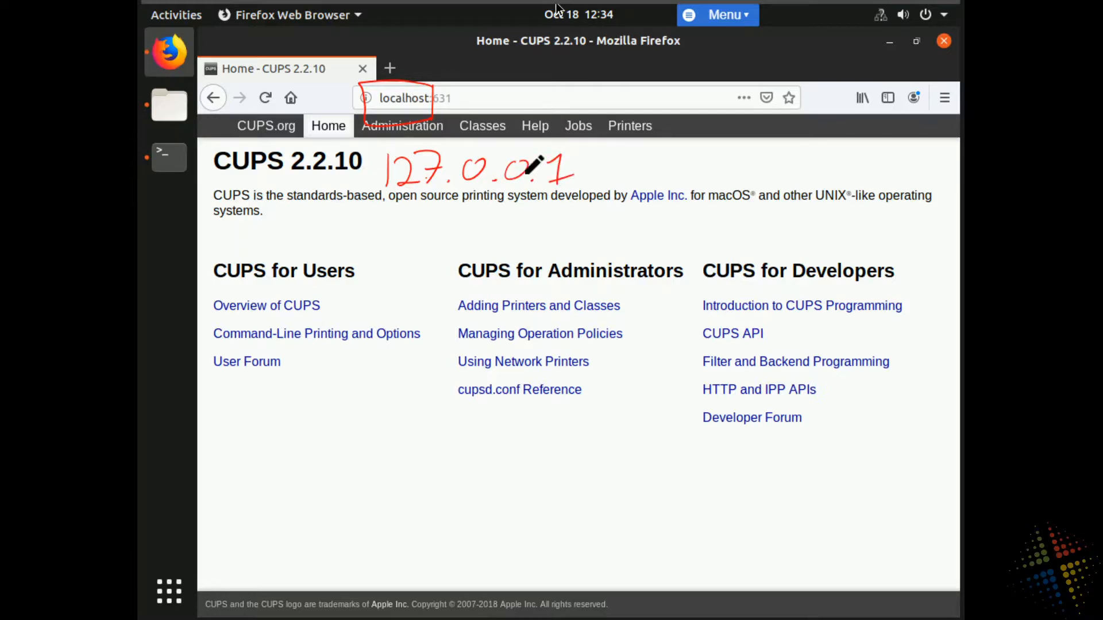
{"action": "mouse_move", "coordinate": [418, 181]}
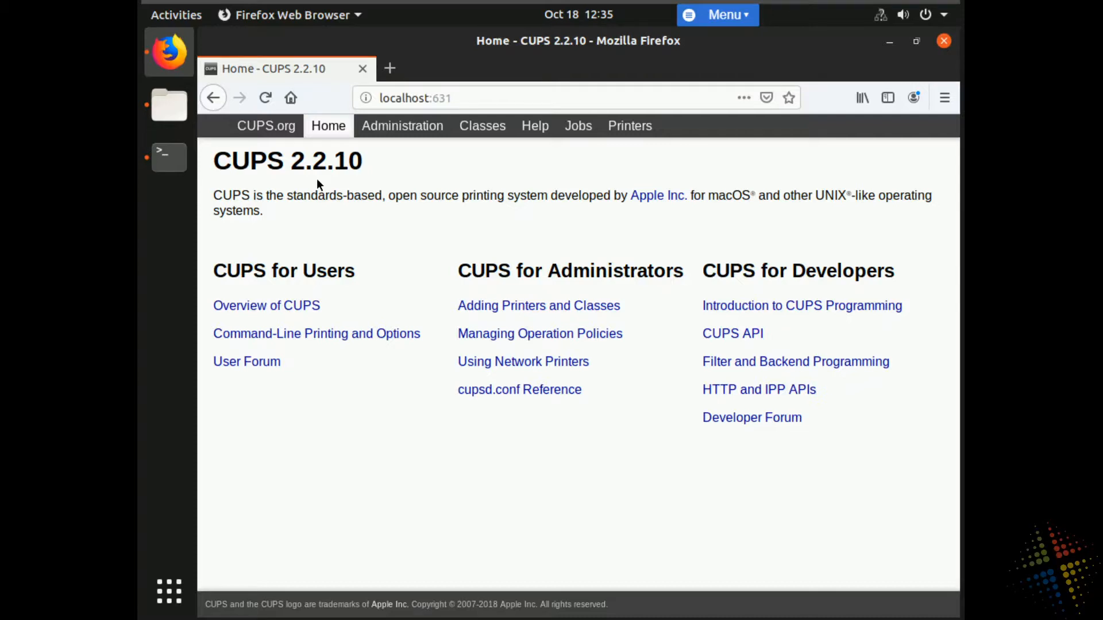
{"action": "mouse_move", "coordinate": [344, 182]}
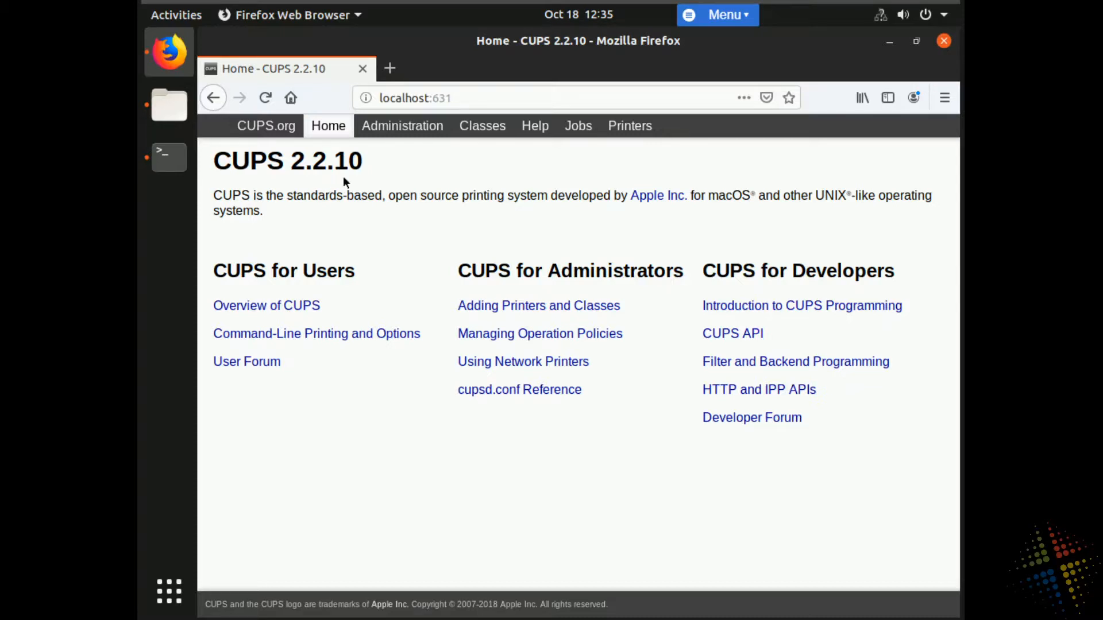
{"action": "mouse_move", "coordinate": [393, 132]}
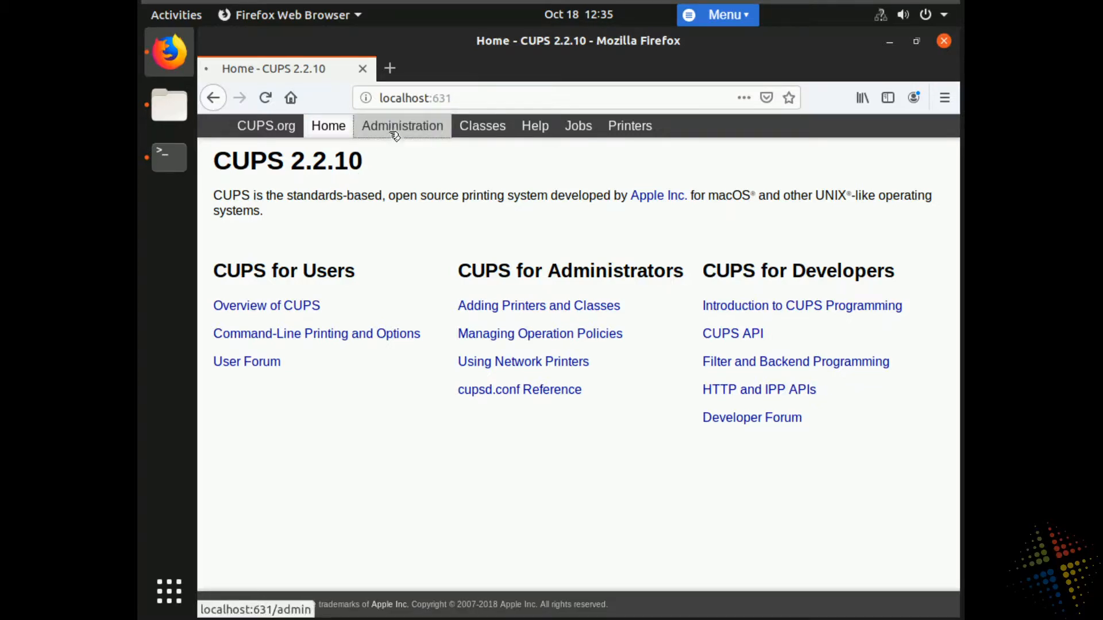
Step: On the CUPS Administration page, enable 'Share printers connected to this system' and apply
{"action": "left_click", "coordinate": [401, 126]}
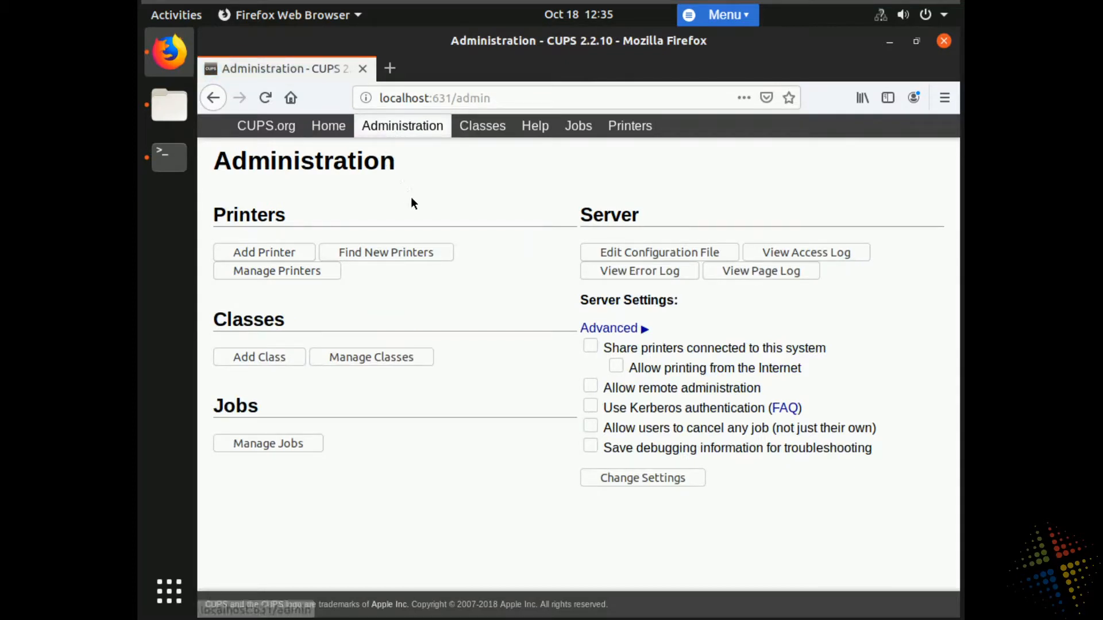
{"action": "mouse_move", "coordinate": [604, 342]}
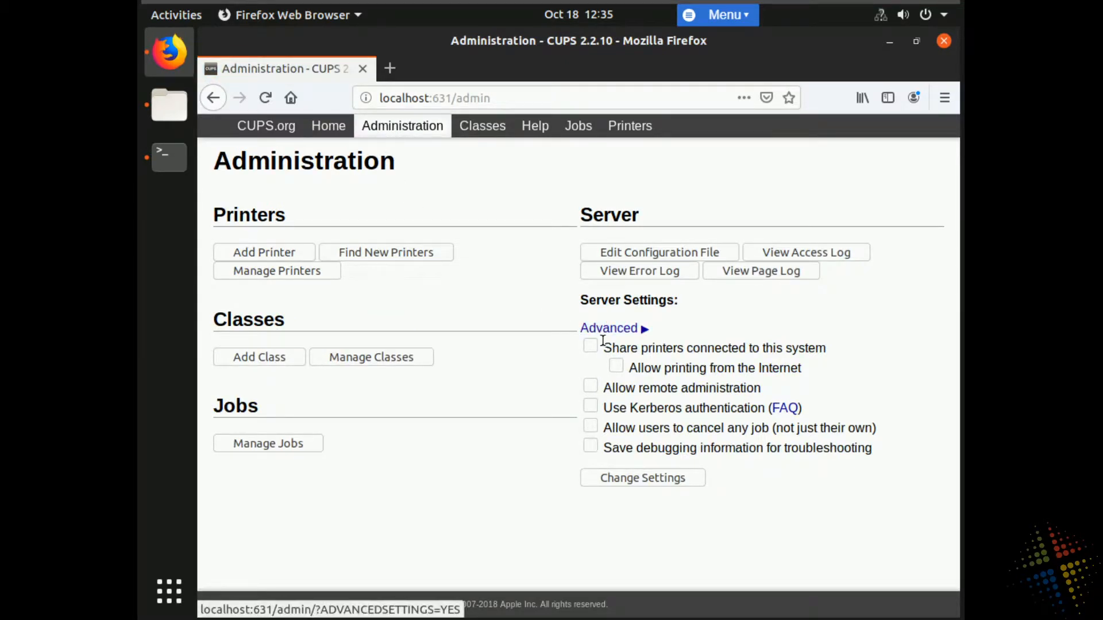
{"action": "left_click", "coordinate": [590, 347]}
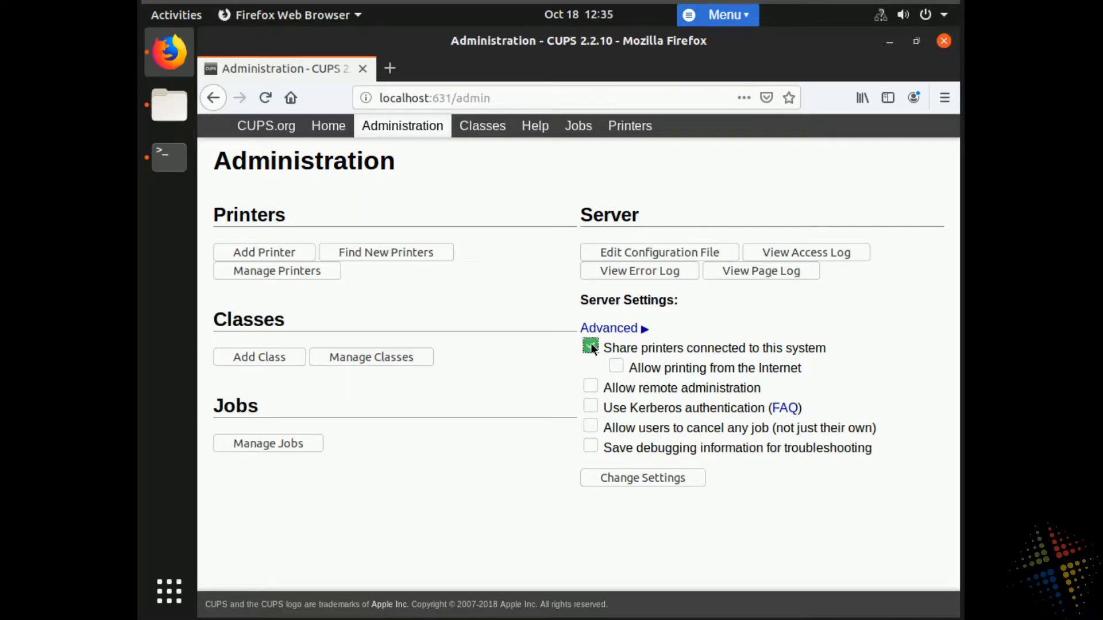
{"action": "left_click", "coordinate": [590, 347]}
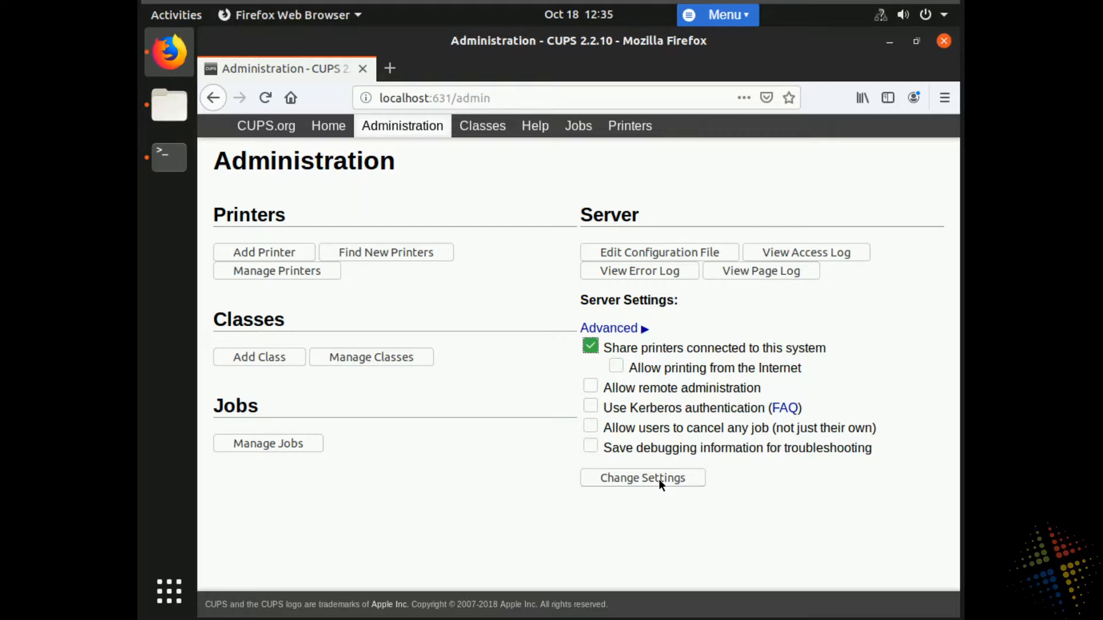
{"action": "left_click", "coordinate": [643, 478]}
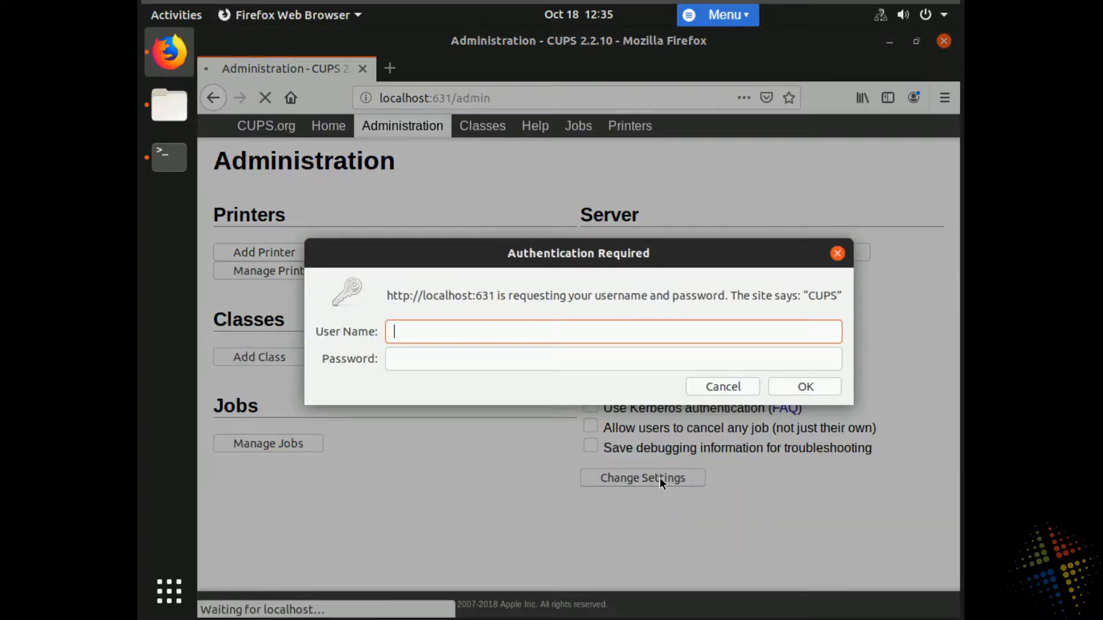
Step: Log in as administrator, decline saving the login, and reload after the connection error
{"action": "type", "text": "administrator"}
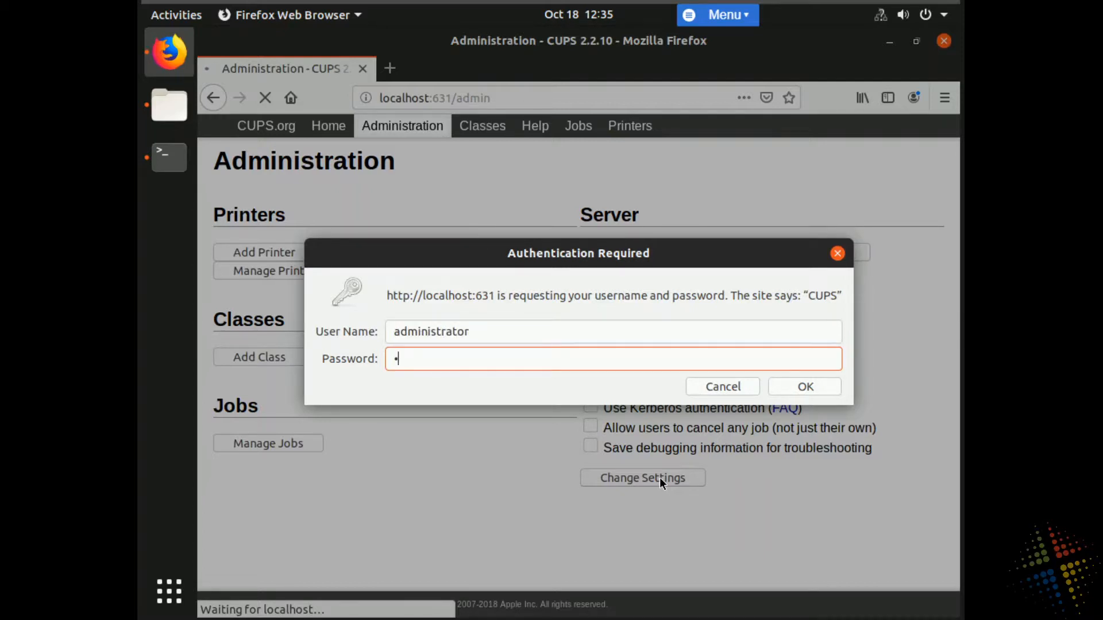
{"action": "type", "text": "password"}
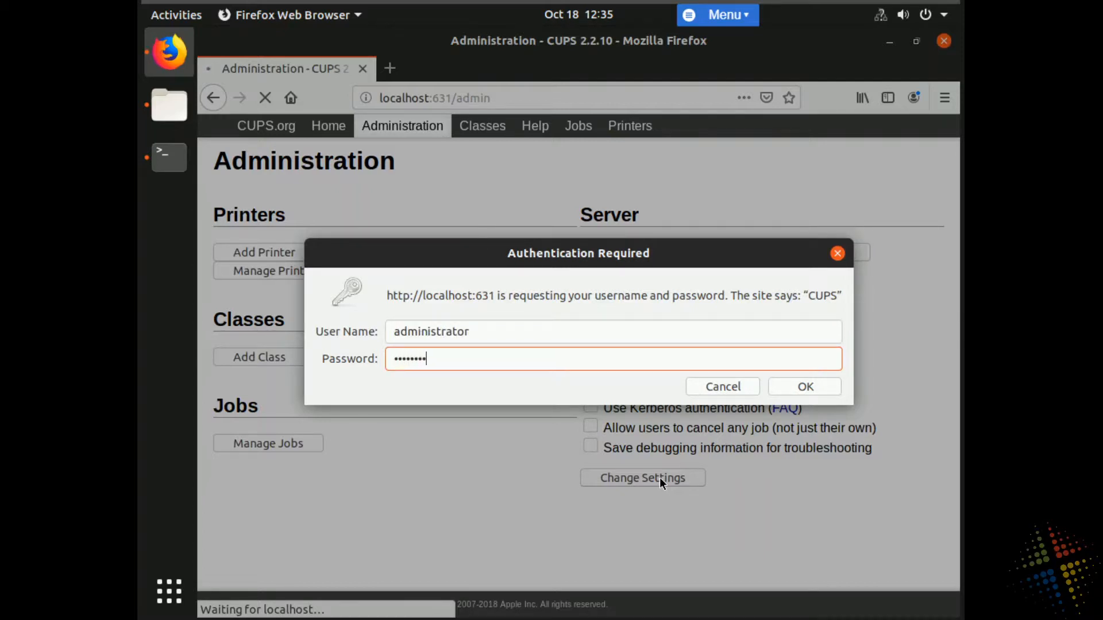
{"action": "left_click", "coordinate": [804, 387]}
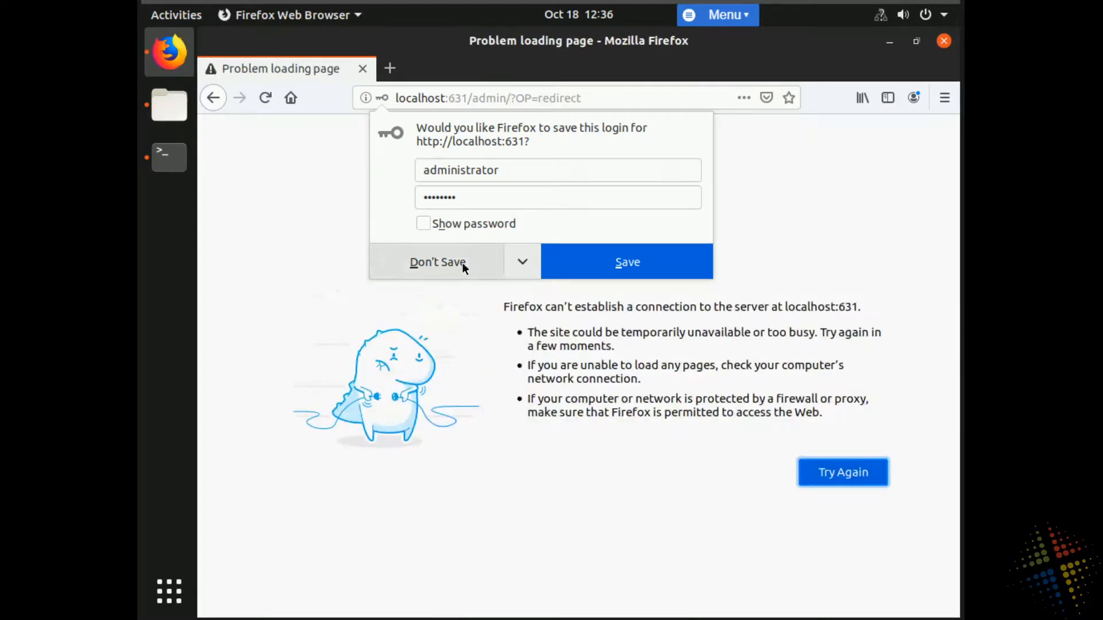
{"action": "left_click", "coordinate": [437, 262]}
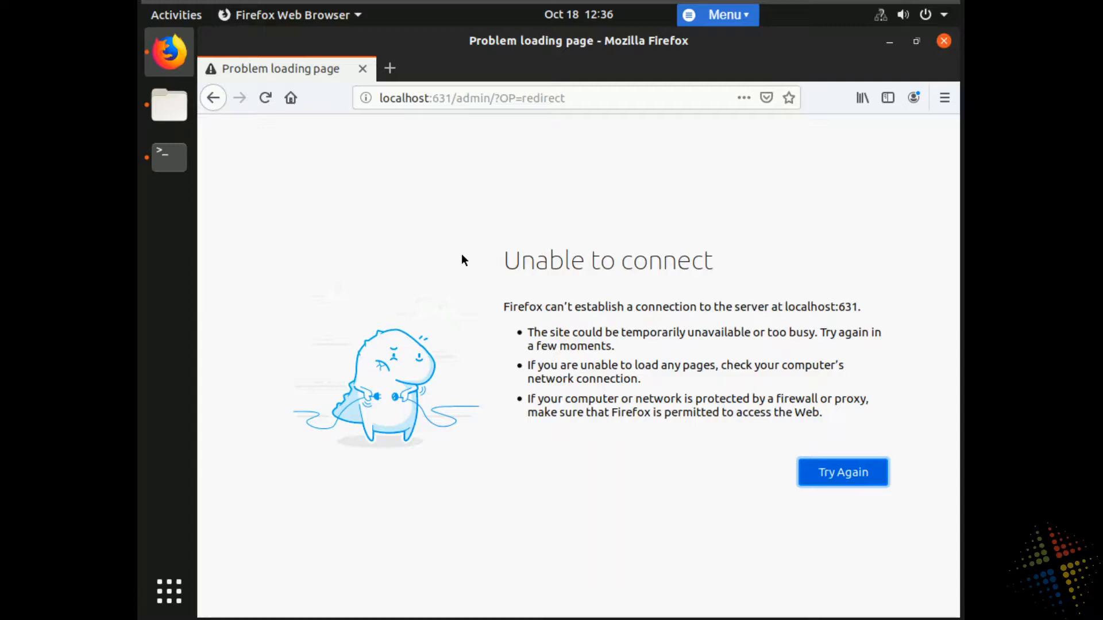
{"action": "mouse_move", "coordinate": [683, 285]}
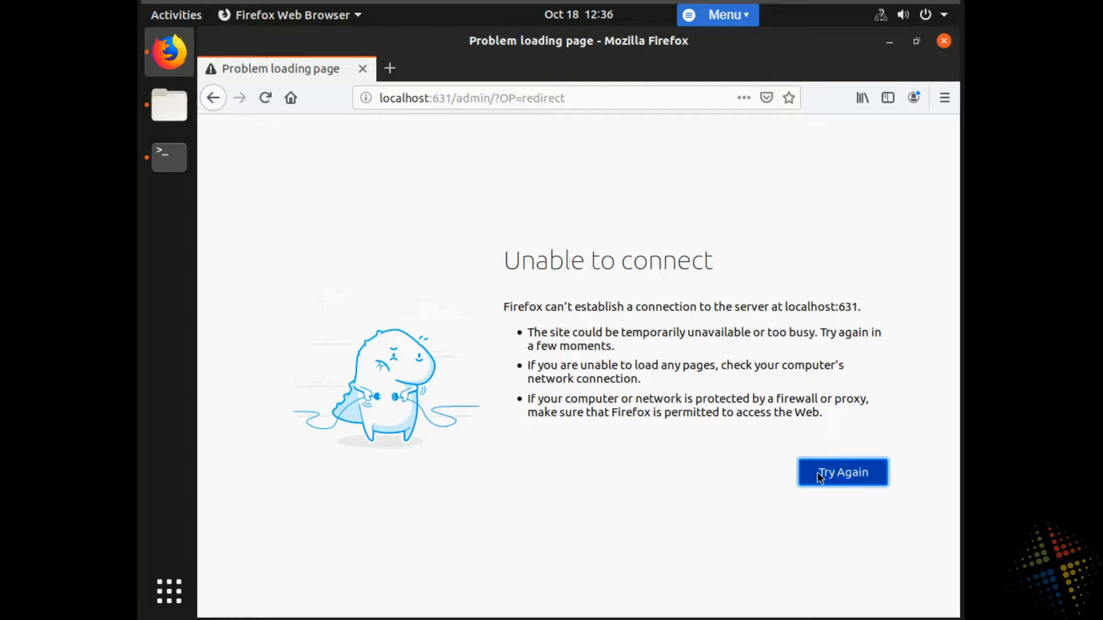
{"action": "left_click", "coordinate": [843, 472]}
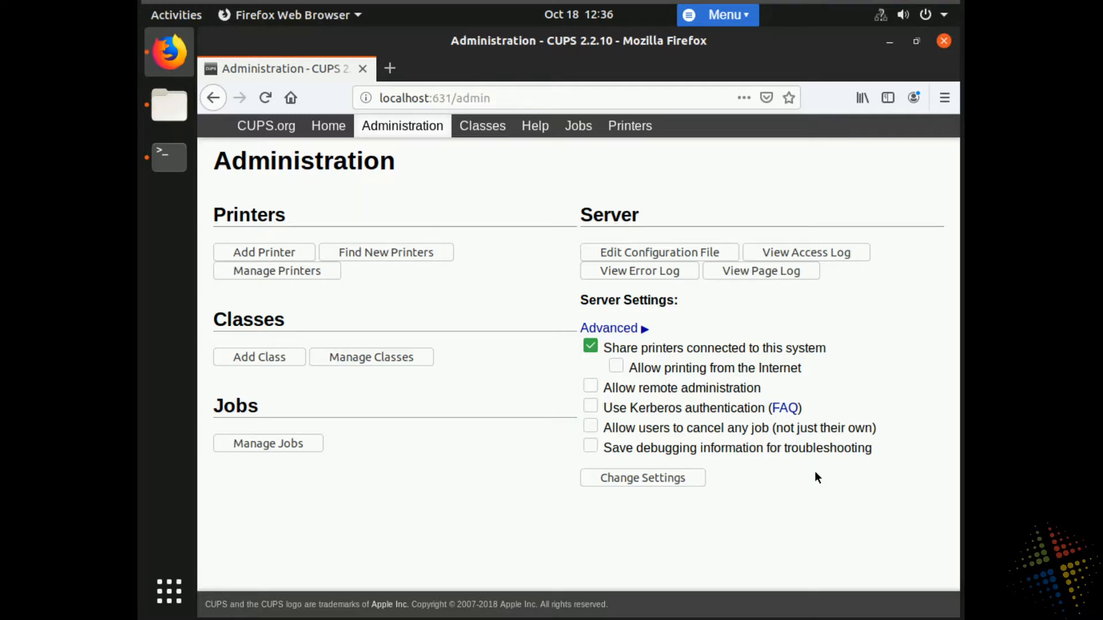
{"action": "mouse_move", "coordinate": [825, 474]}
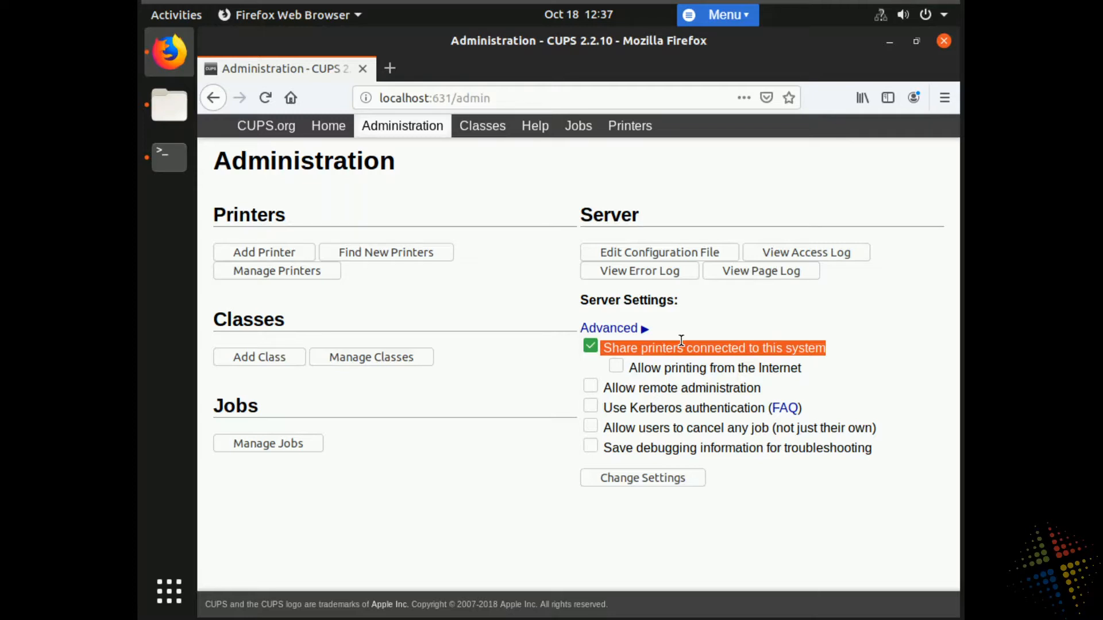
{"action": "mouse_move", "coordinate": [648, 178]}
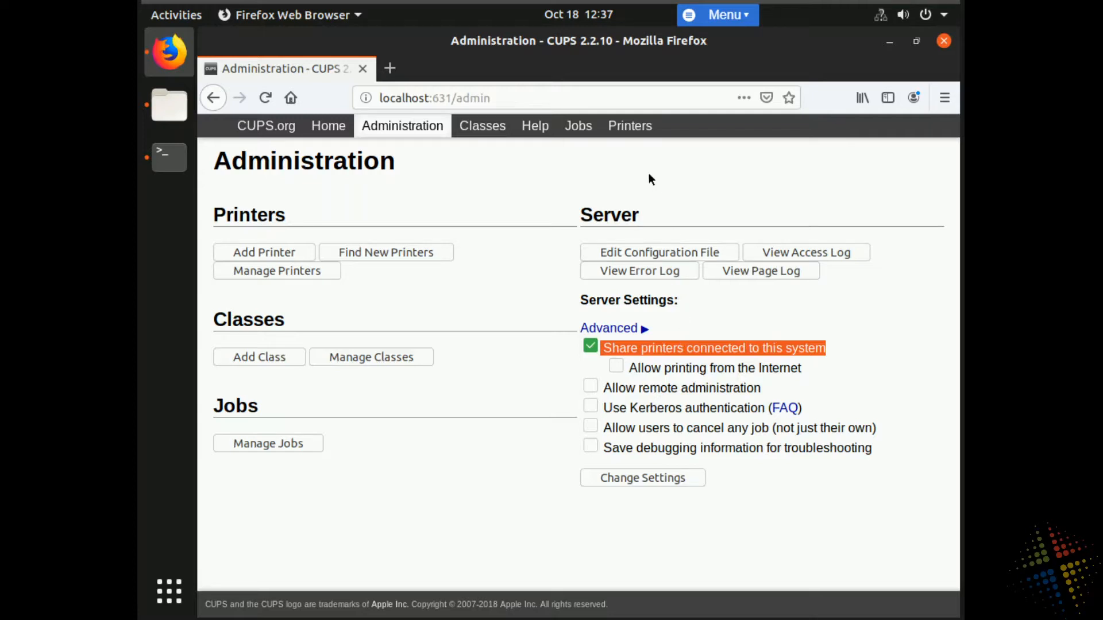
{"action": "mouse_move", "coordinate": [637, 130]}
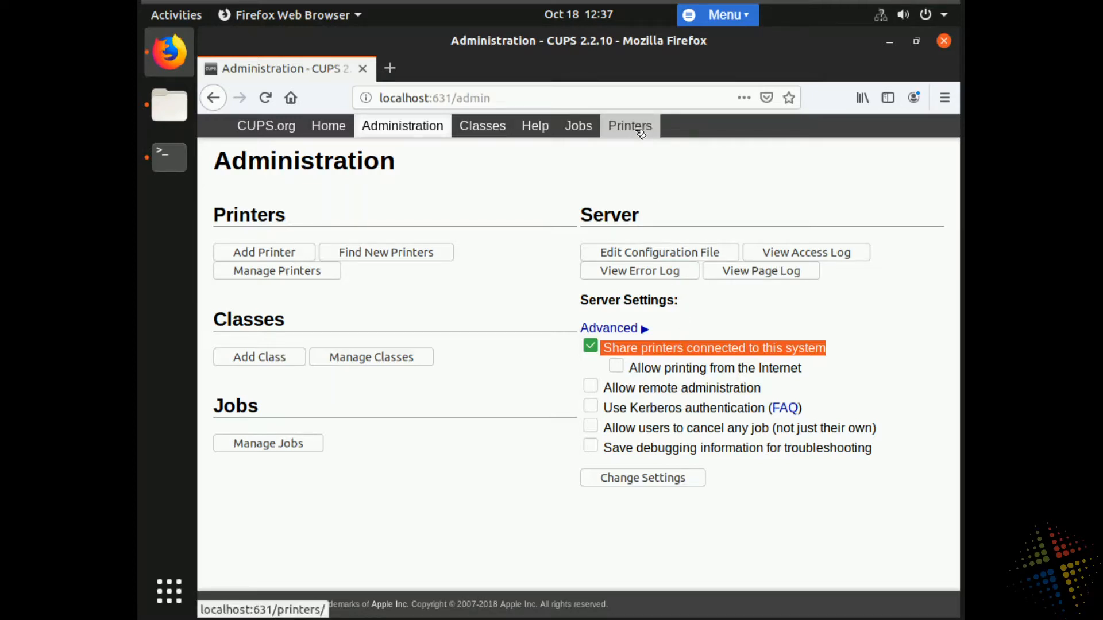
Step: Open the PDF printer from the Printers list and choose Modify Printer from its Administration menu
{"action": "left_click", "coordinate": [630, 126]}
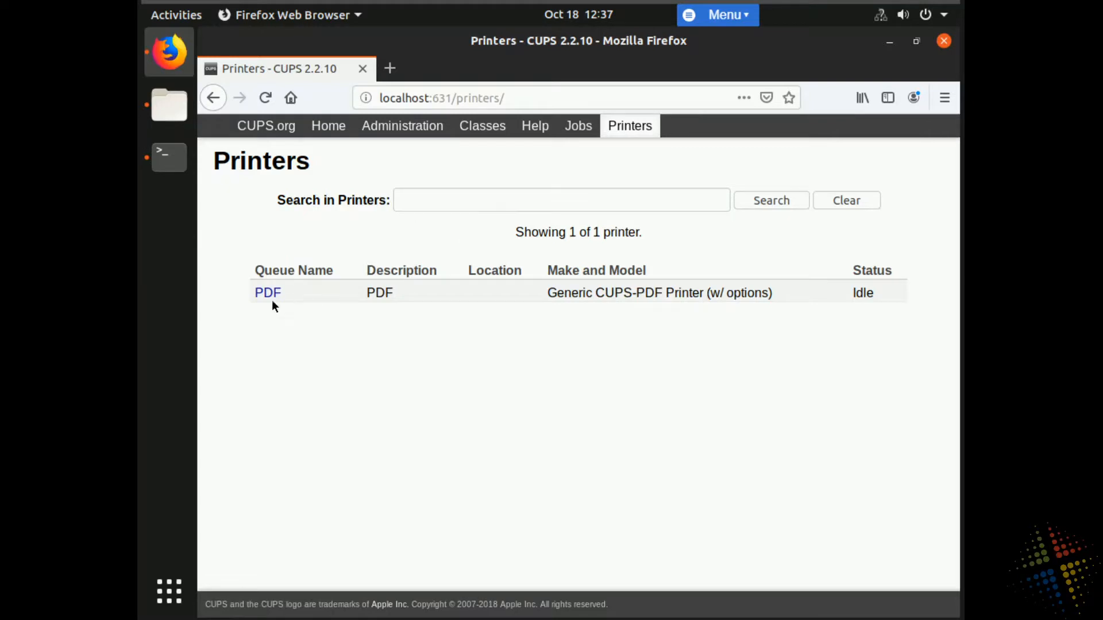
{"action": "mouse_move", "coordinate": [270, 294]}
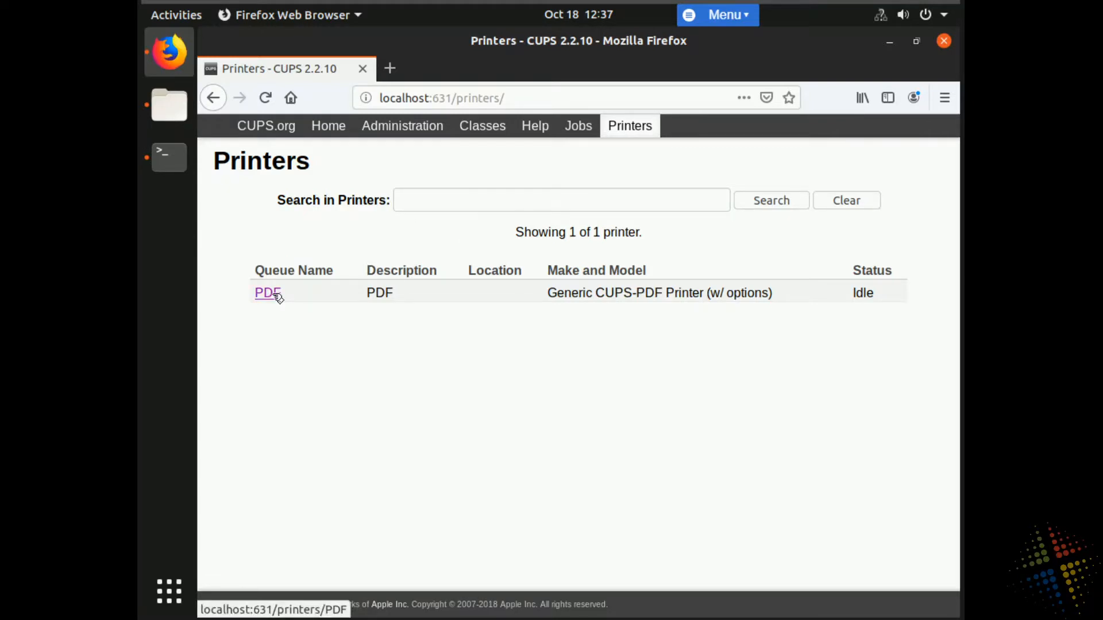
{"action": "left_click", "coordinate": [267, 293]}
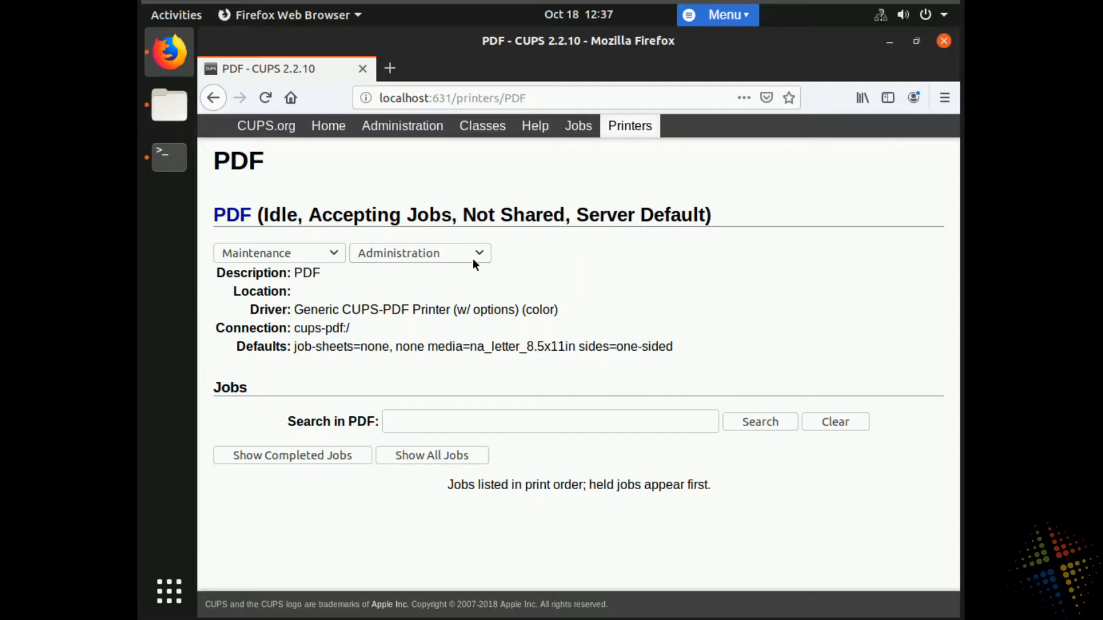
{"action": "left_click", "coordinate": [420, 252]}
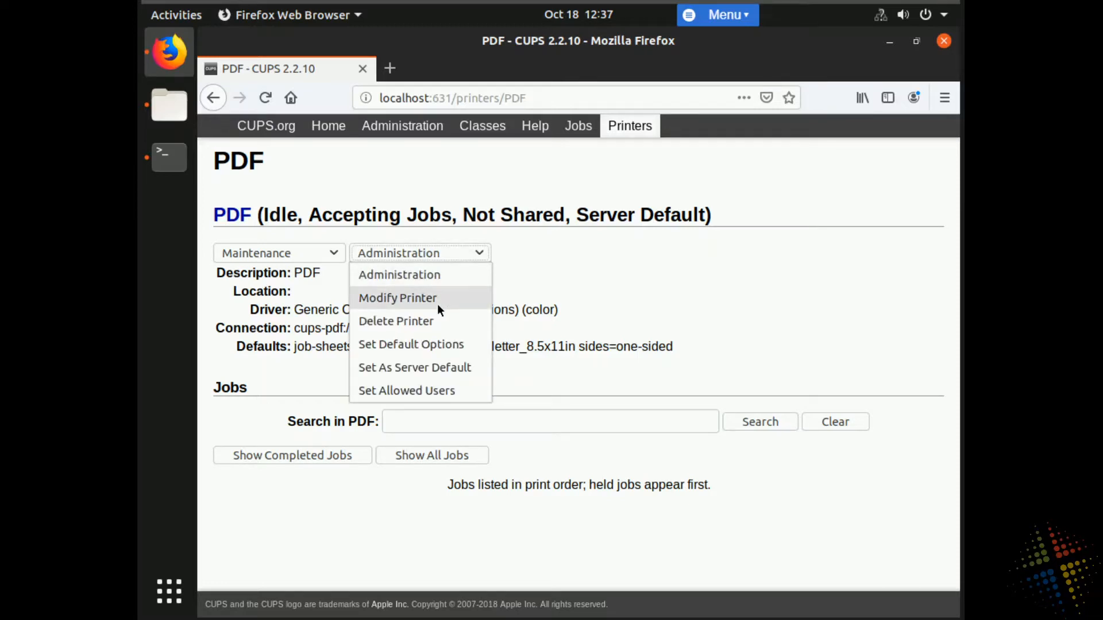
{"action": "left_click", "coordinate": [397, 298]}
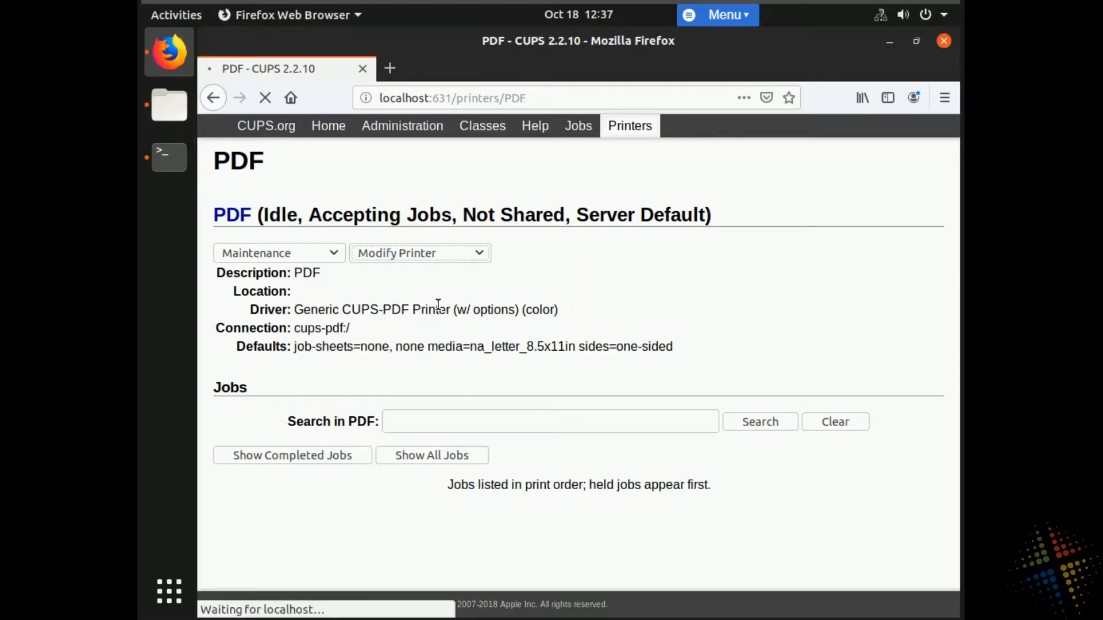
{"action": "left_click", "coordinate": [402, 126]}
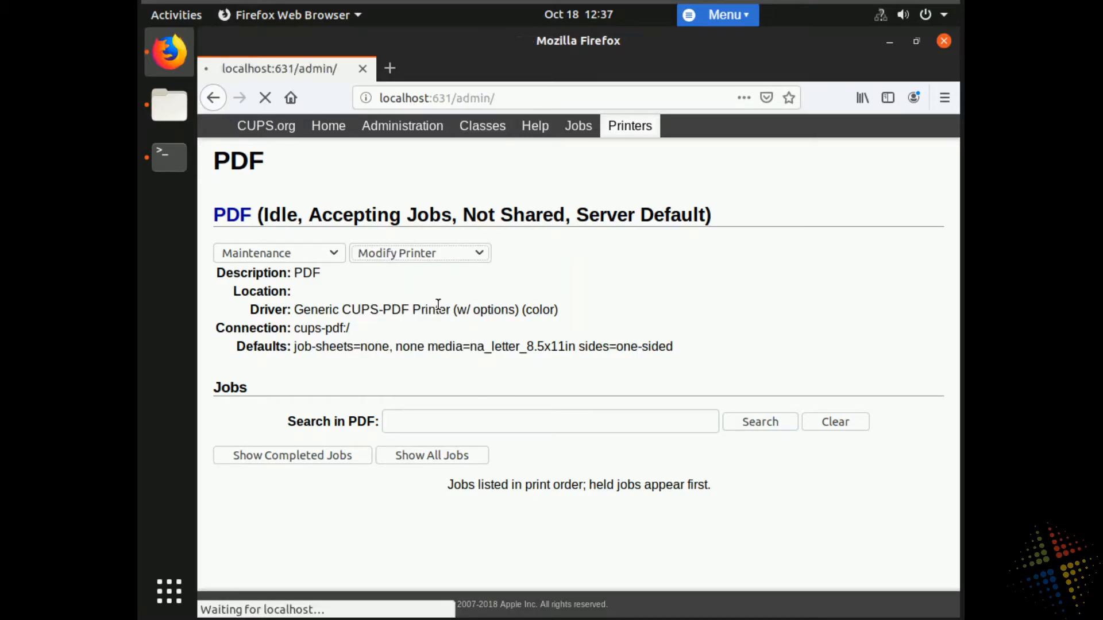
{"action": "left_click", "coordinate": [419, 253]}
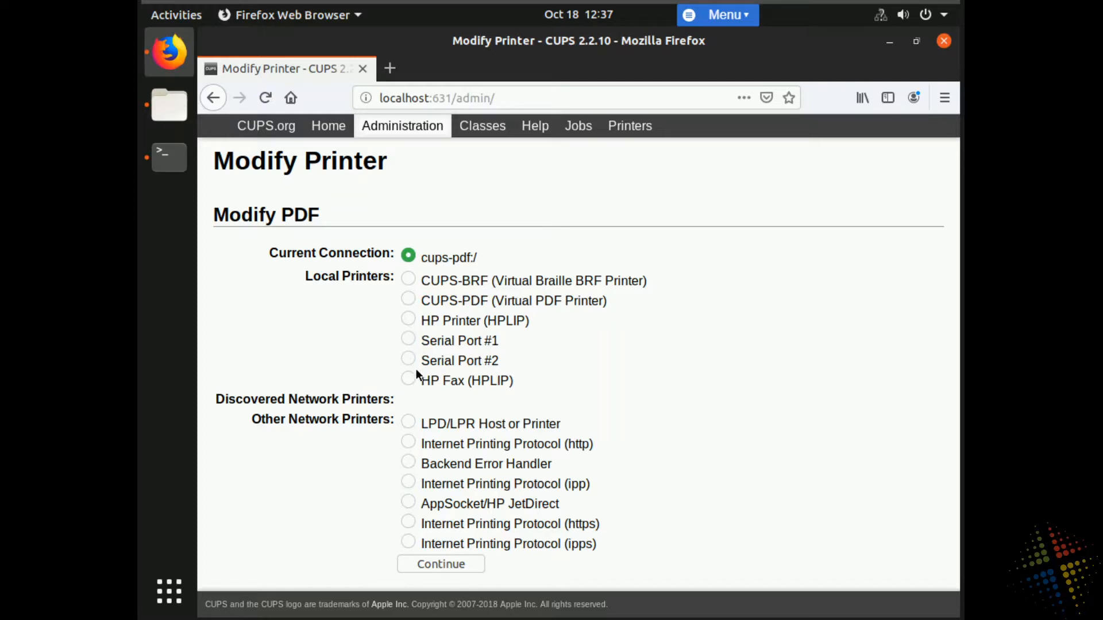
{"action": "mouse_move", "coordinate": [417, 449]}
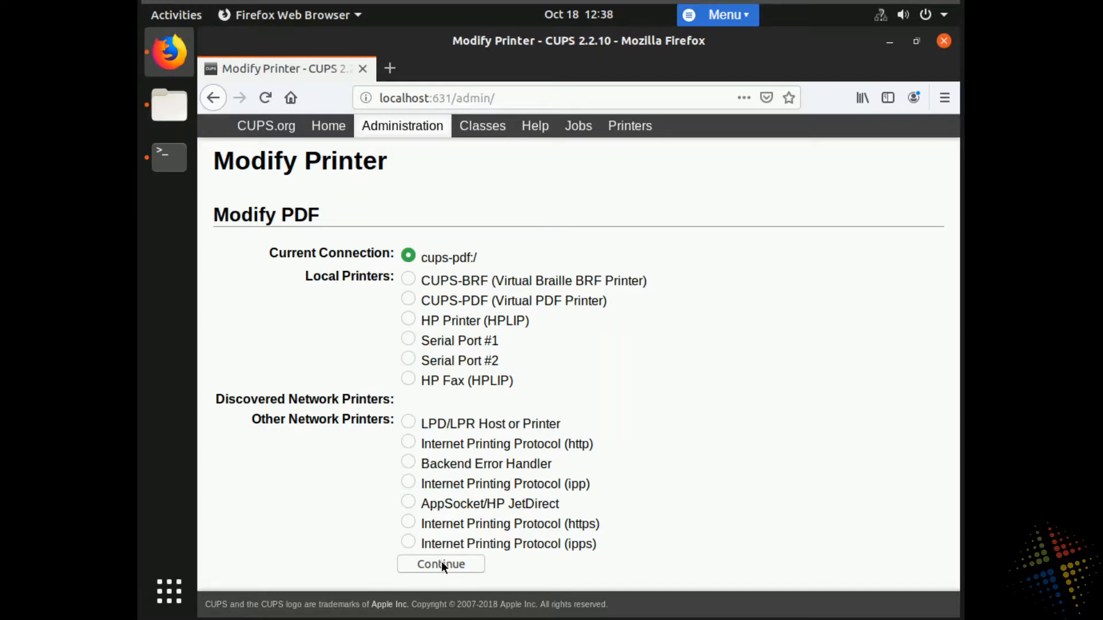
Step: Keep the current cups-pdf:/ connection and tick Share This Printer
{"action": "left_click", "coordinate": [441, 564]}
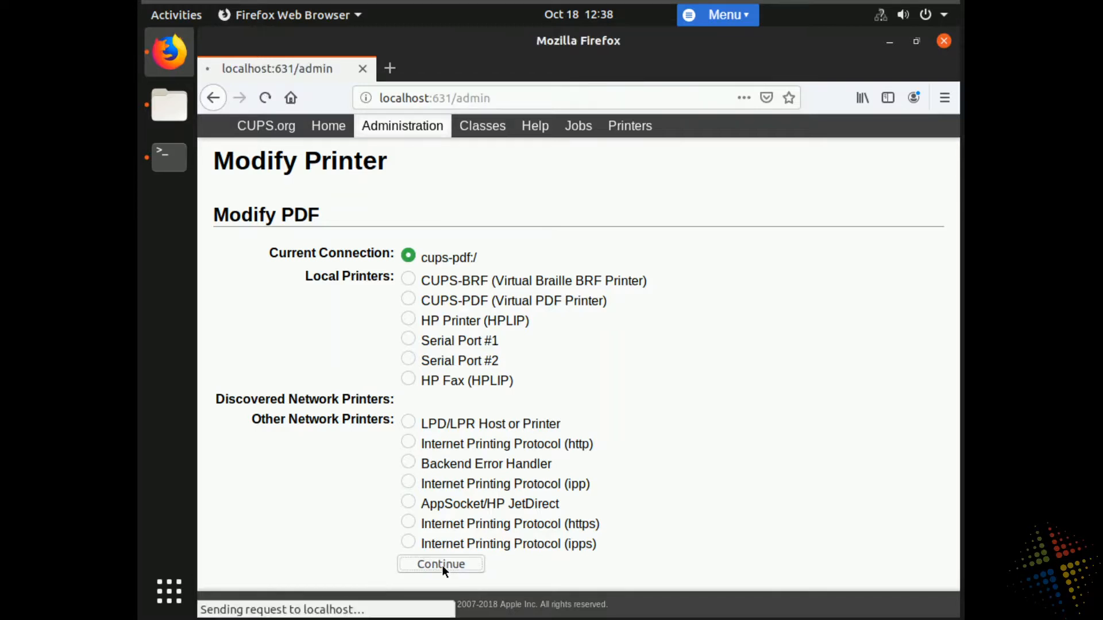
{"action": "left_click", "coordinate": [441, 564]}
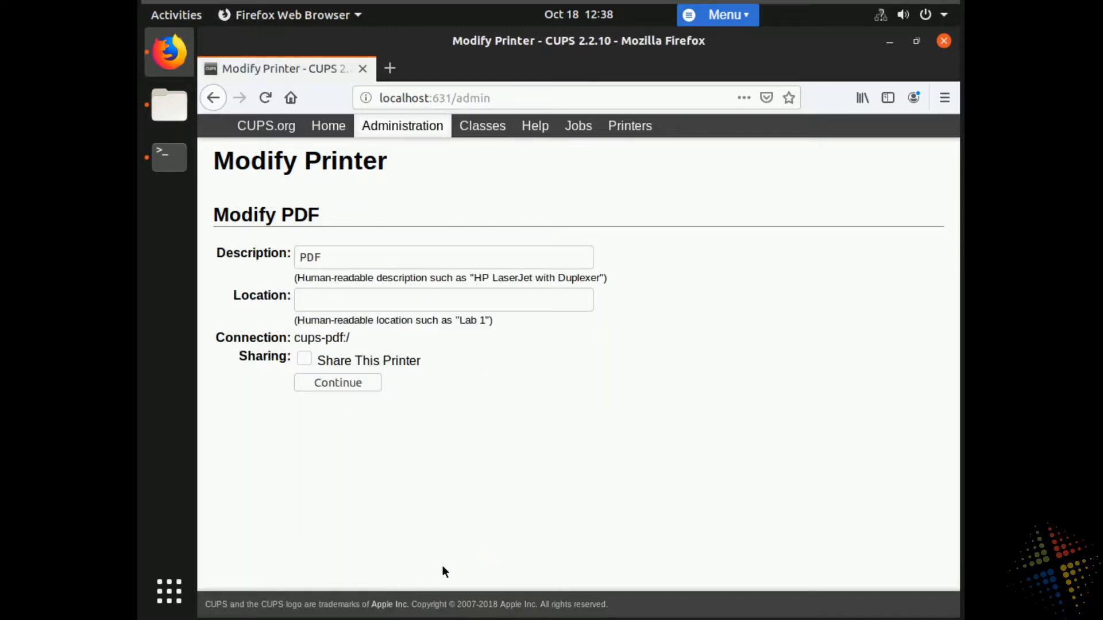
{"action": "mouse_move", "coordinate": [361, 282]}
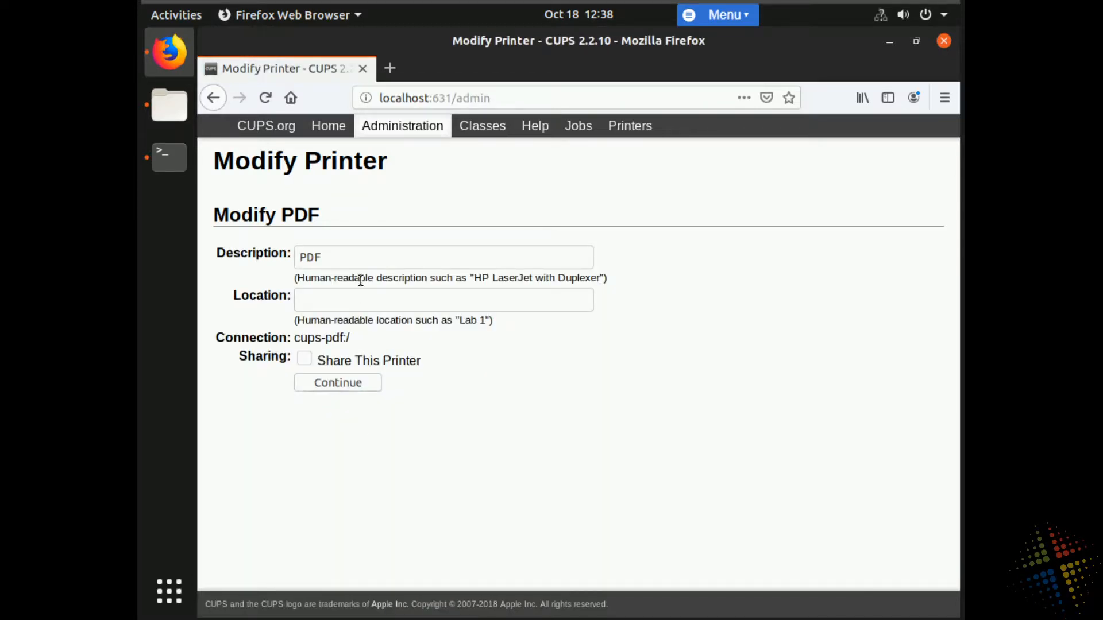
{"action": "left_click", "coordinate": [443, 300]}
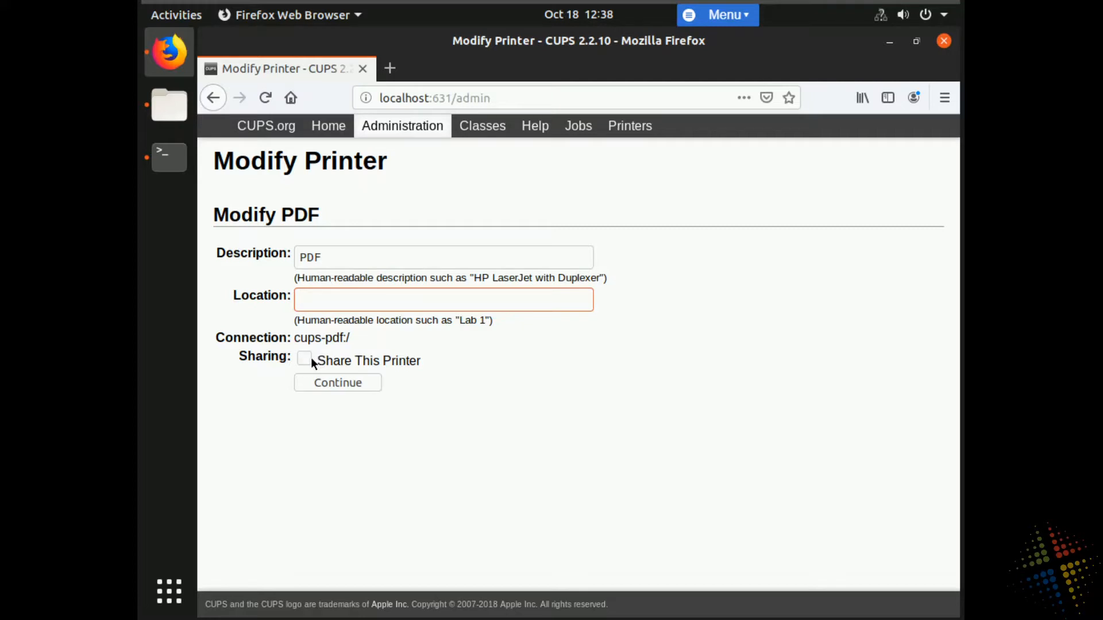
{"action": "left_click", "coordinate": [304, 359]}
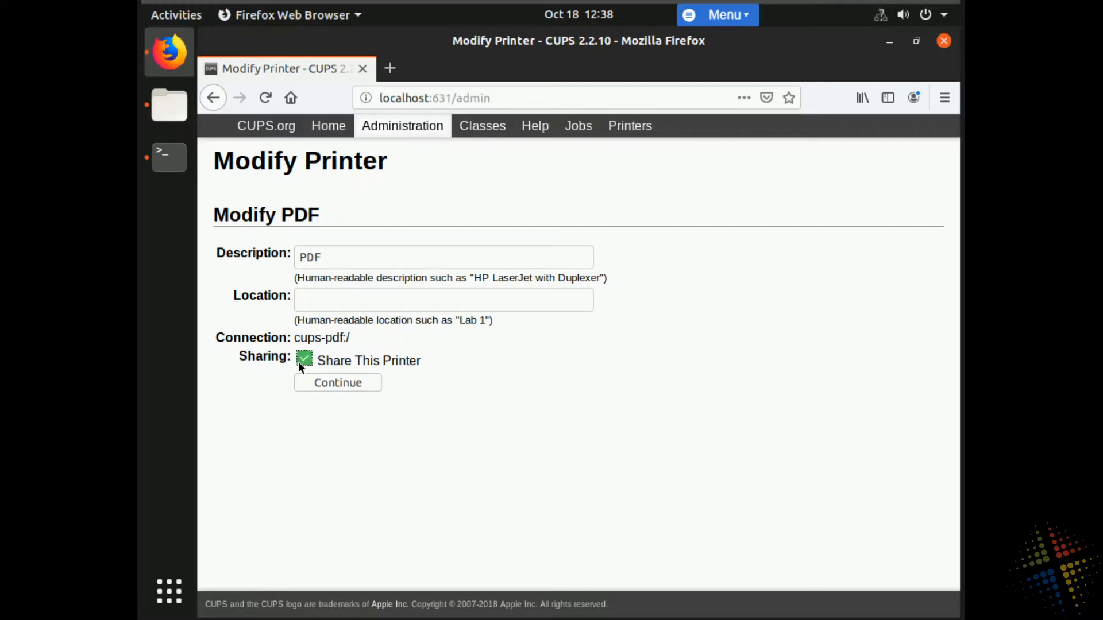
{"action": "mouse_move", "coordinate": [339, 365]}
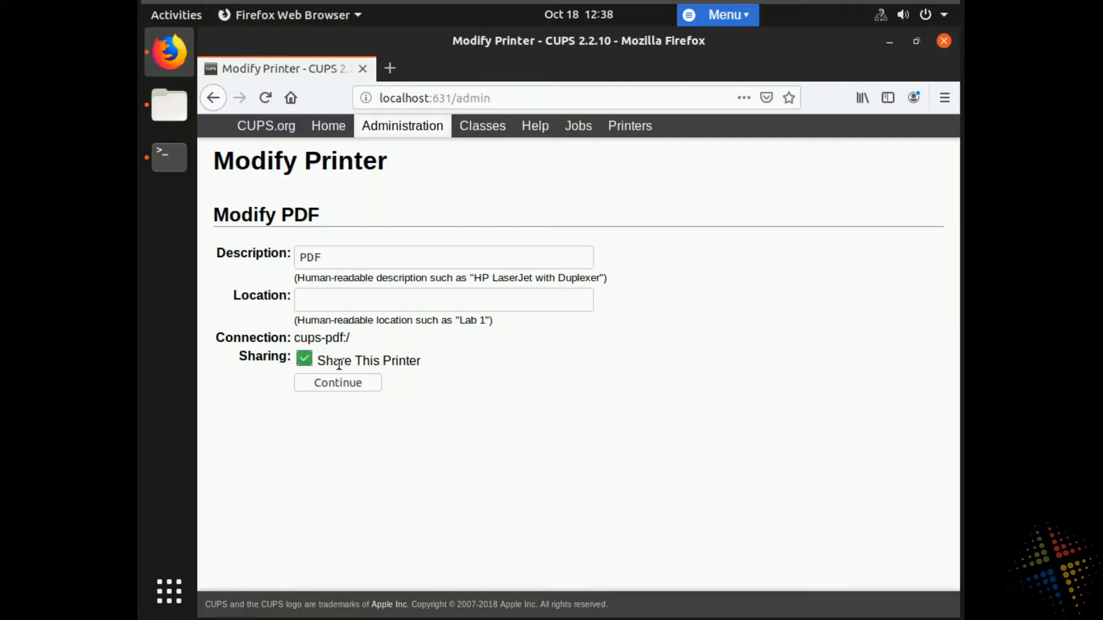
{"action": "mouse_move", "coordinate": [346, 390]}
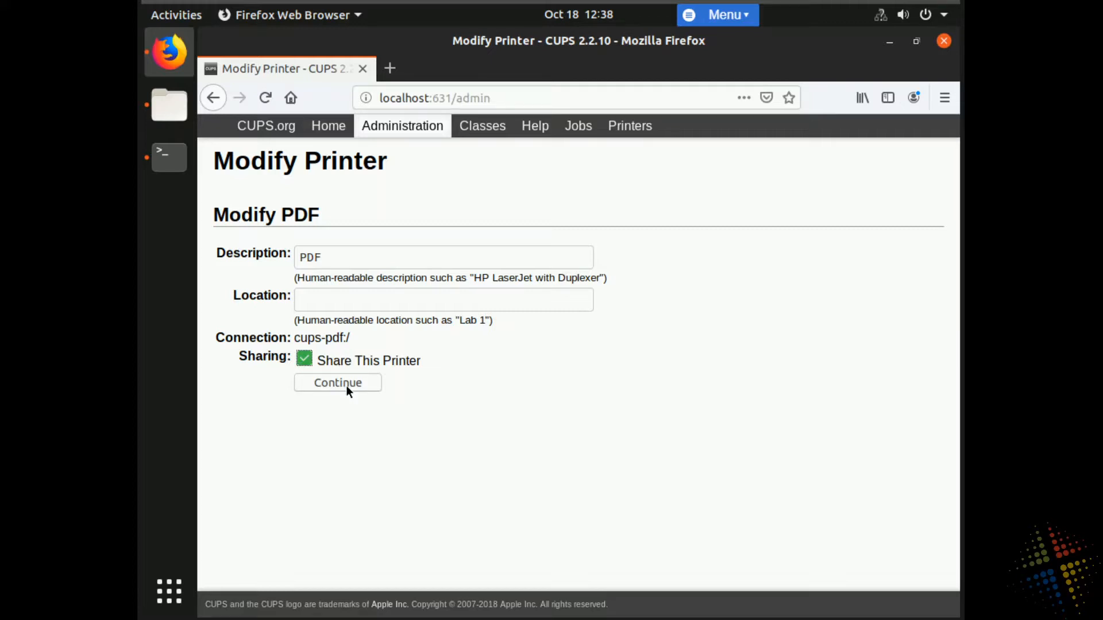
Step: Confirm the settings, apply Modify Printer, and verify the PDF printer page shows Shared
{"action": "left_click", "coordinate": [337, 382]}
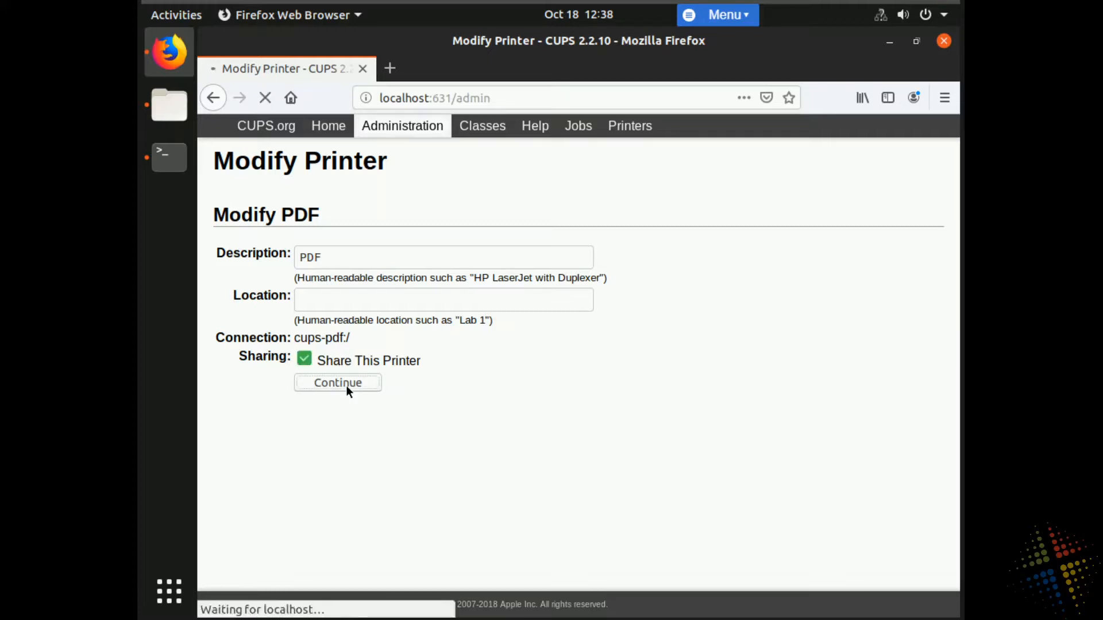
{"action": "left_click", "coordinate": [337, 383]}
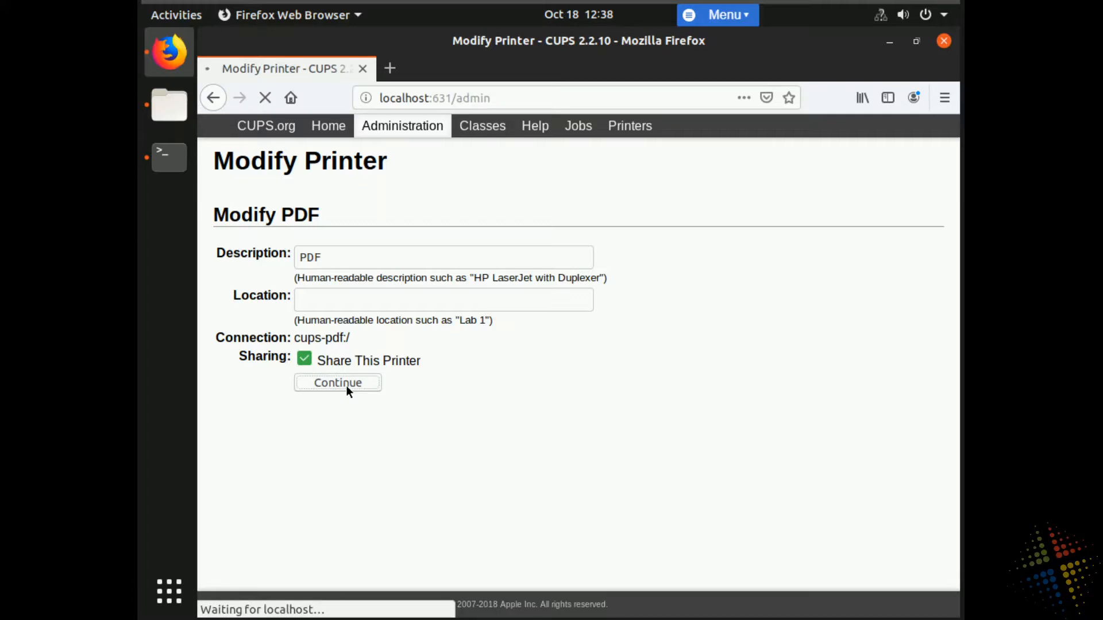
{"action": "left_click", "coordinate": [337, 383]}
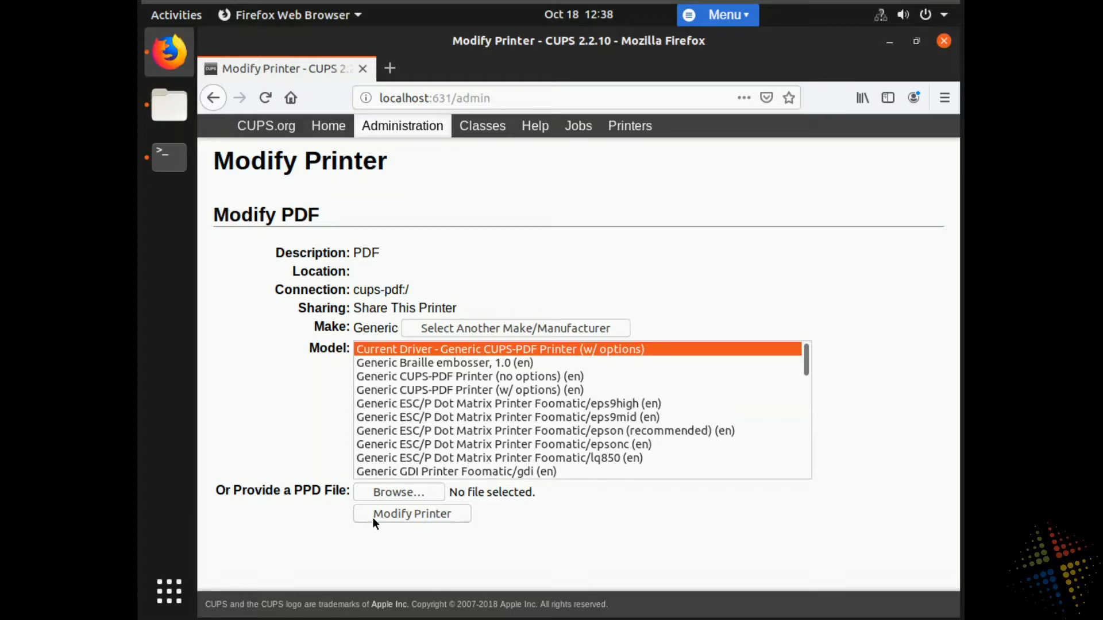
{"action": "mouse_move", "coordinate": [401, 527]}
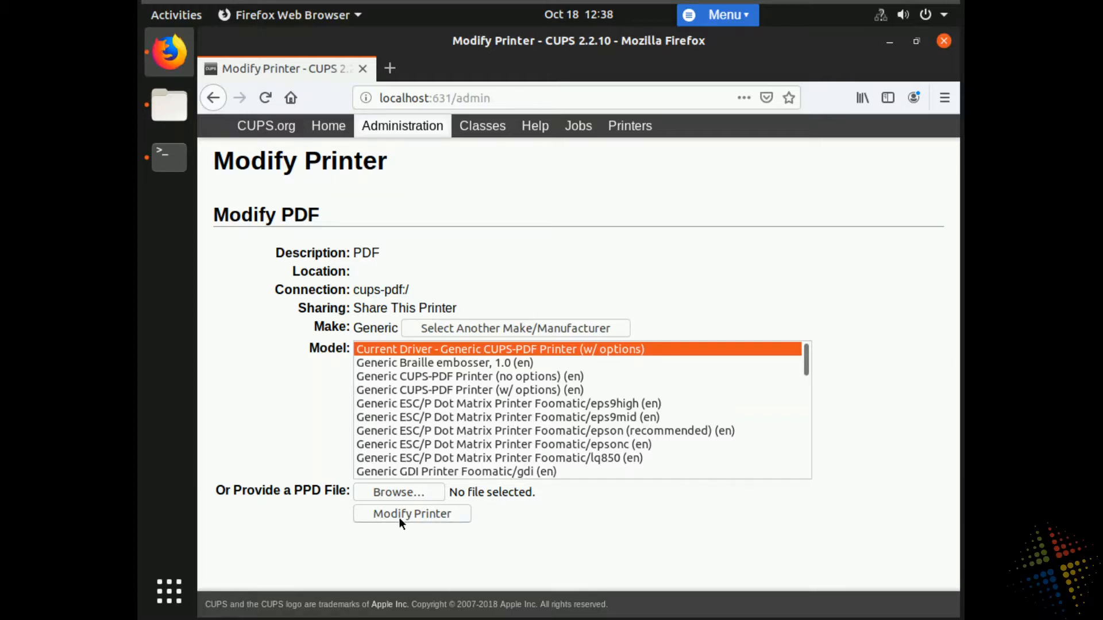
{"action": "left_click", "coordinate": [411, 514]}
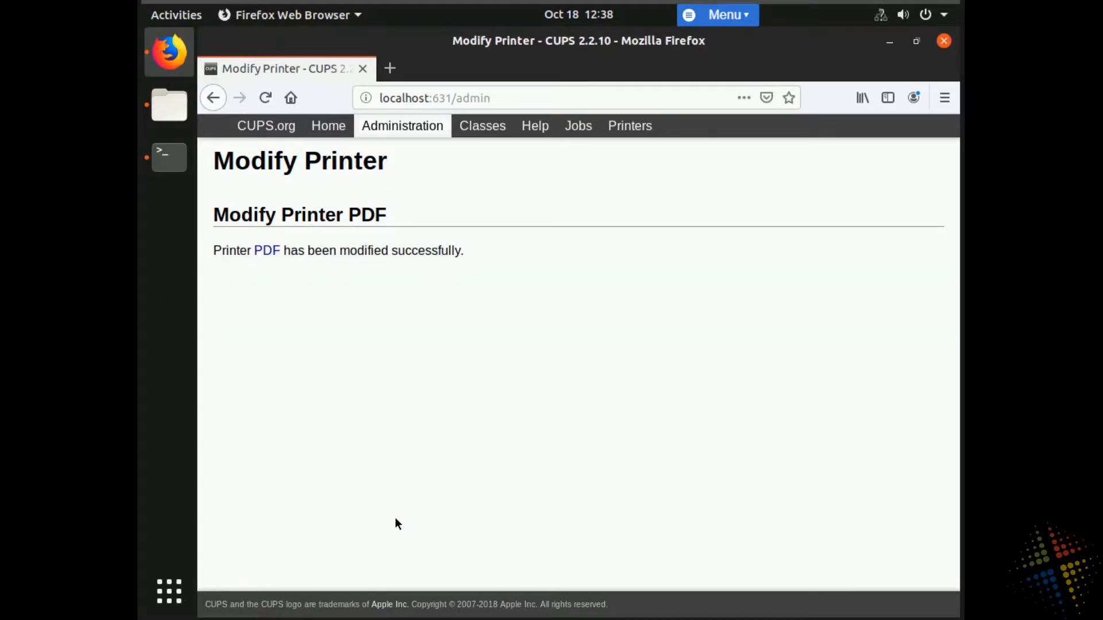
{"action": "left_click", "coordinate": [267, 251]}
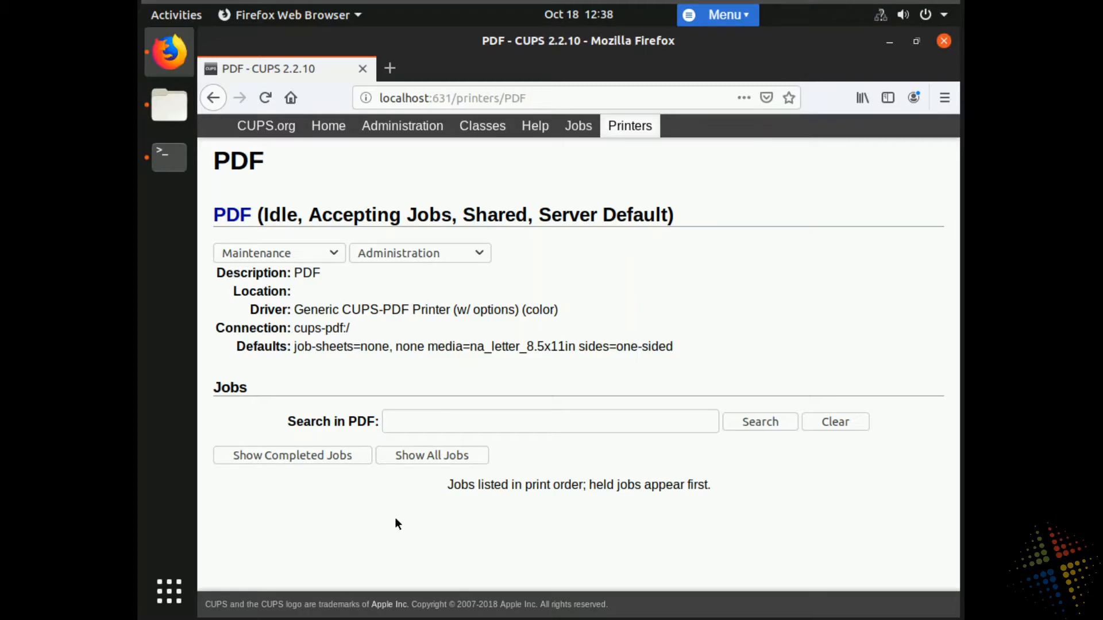
{"action": "mouse_move", "coordinate": [169, 158]}
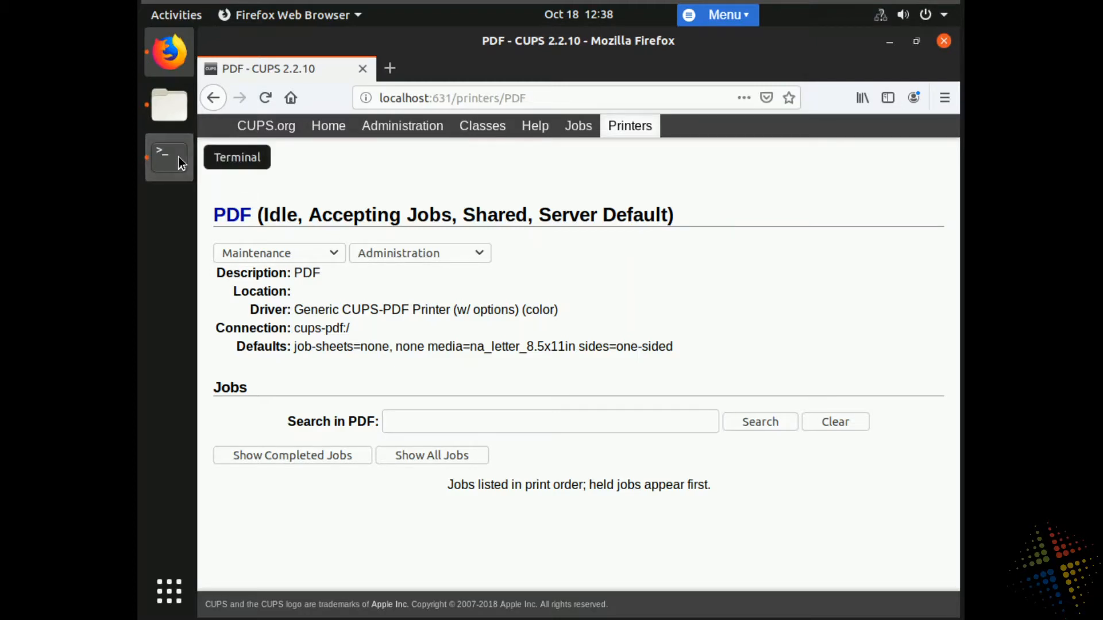
Step: Switch to the maximized terminal and start typing a less command for the /etc/cups path
{"action": "left_click", "coordinate": [168, 157]}
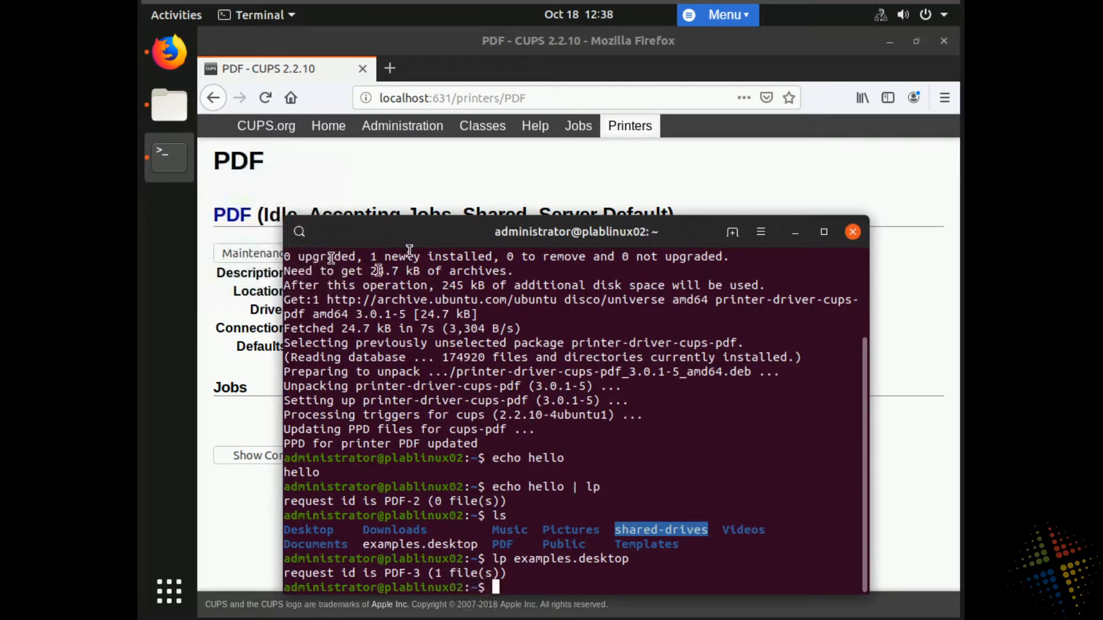
{"action": "left_click", "coordinate": [823, 231]}
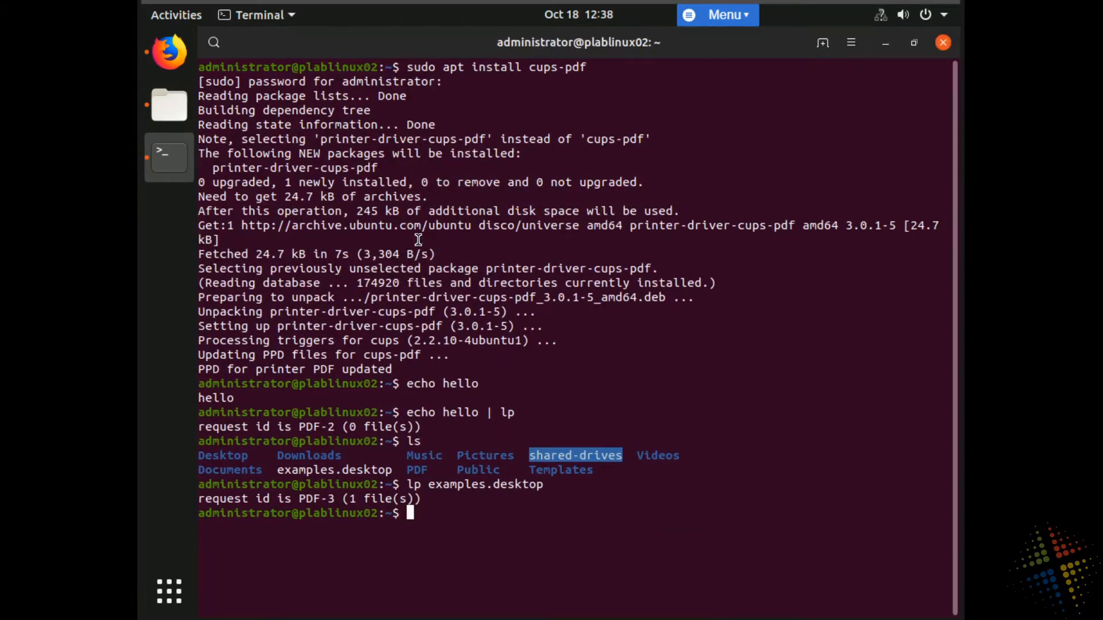
{"action": "type", "text": "less"}
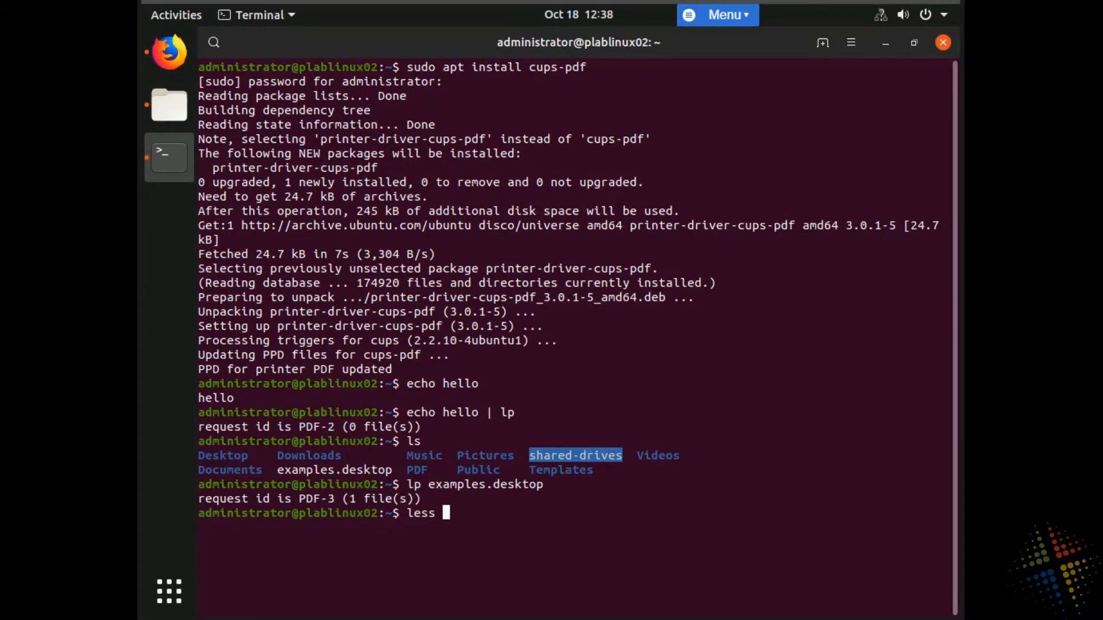
{"action": "type", "text": "/etc"}
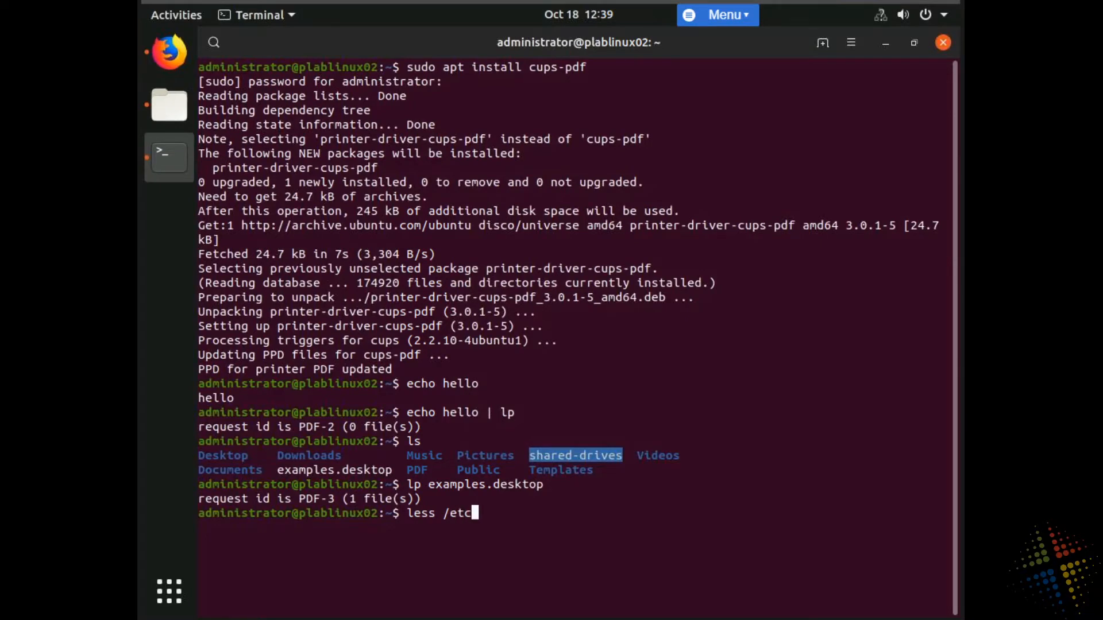
{"action": "type", "text": "/su"}
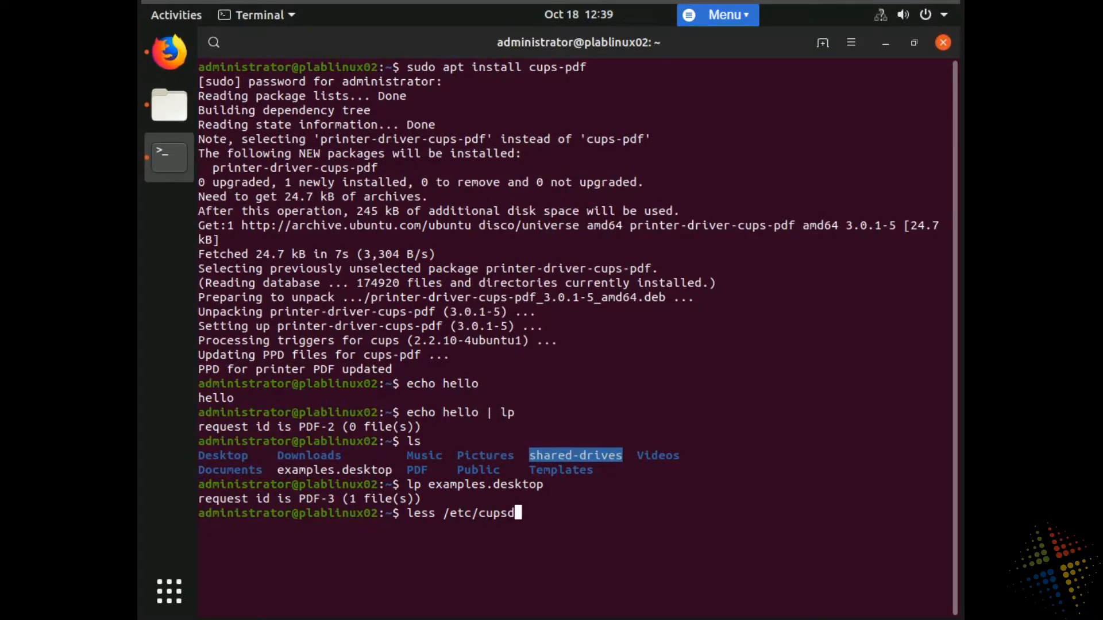
{"action": "type", "text": ".c"}
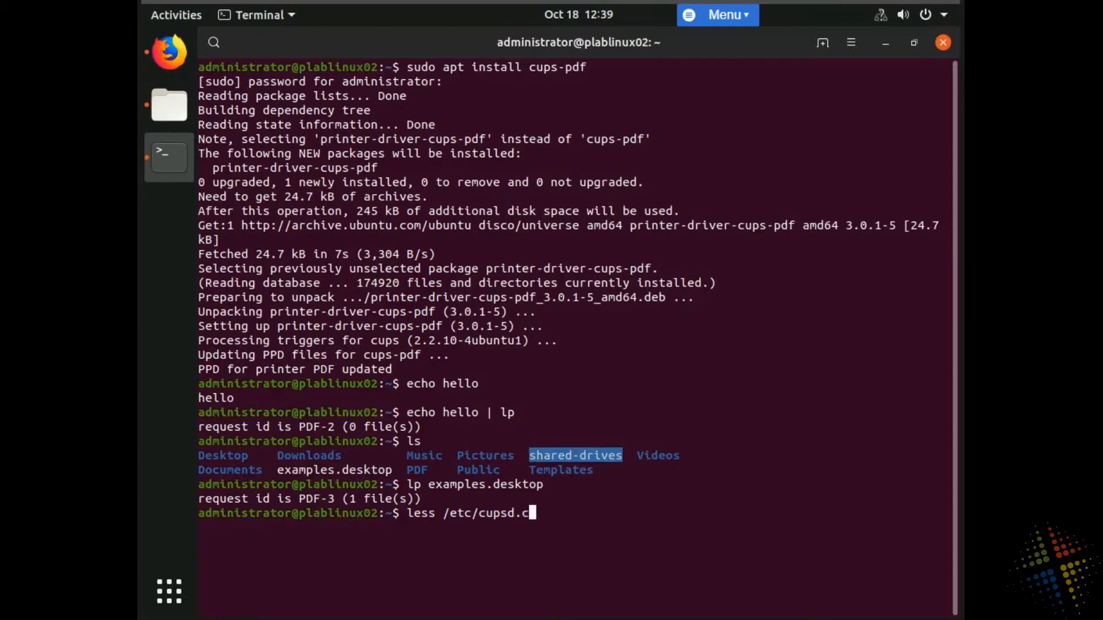
{"action": "key", "text": "BackSpace"}
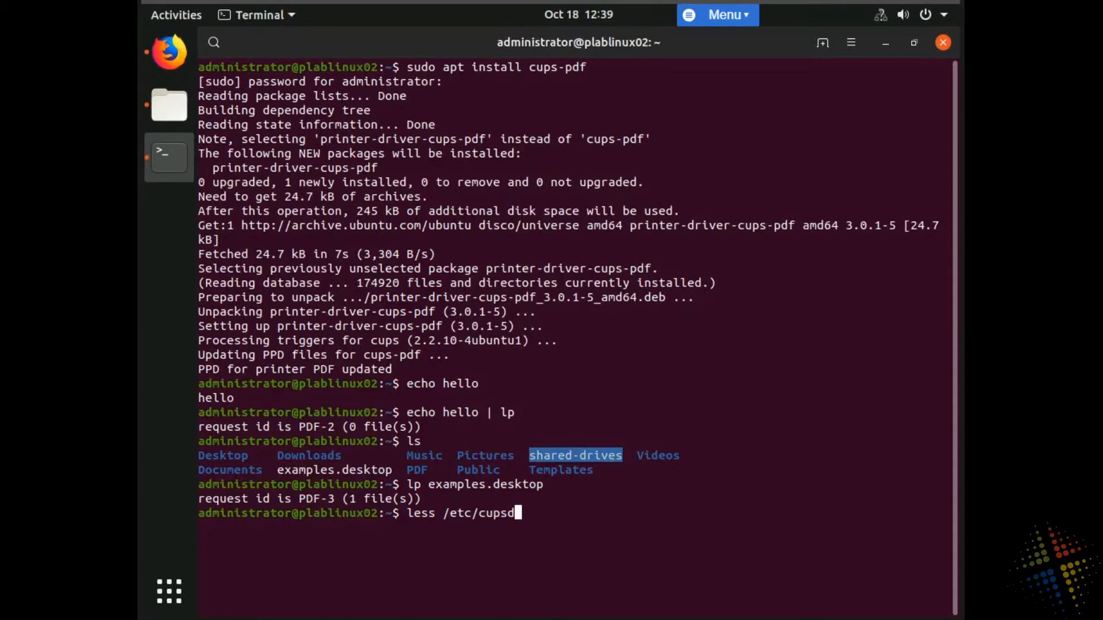
Step: Run less /etc/cups/cupsd.conf, get Permission denied, and retype the command
{"action": "key", "text": "Tab"}
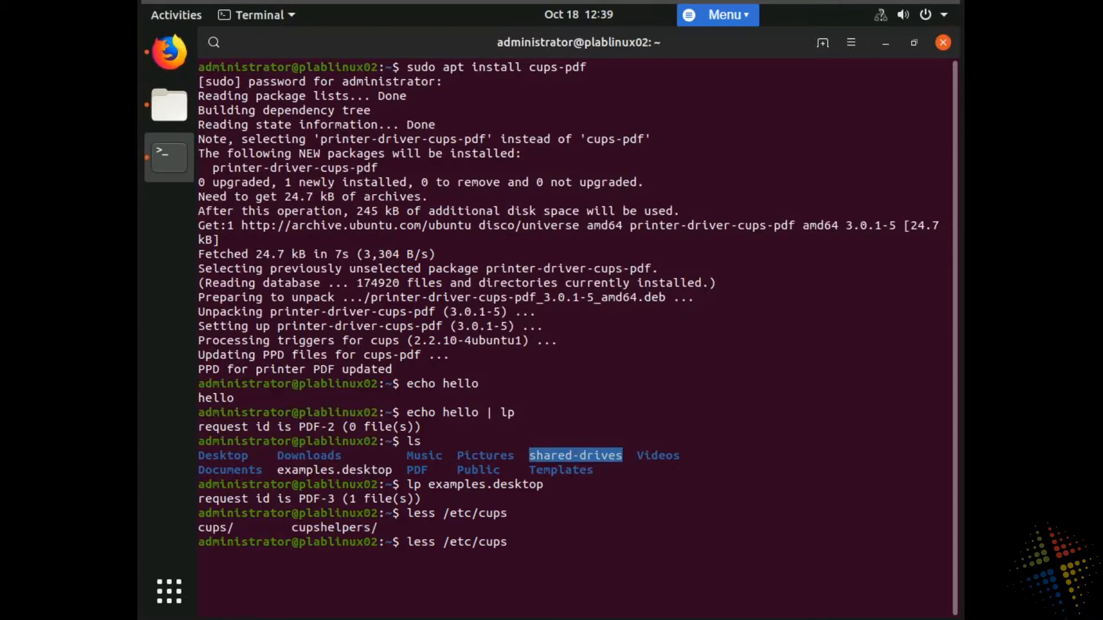
{"action": "type", "text": "/"}
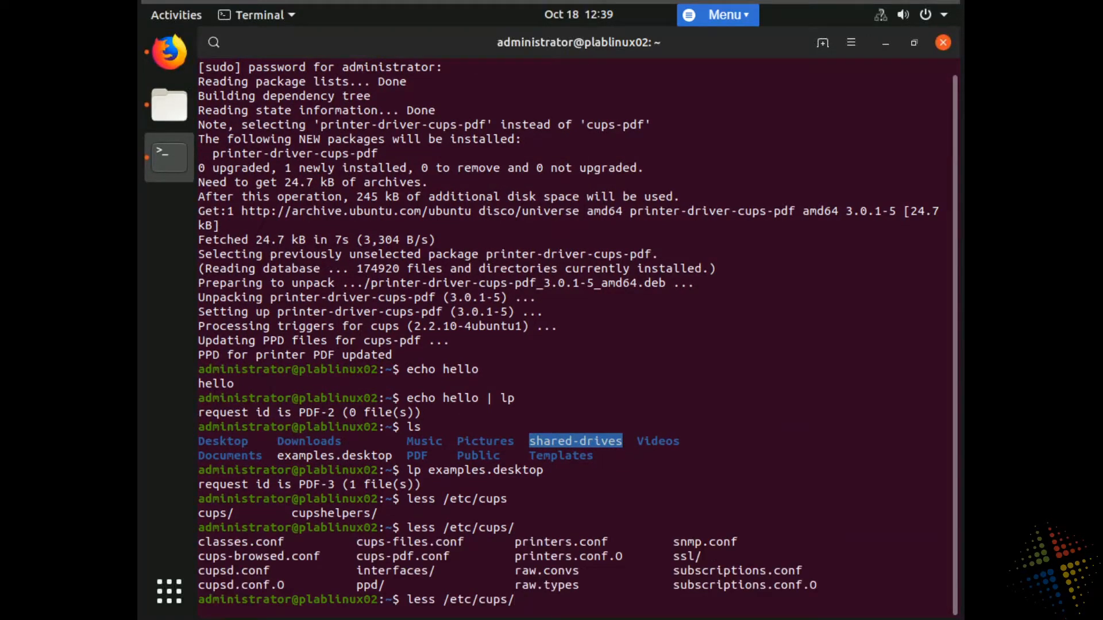
{"action": "type", "text": "cupsd"}
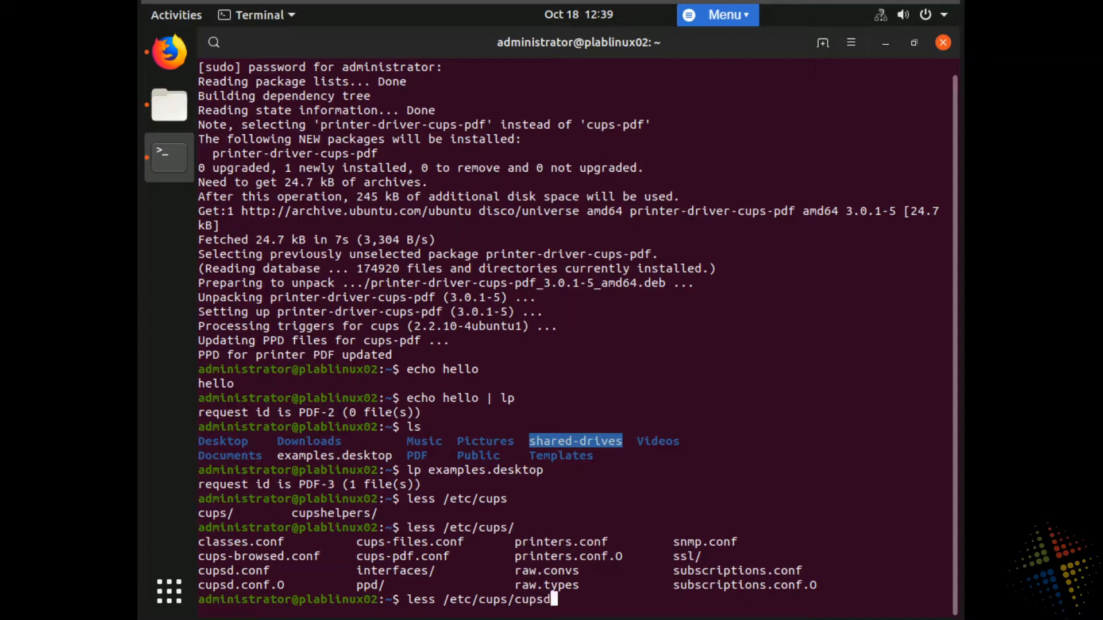
{"action": "type", "text": ".conf"}
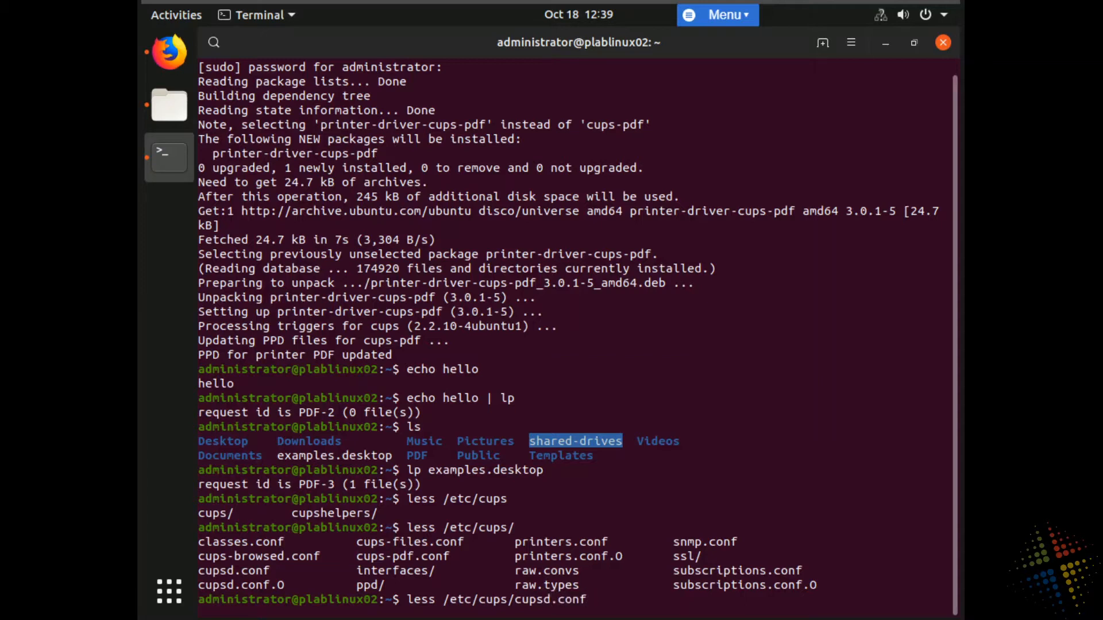
{"action": "key", "text": "Return"}
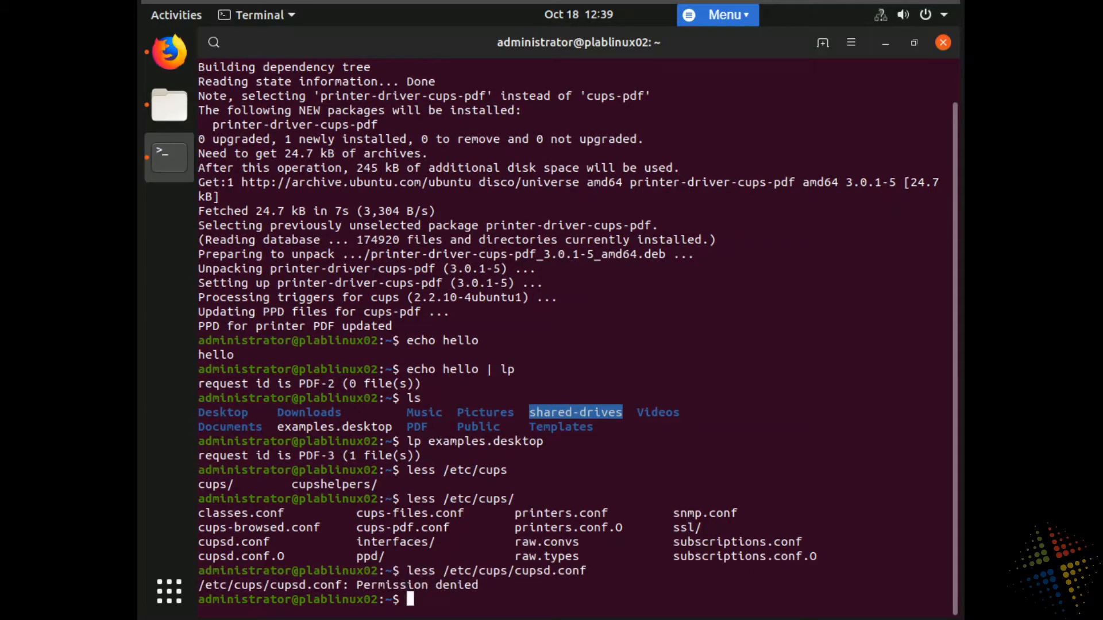
{"action": "type", "text": "less /etc/cups/cupsd.conf"}
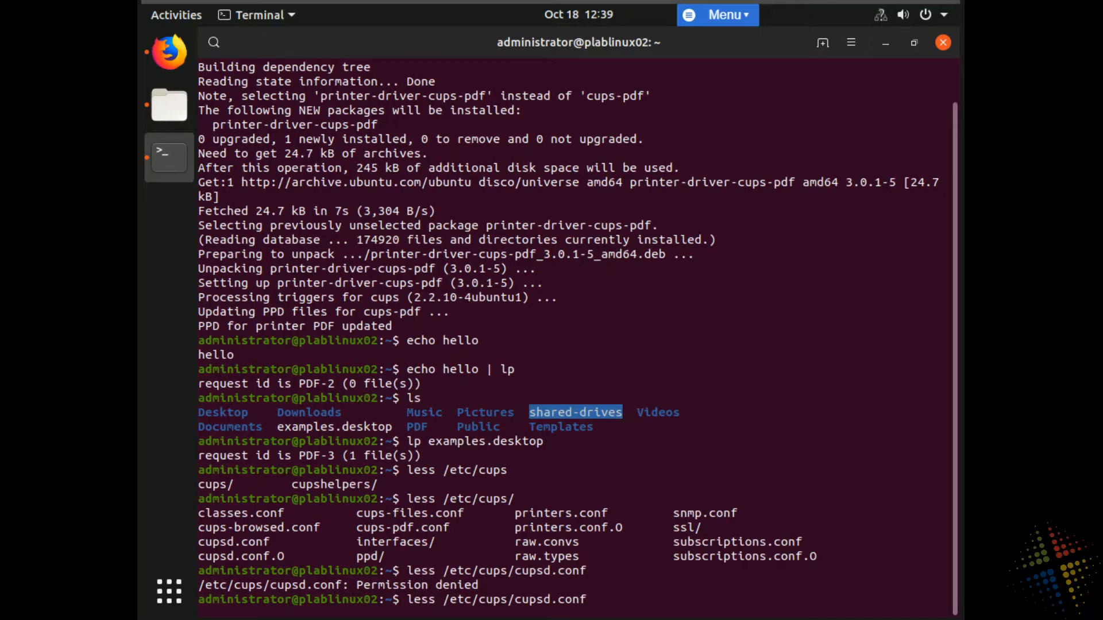
Step: Open /etc/cups/cupsd.conf with sudo less and scroll through its Location and Policy sections
{"action": "key", "text": "Return"}
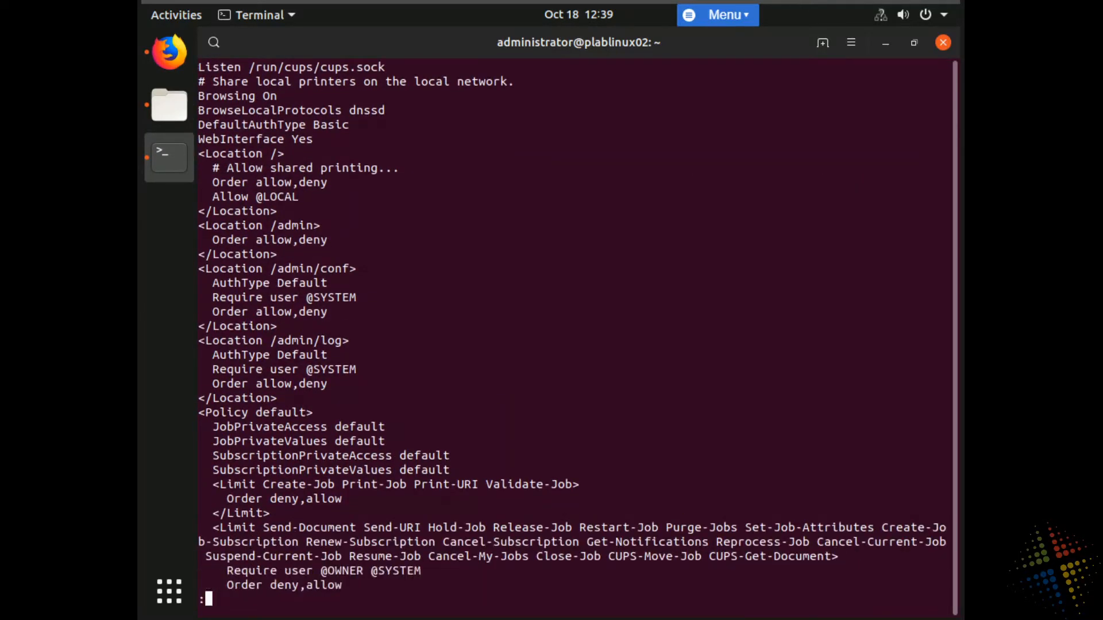
{"action": "scroll", "scroll_direction": "down", "scroll_amount": 3}
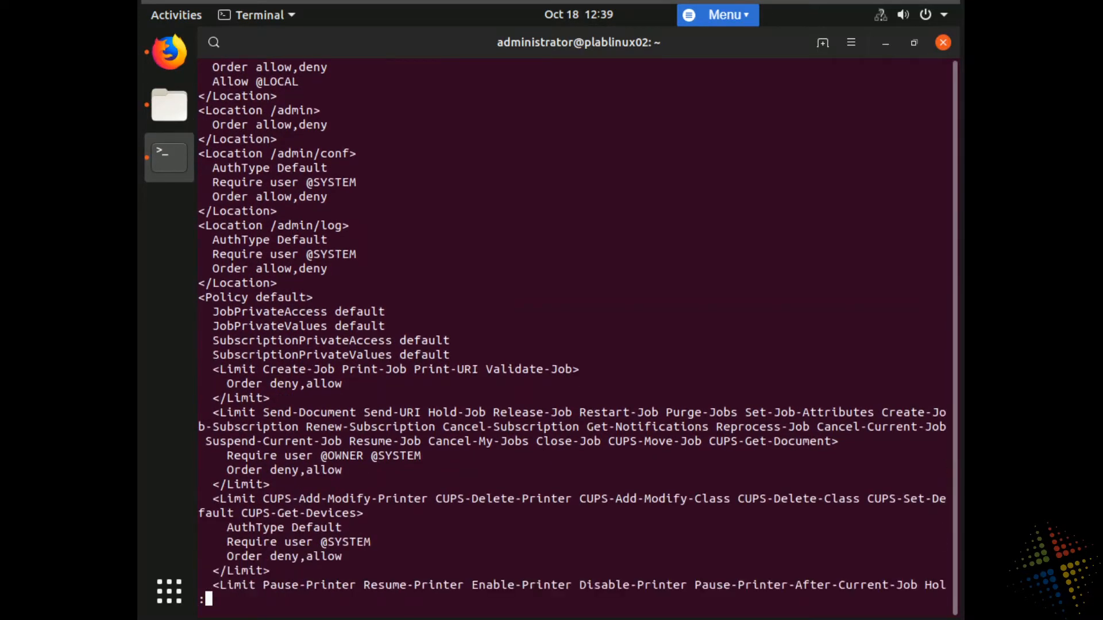
{"action": "scroll", "scroll_direction": "down", "scroll_amount": 3}
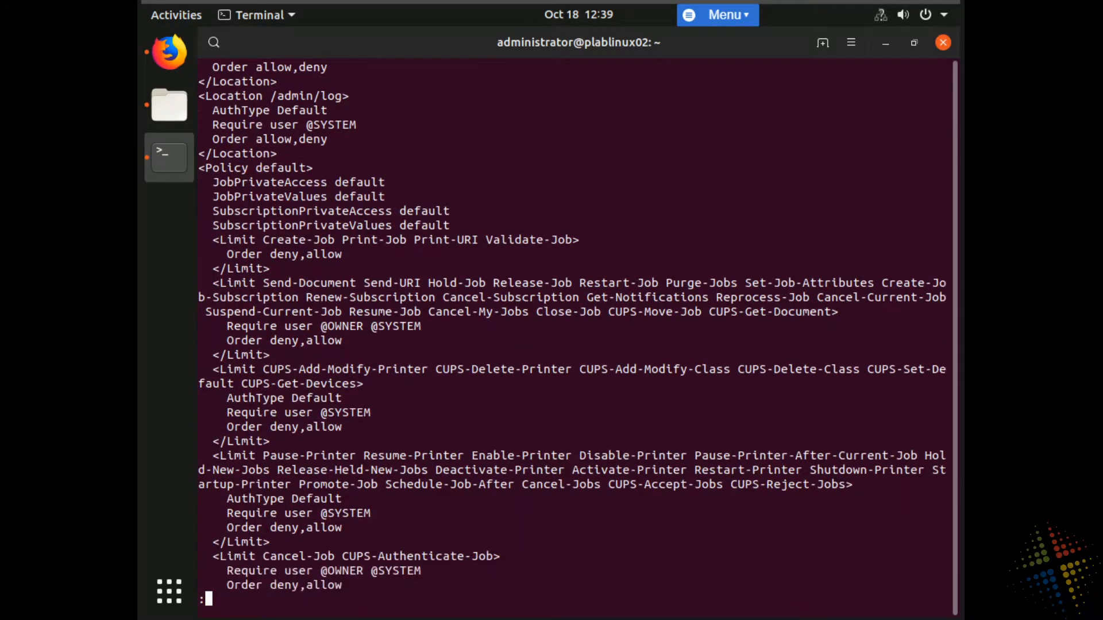
{"action": "scroll", "scroll_direction": "down", "scroll_amount": 3}
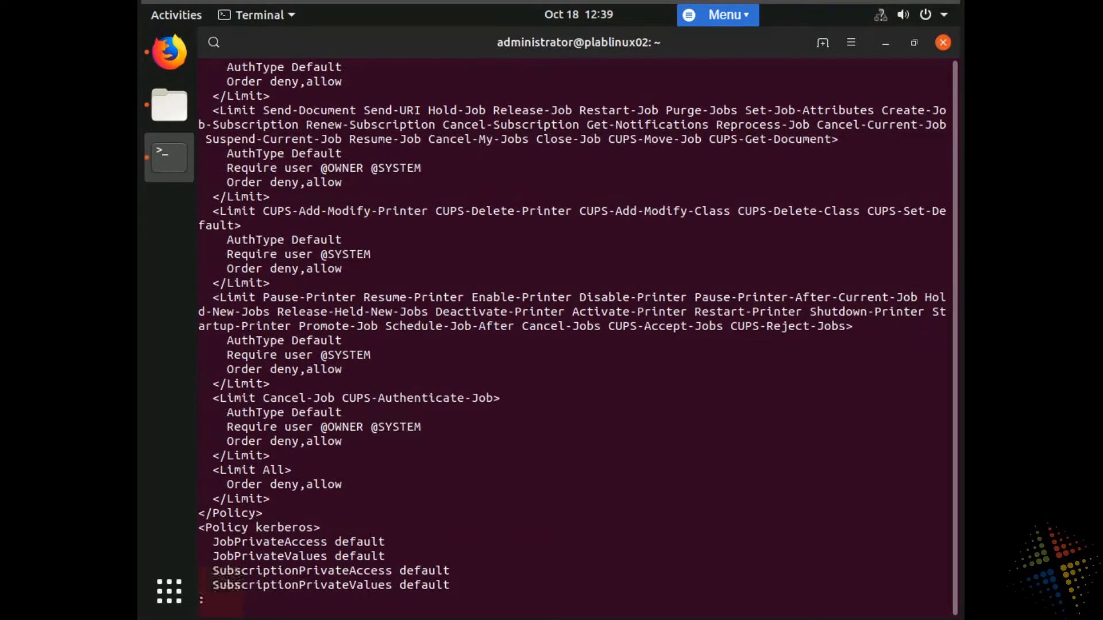
{"action": "scroll", "scroll_direction": "down", "scroll_amount": 3}
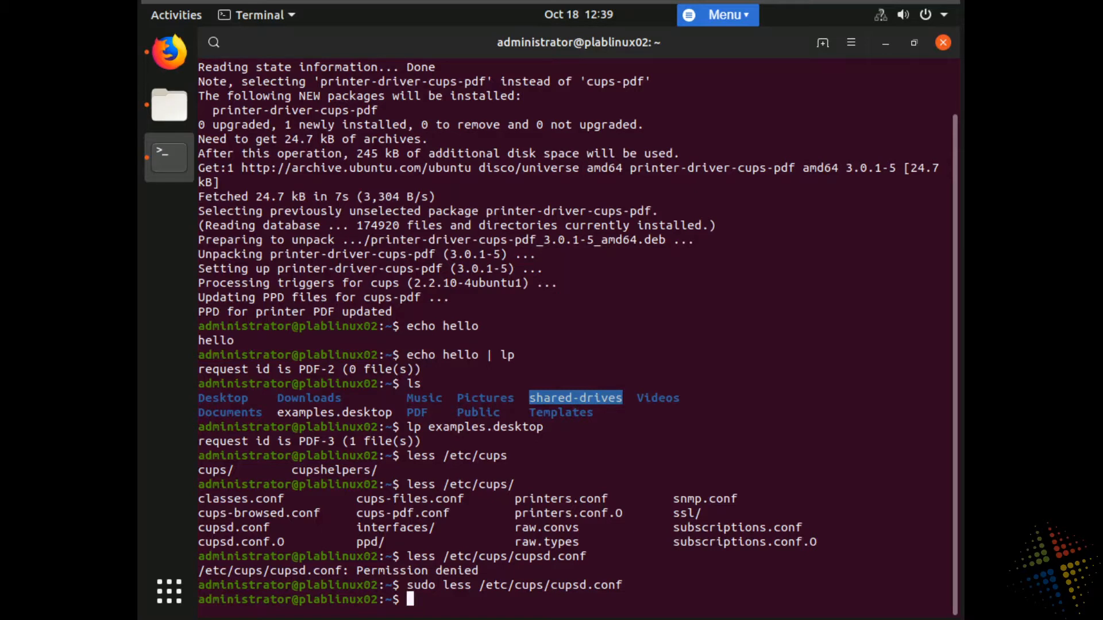
{"action": "mouse_move", "coordinate": [515, 28]}
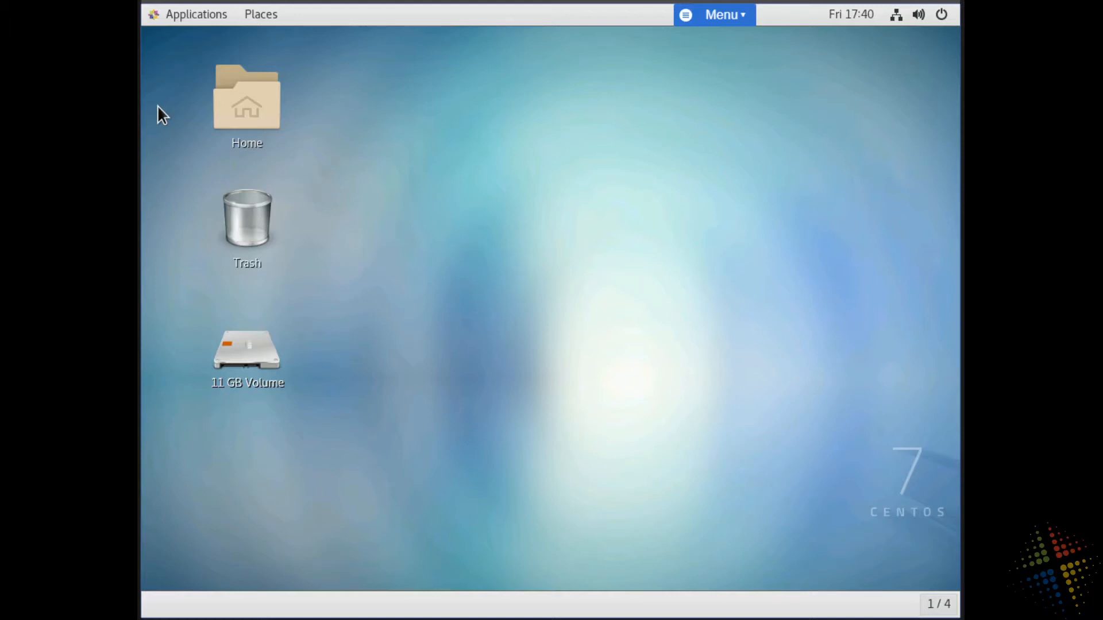
{"action": "mouse_move", "coordinate": [166, 44]}
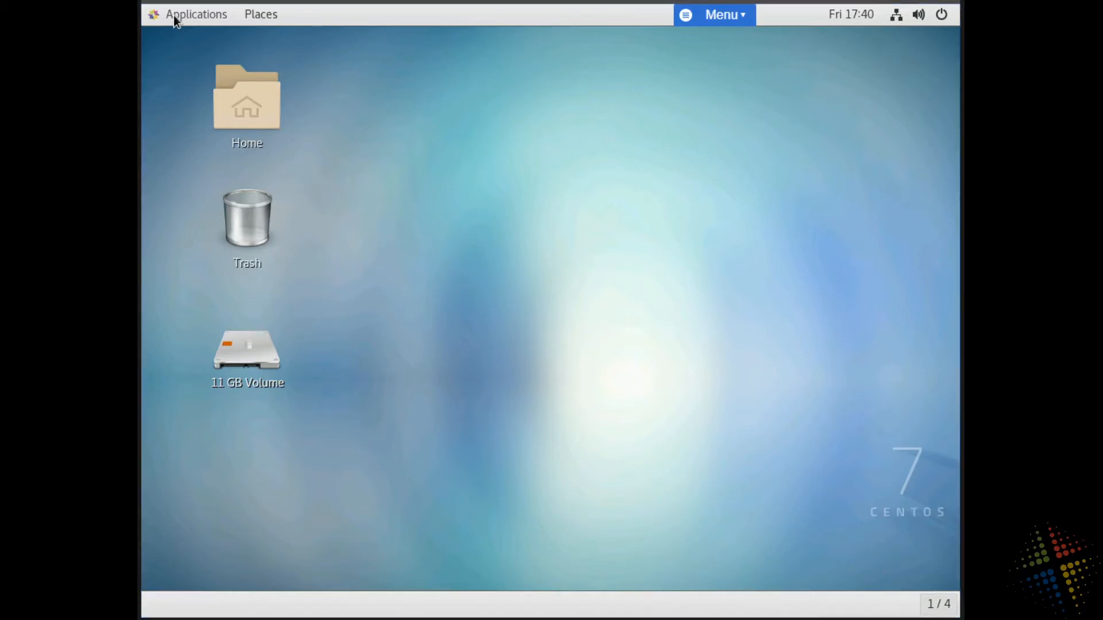
Step: Launch Settings from Applications > System Tools on the CentOS desktop
{"action": "left_click", "coordinate": [196, 14]}
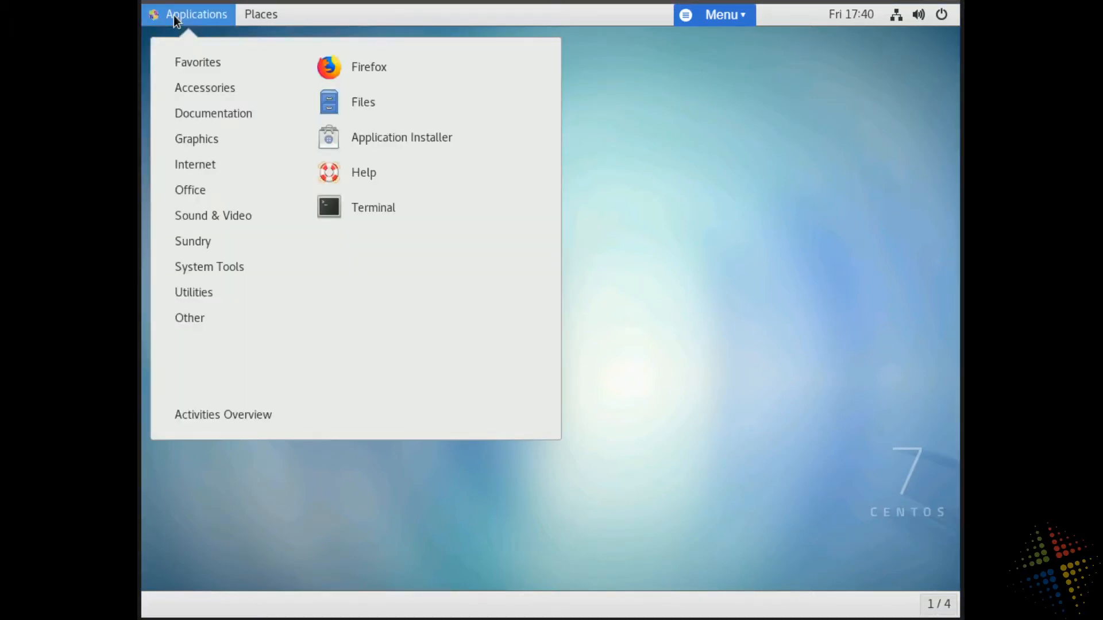
{"action": "mouse_move", "coordinate": [214, 216]}
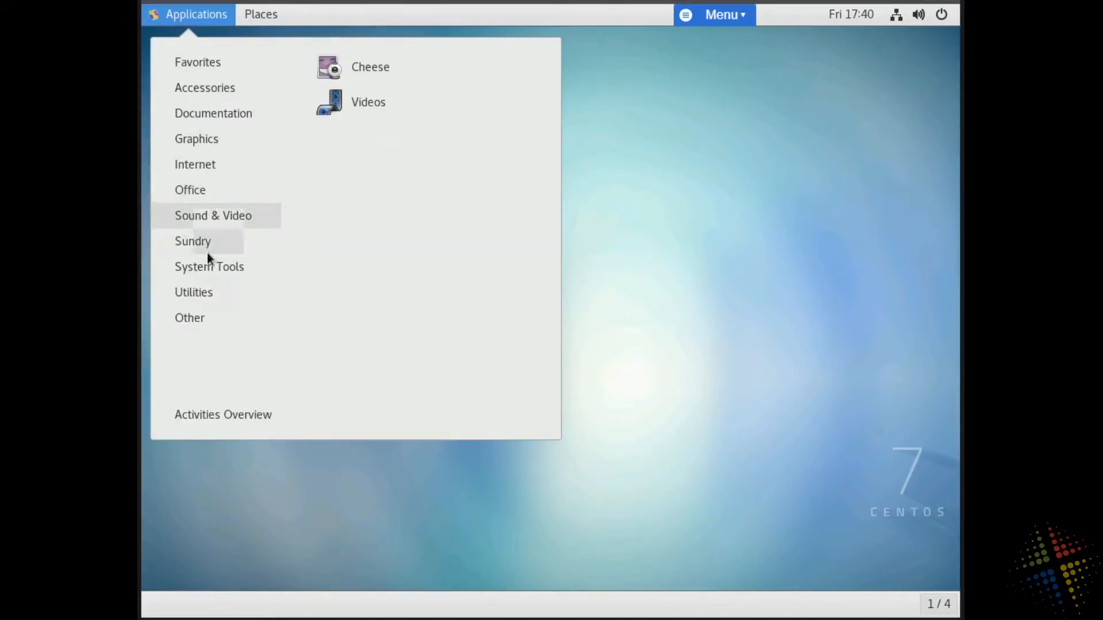
{"action": "mouse_move", "coordinate": [209, 271]}
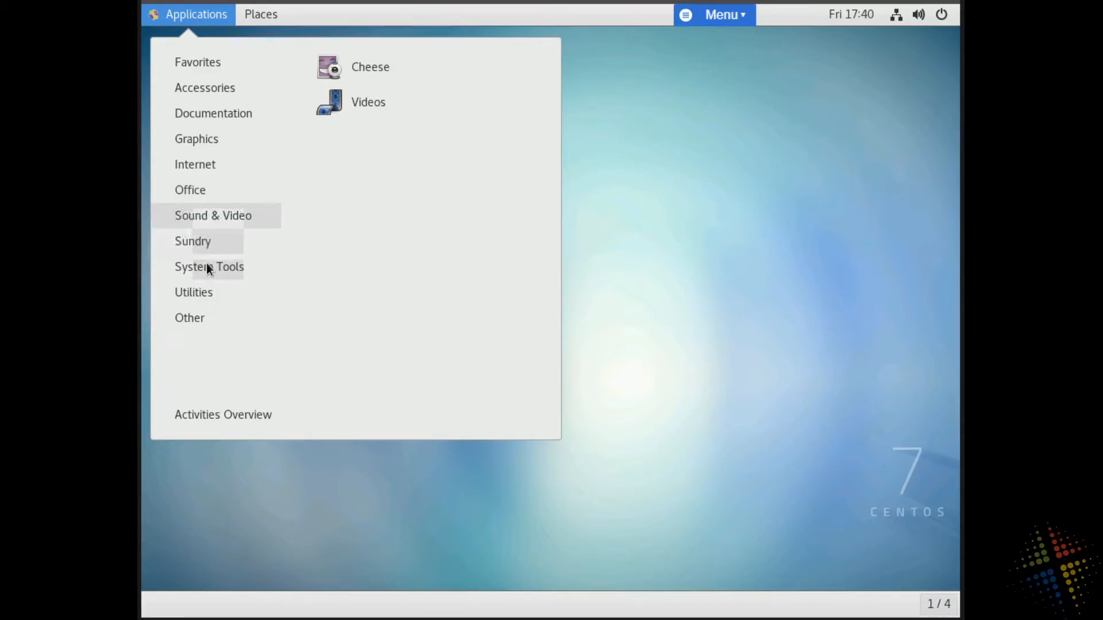
{"action": "mouse_move", "coordinate": [177, 293]}
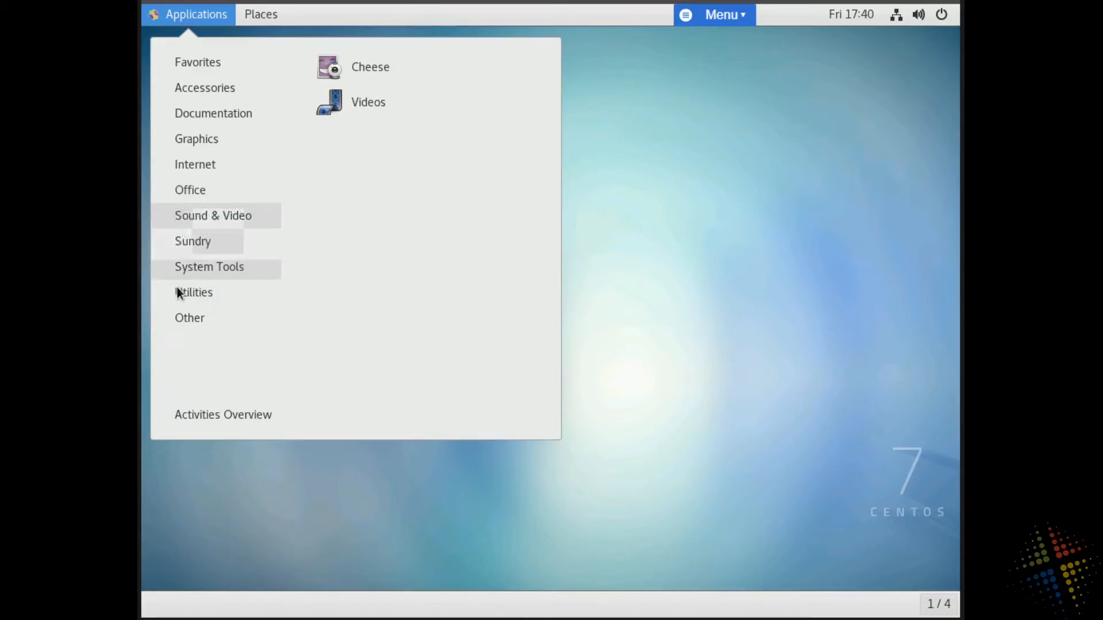
{"action": "left_click", "coordinate": [194, 292]}
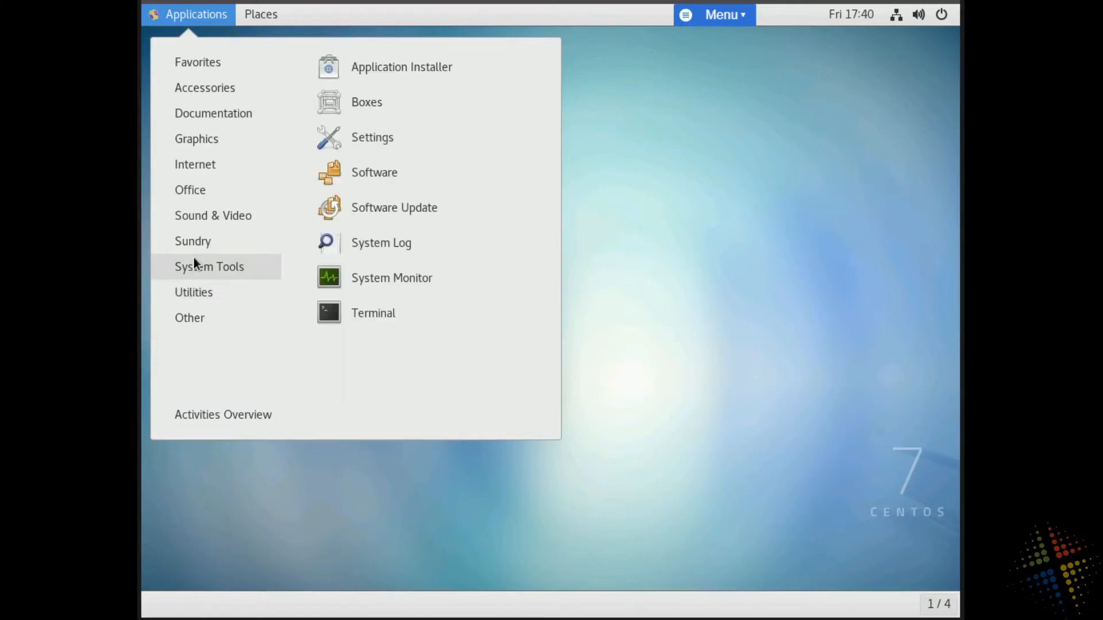
{"action": "mouse_move", "coordinate": [340, 256]}
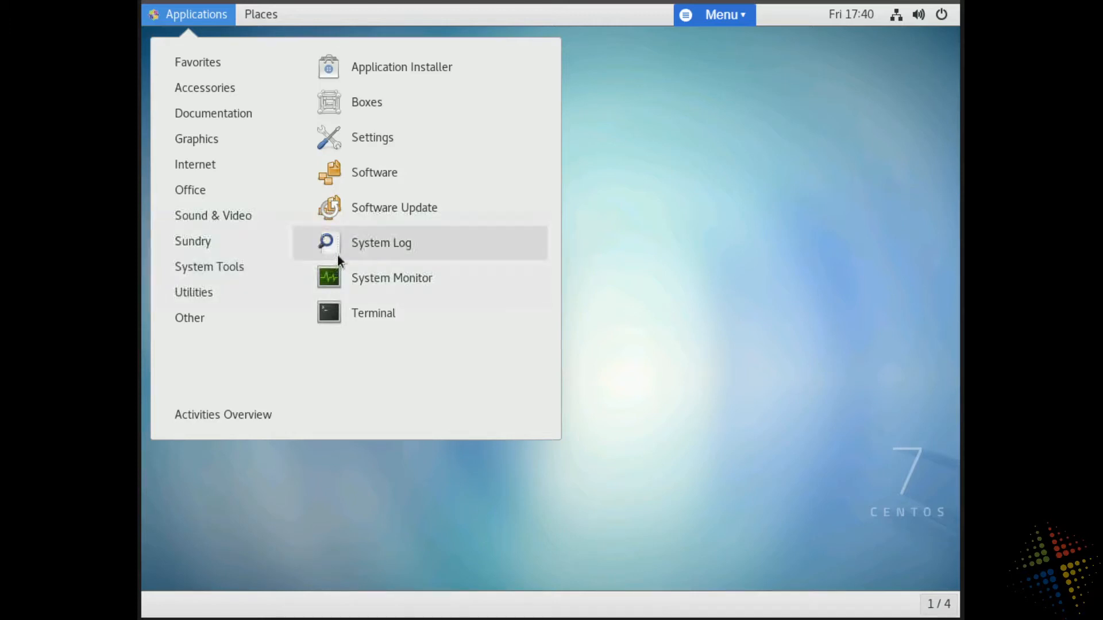
{"action": "mouse_move", "coordinate": [347, 151]}
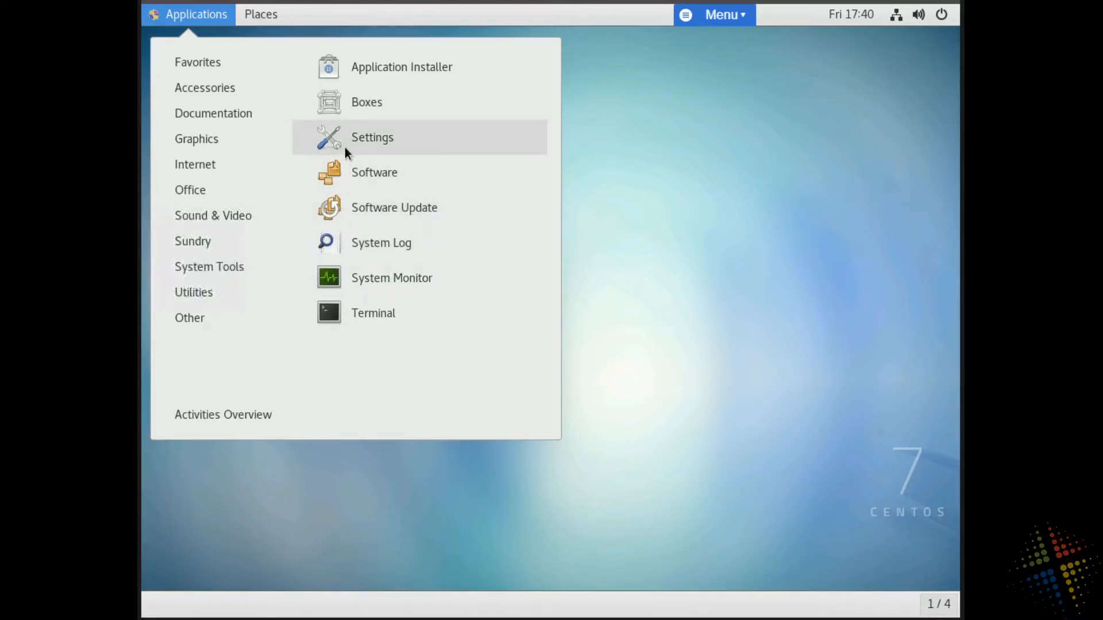
{"action": "left_click", "coordinate": [371, 137]}
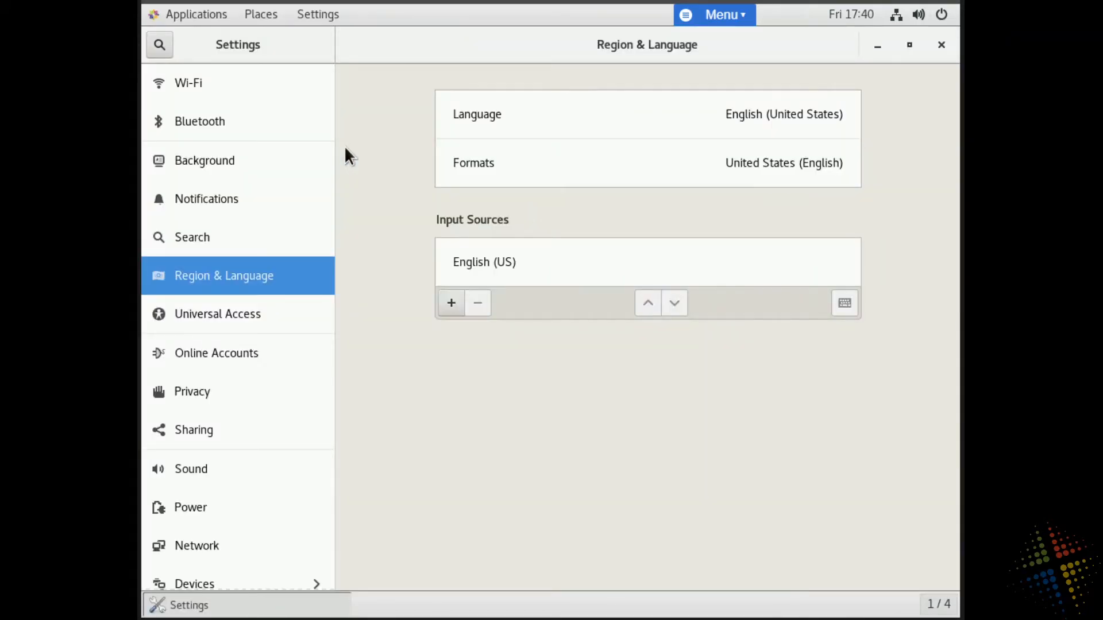
{"action": "mouse_move", "coordinate": [495, 13]}
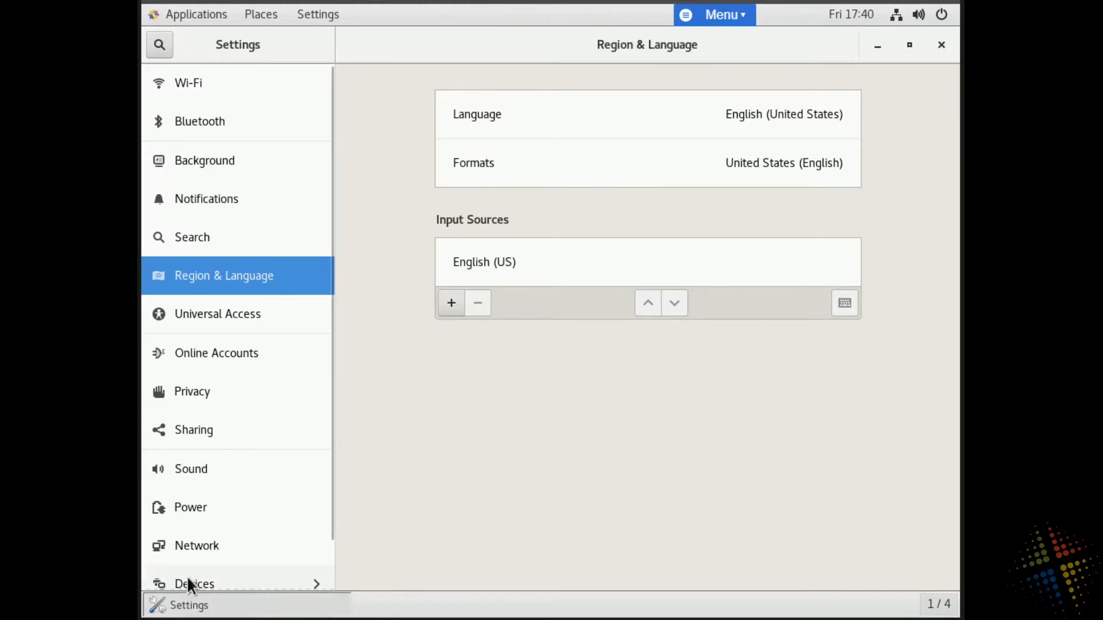
Step: Go to Devices > Printers, which lists no printers, and unlock it for administrative changes
{"action": "left_click", "coordinate": [194, 584]}
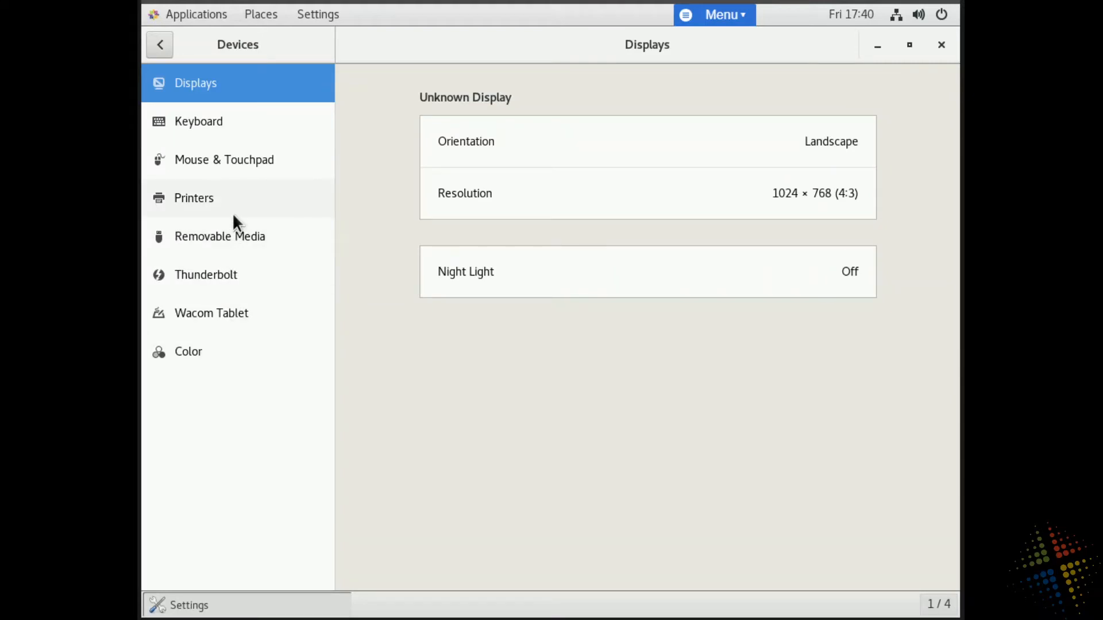
{"action": "left_click", "coordinate": [193, 198]}
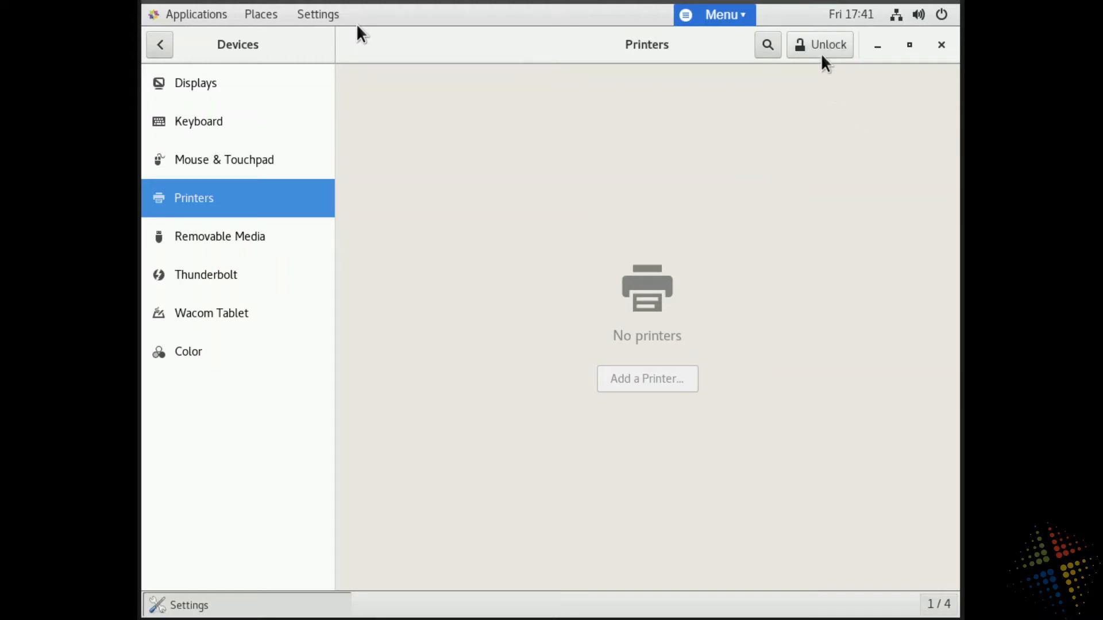
{"action": "left_click", "coordinate": [820, 44]}
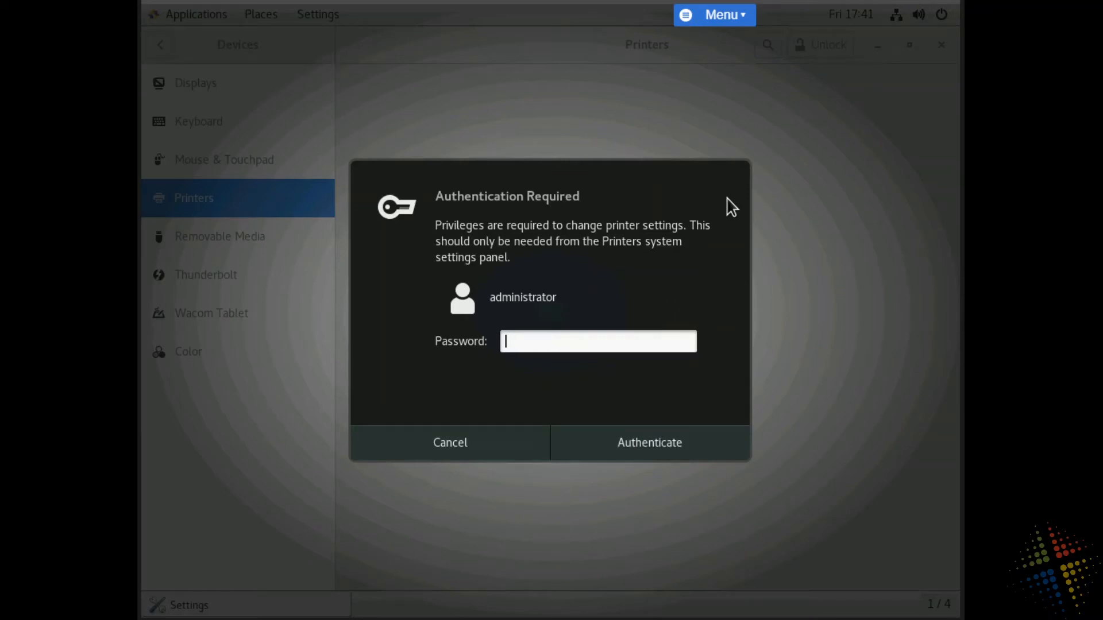
{"action": "type", "text": "•"}
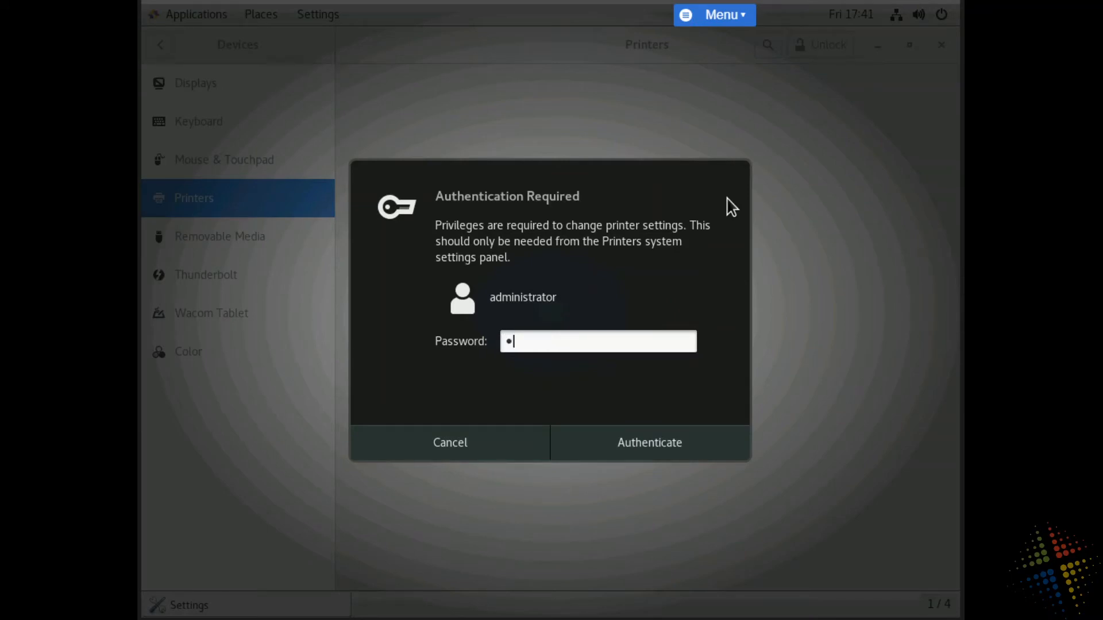
{"action": "left_click", "coordinate": [650, 443]}
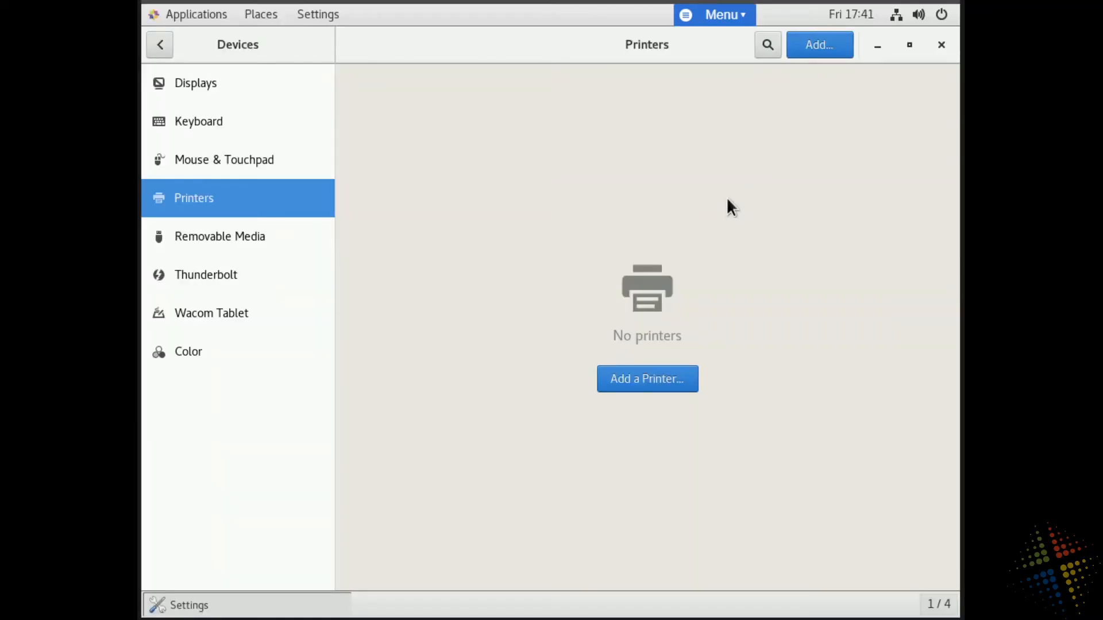
{"action": "mouse_move", "coordinate": [675, 347]}
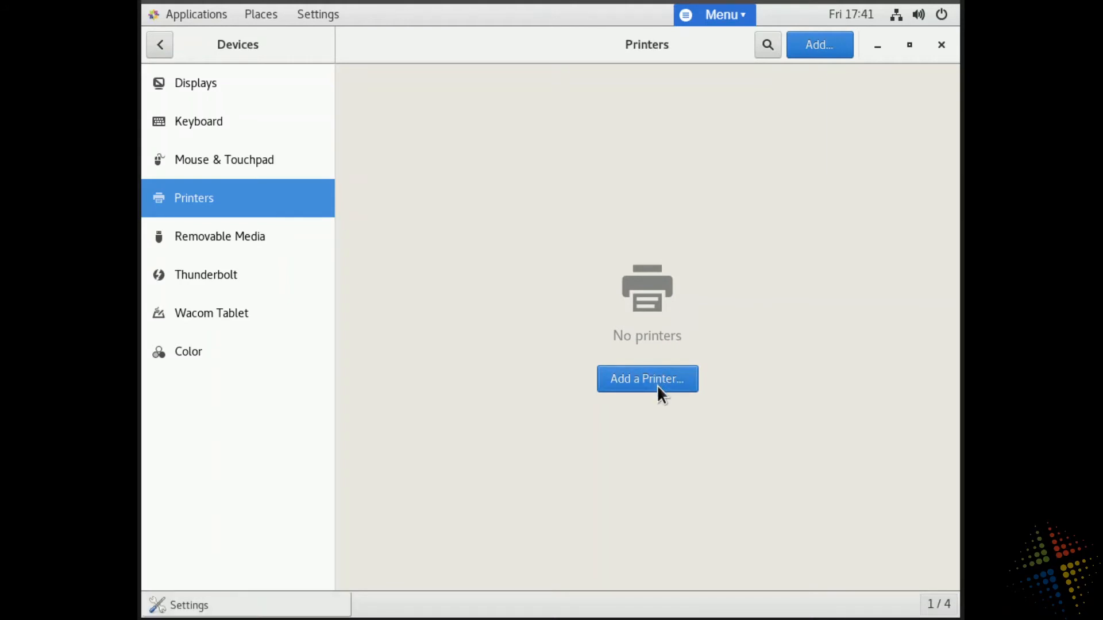
{"action": "left_click", "coordinate": [646, 378]}
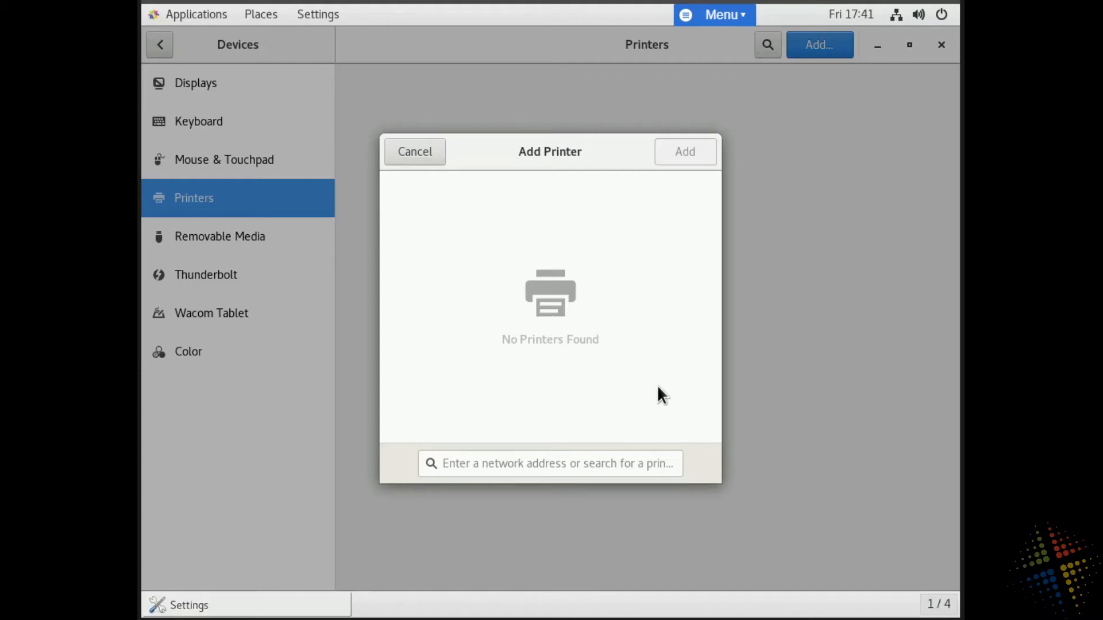
Step: Search for the printer address 192.168.0.3 in the Add Printer dialog
{"action": "left_click", "coordinate": [549, 464]}
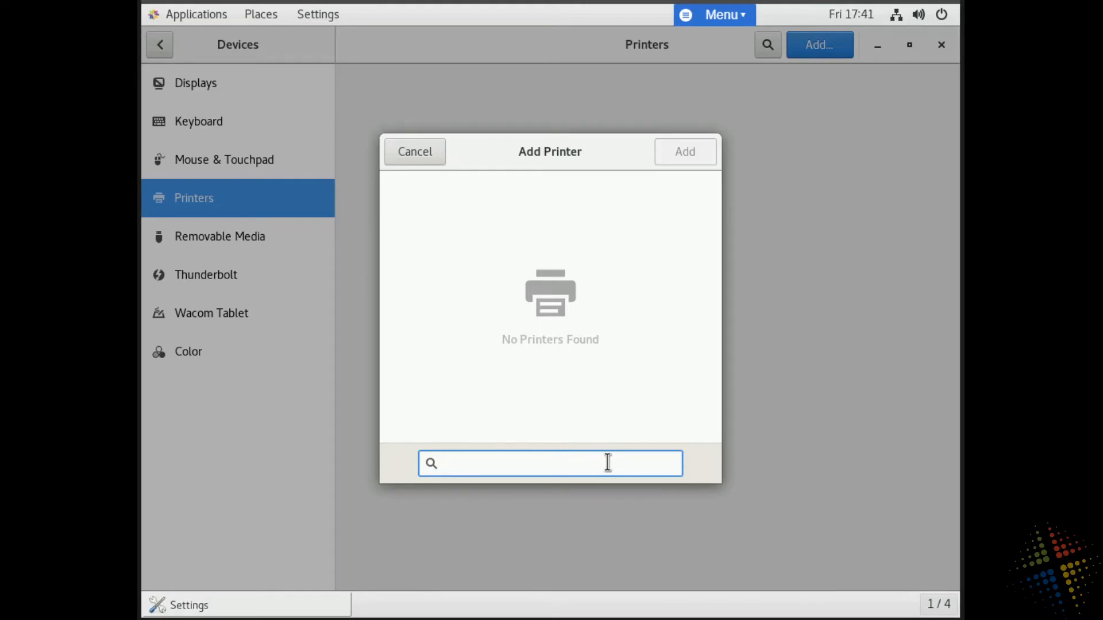
{"action": "type", "text": "192.168.0."}
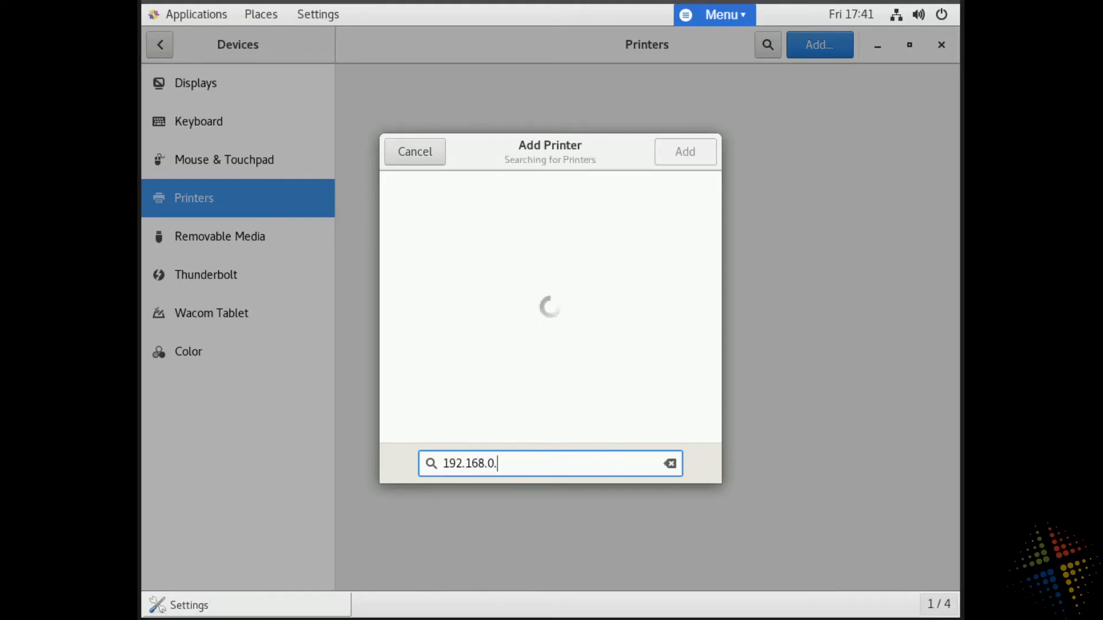
{"action": "type", "text": "3"}
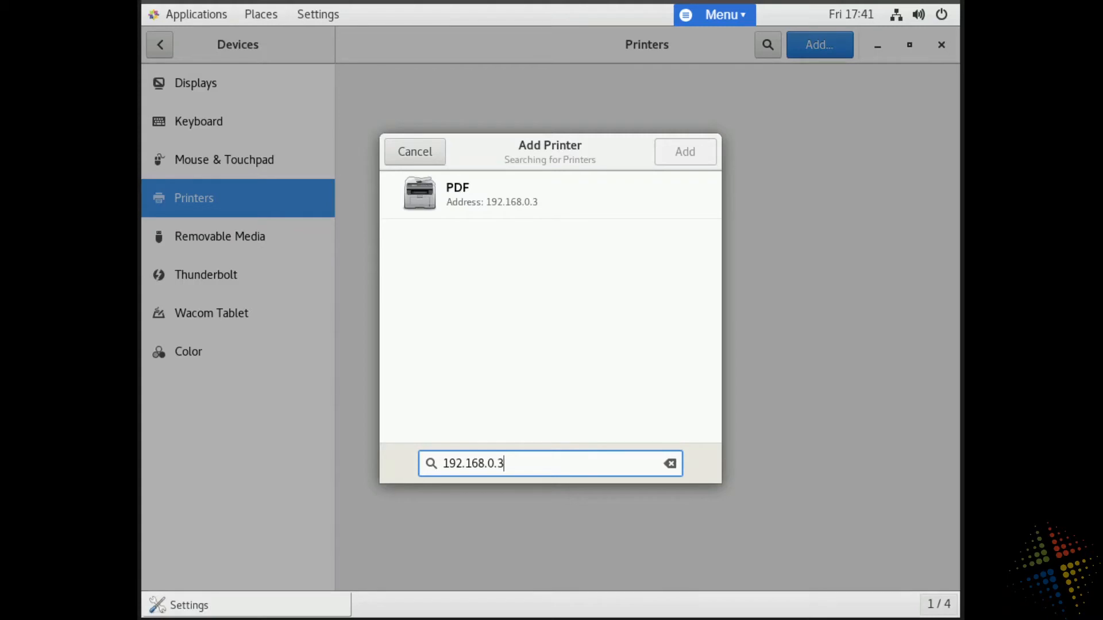
{"action": "mouse_move", "coordinate": [145, 473]}
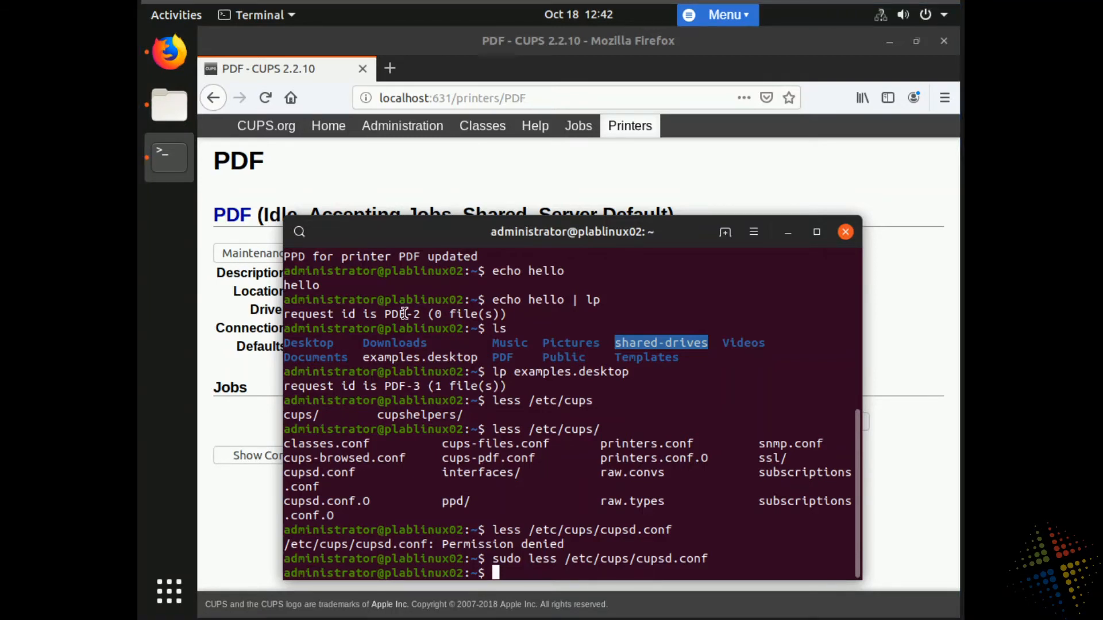
Step: Run ifconfig in the Ubuntu terminal to check the machine's IP address
{"action": "type", "text": "ifconfig"}
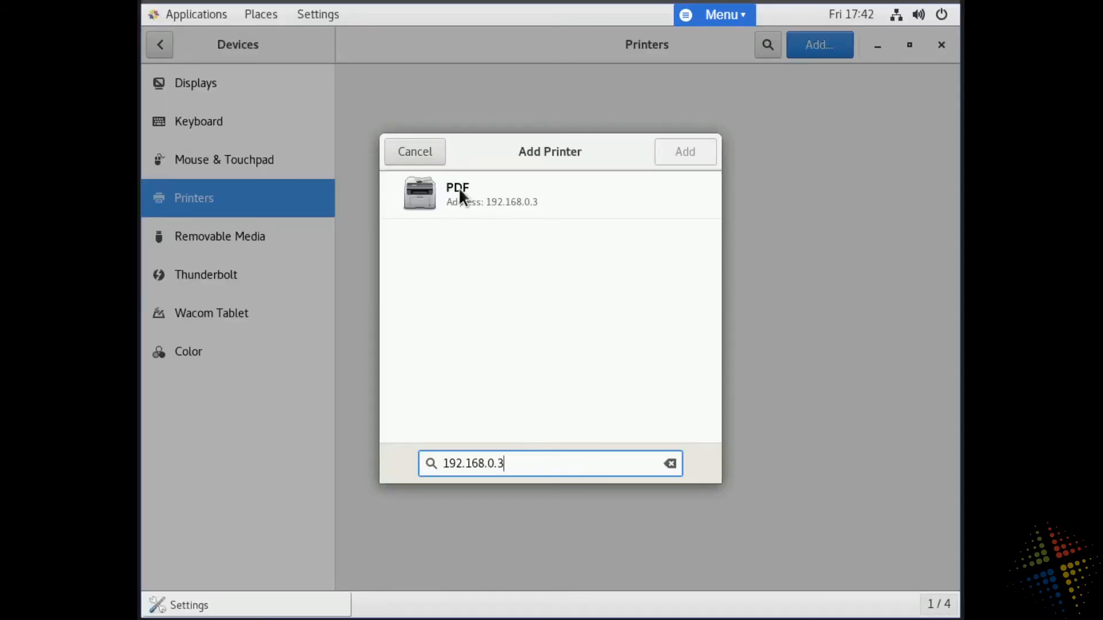
Step: Add the PDF printer found at 192.168.0.3 and refresh the Printers page until it appears
{"action": "left_click", "coordinate": [487, 195]}
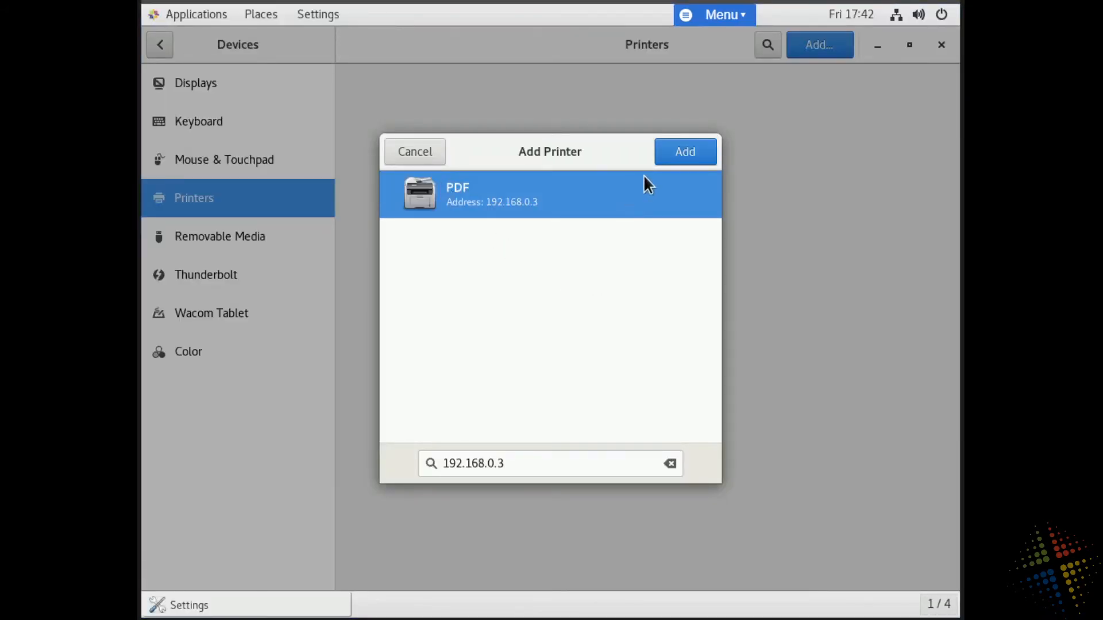
{"action": "left_click", "coordinate": [685, 151]}
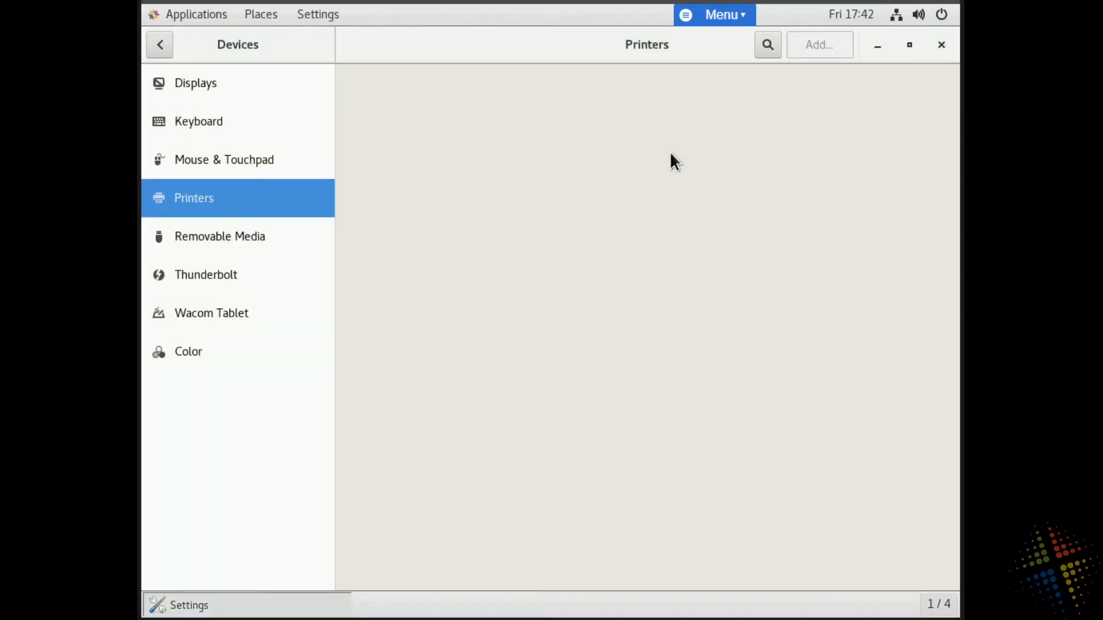
{"action": "mouse_move", "coordinate": [666, 164]}
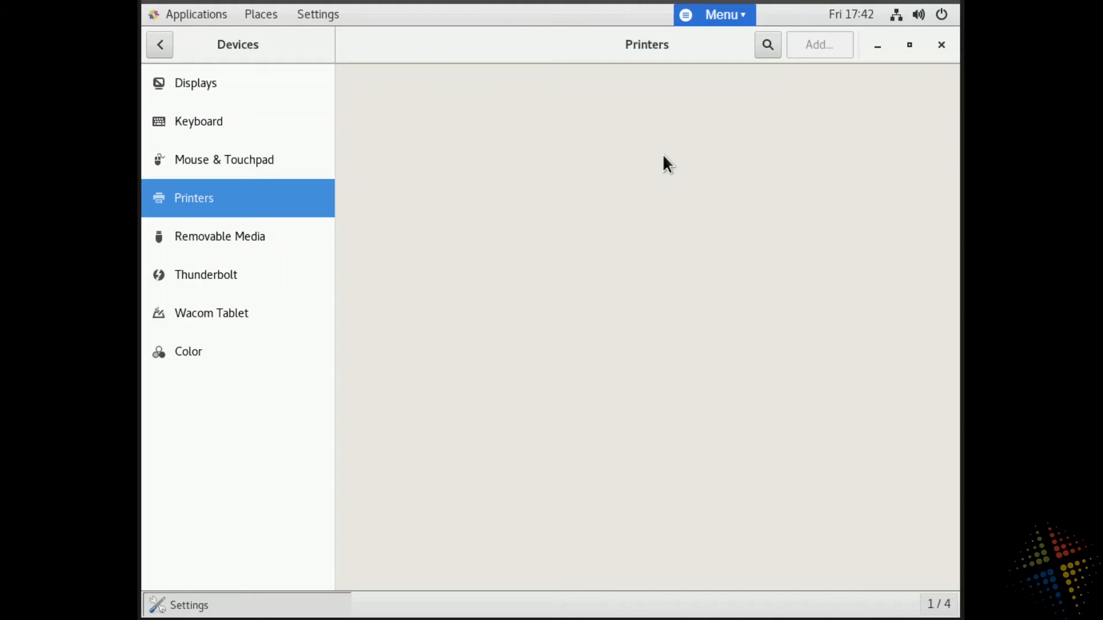
{"action": "mouse_move", "coordinate": [222, 175]}
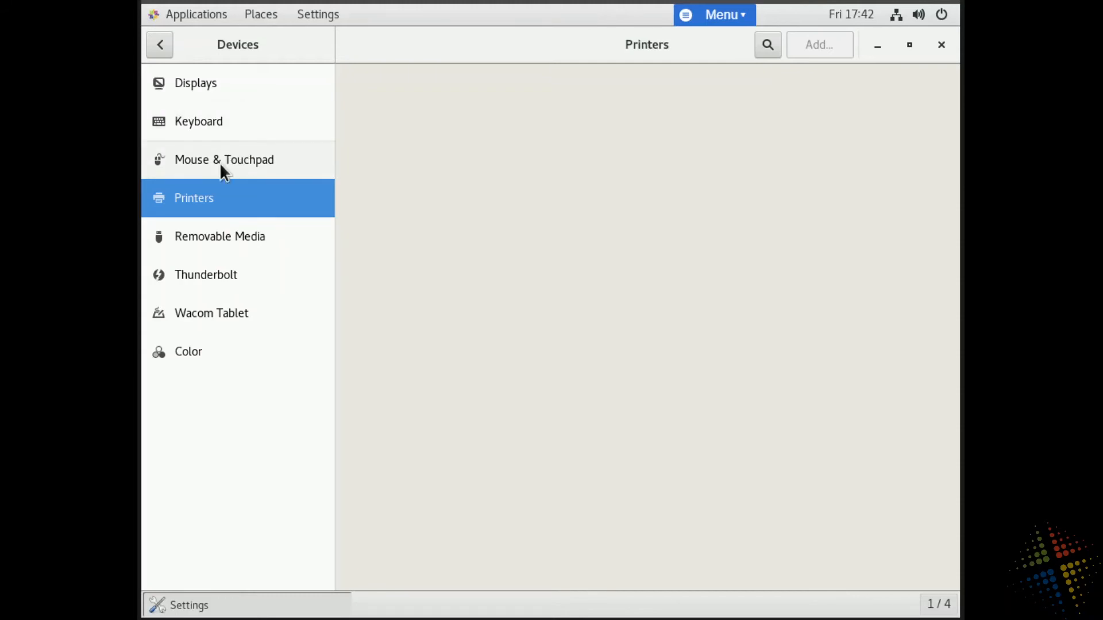
{"action": "left_click", "coordinate": [224, 160]}
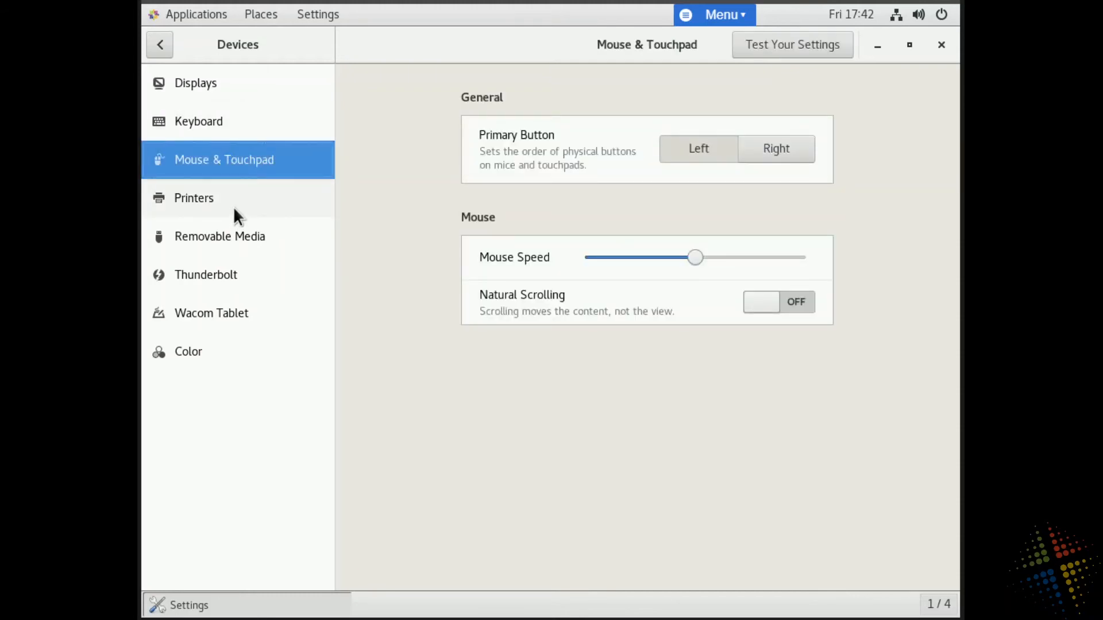
{"action": "left_click", "coordinate": [193, 197]}
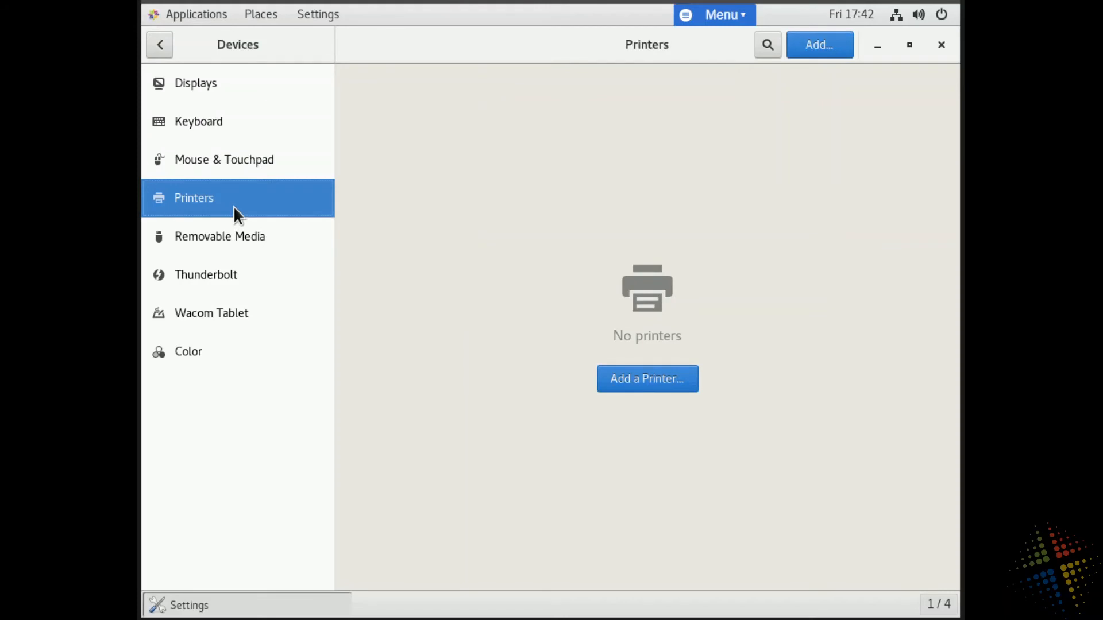
{"action": "left_click", "coordinate": [247, 161]}
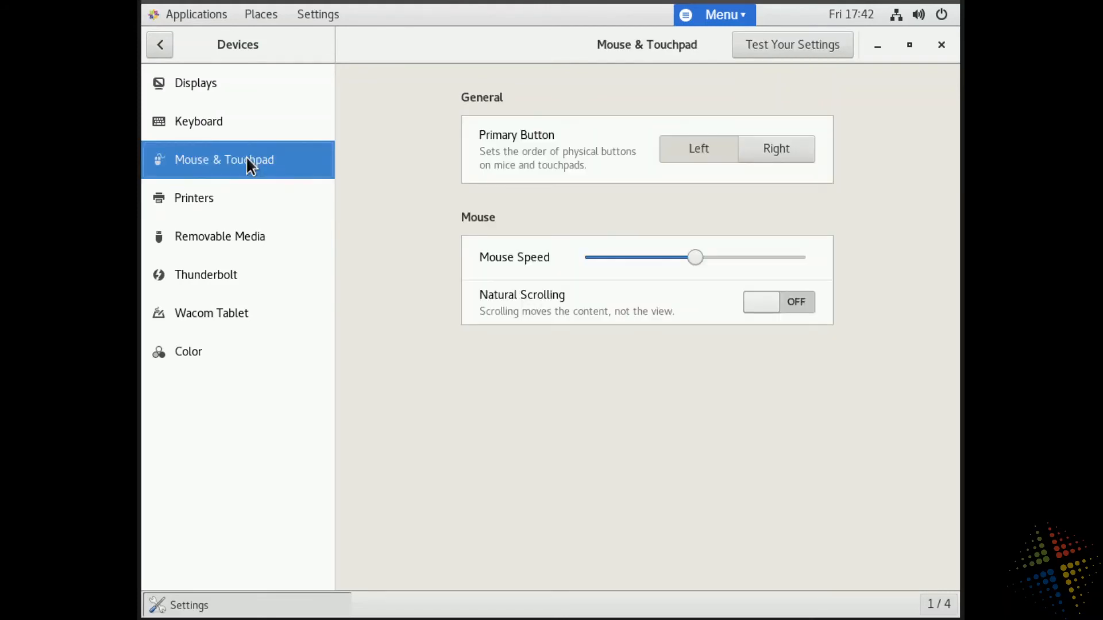
{"action": "left_click", "coordinate": [193, 197]}
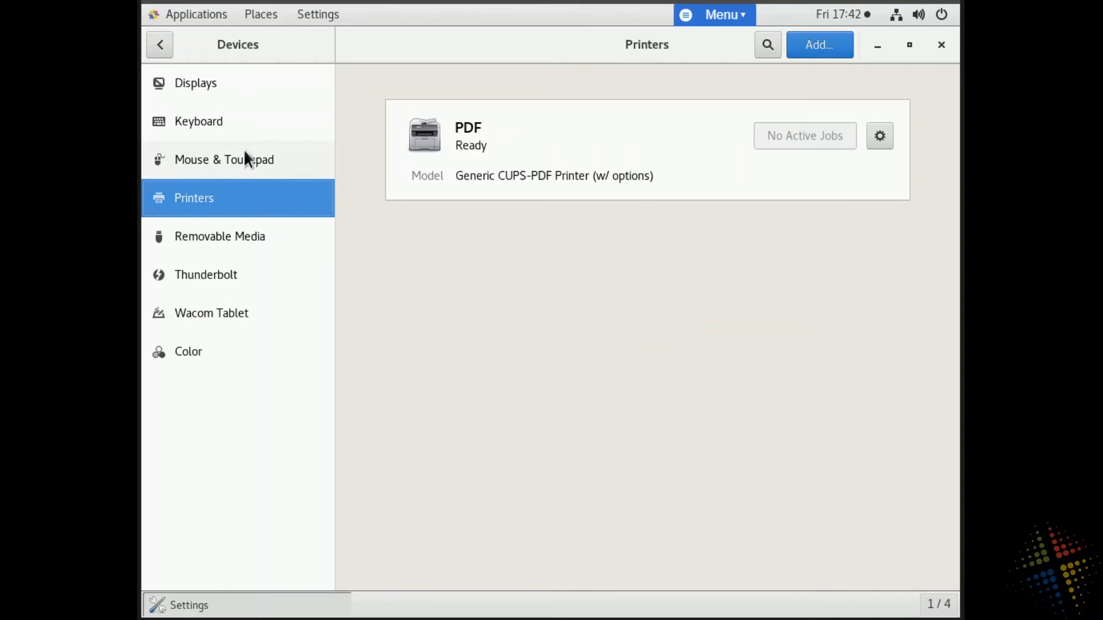
{"action": "mouse_move", "coordinate": [878, 149]}
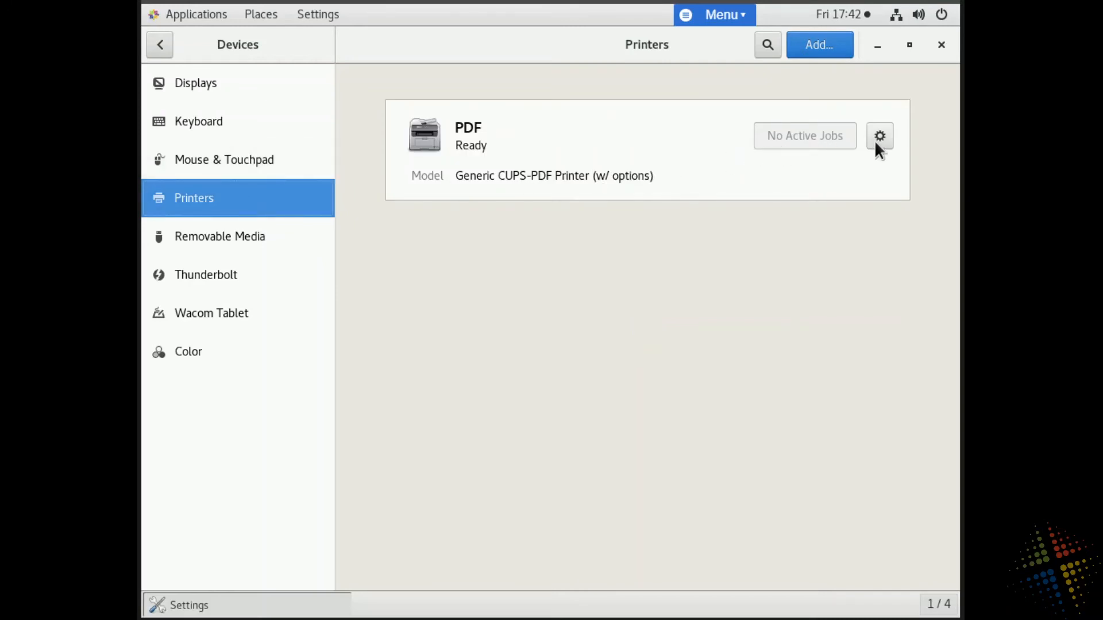
Step: Set PDF as the default printer and print a test page from its Printing Options
{"action": "left_click", "coordinate": [880, 136]}
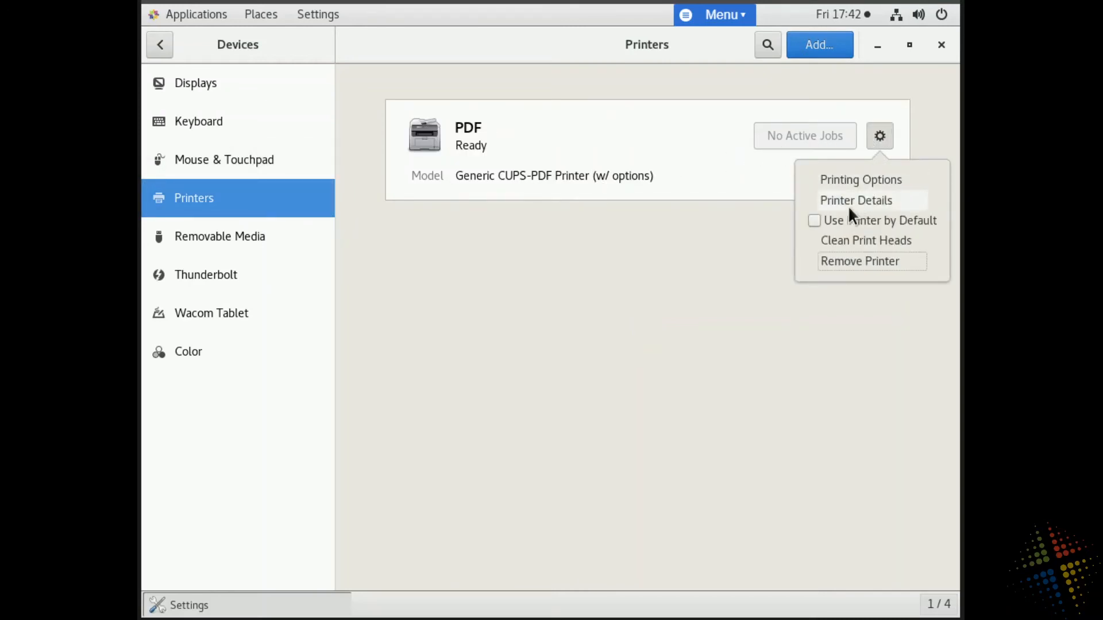
{"action": "mouse_move", "coordinate": [816, 226]}
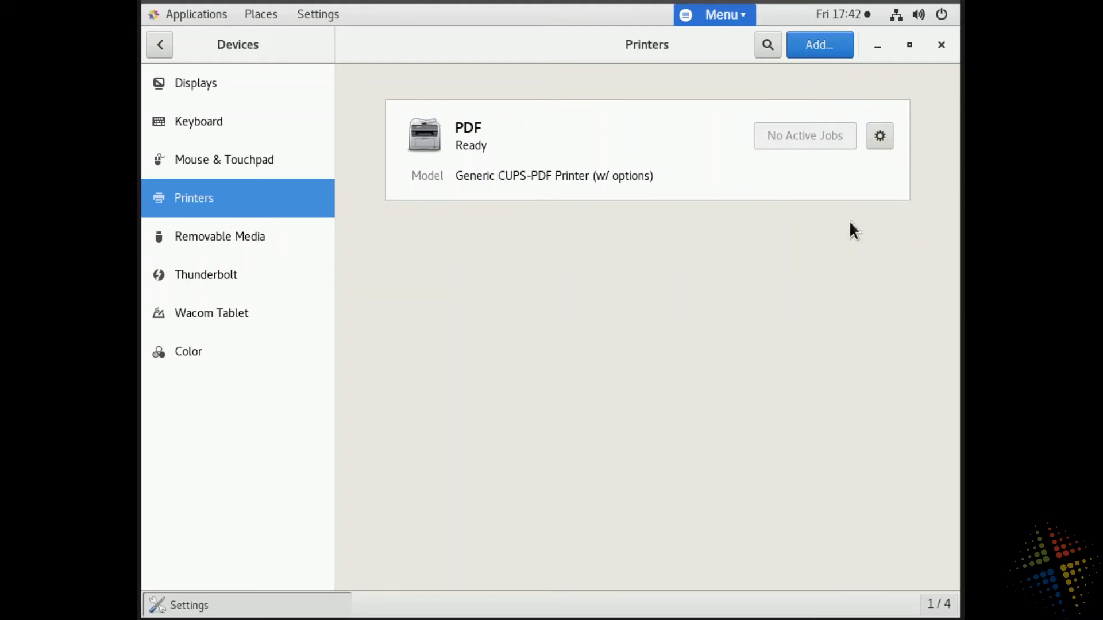
{"action": "left_click", "coordinate": [879, 137]}
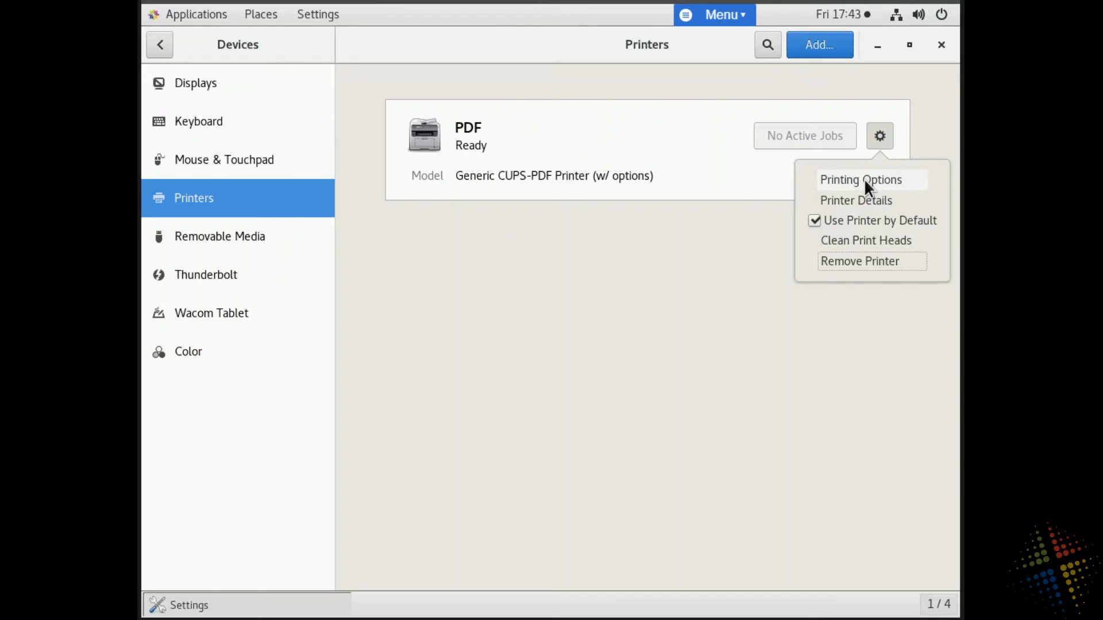
{"action": "left_click", "coordinate": [860, 180]}
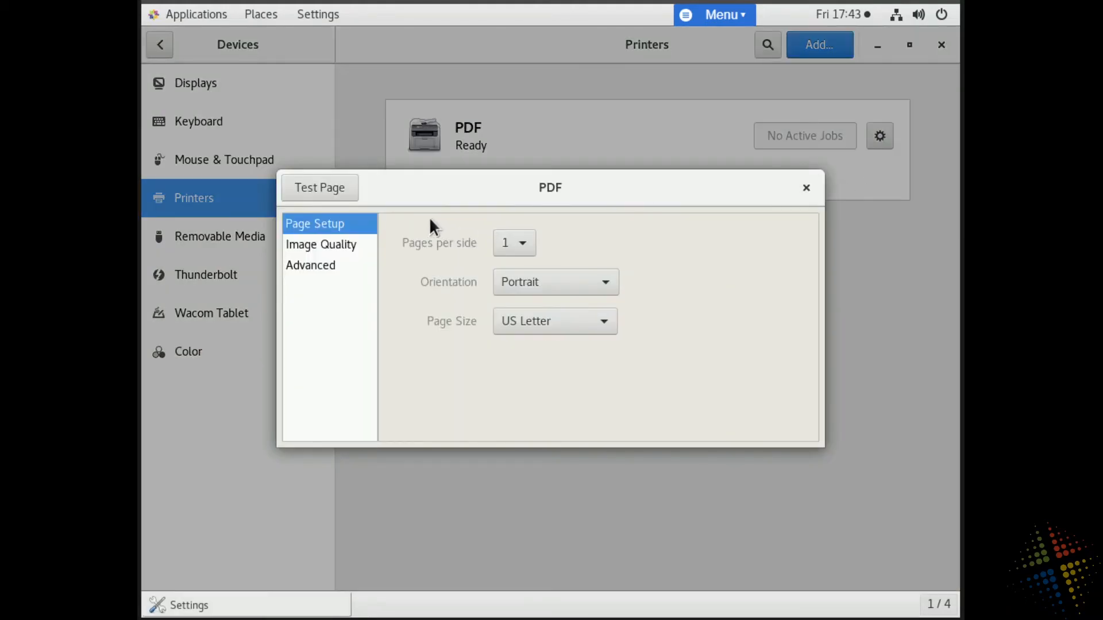
{"action": "left_click", "coordinate": [319, 188]}
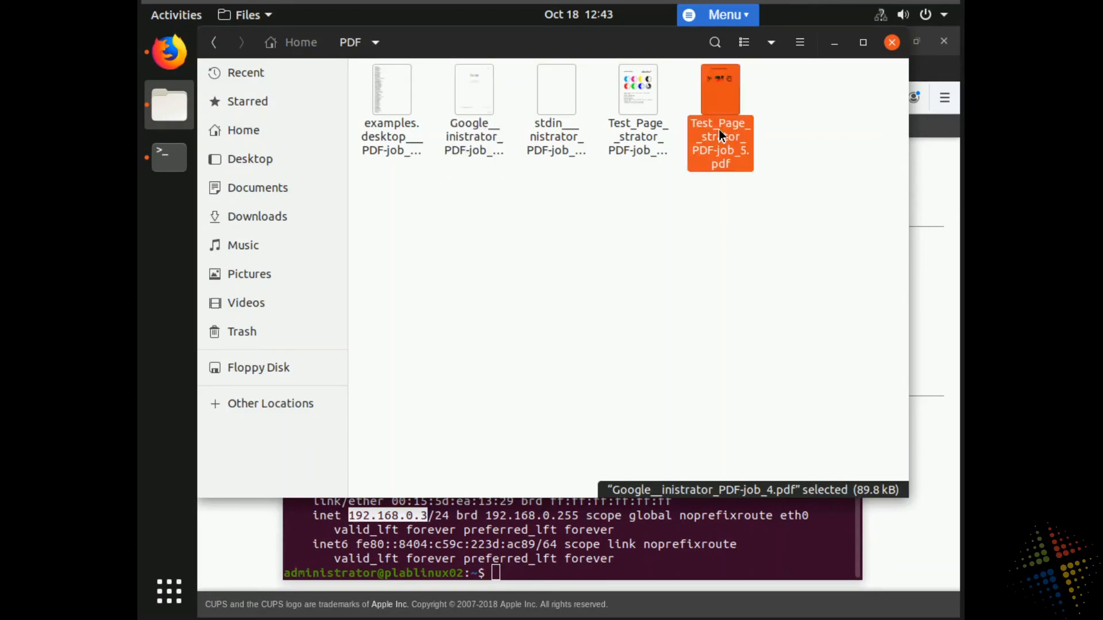
Step: View the new Test_Page PDF-job_5, close it, then open the older job_1 test page
{"action": "double_click", "coordinate": [721, 89]}
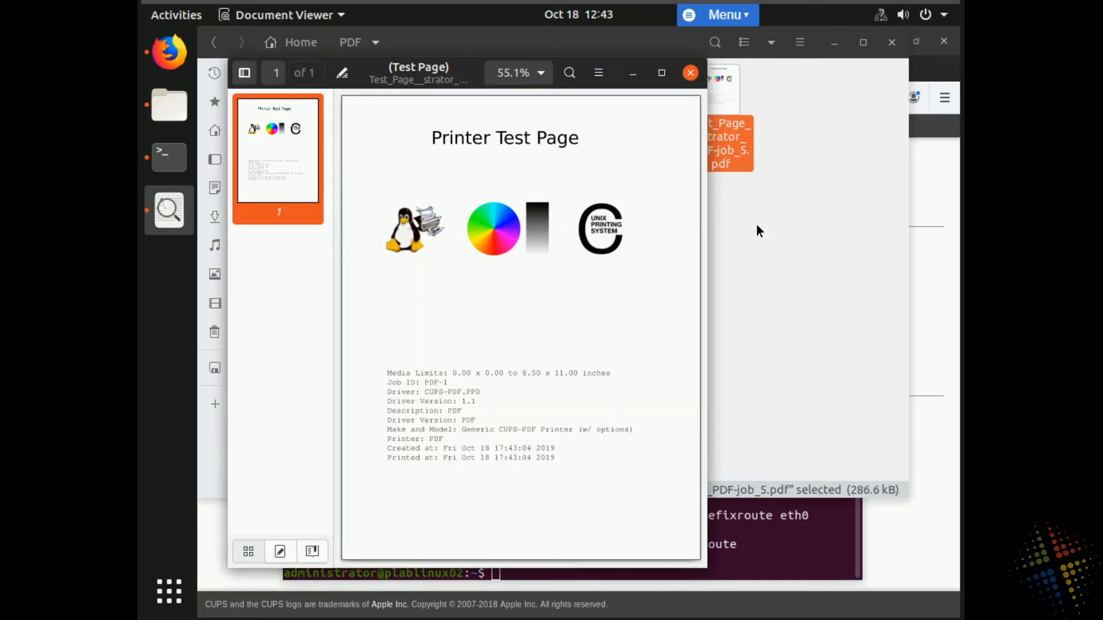
{"action": "left_click", "coordinate": [690, 73]}
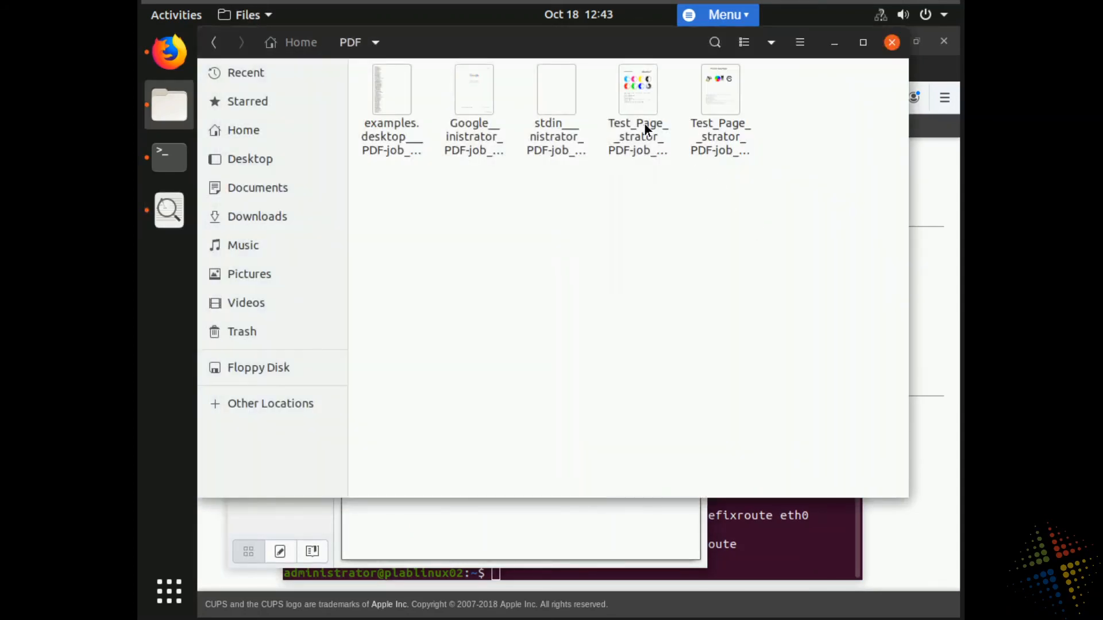
{"action": "double_click", "coordinate": [638, 89]}
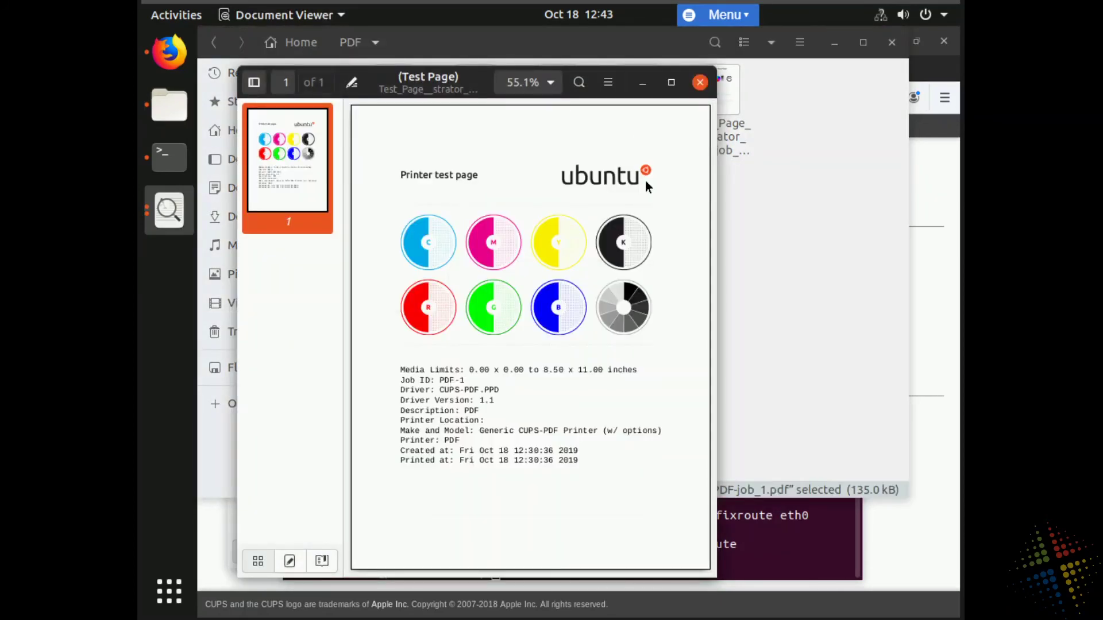
{"action": "mouse_move", "coordinate": [628, 198]}
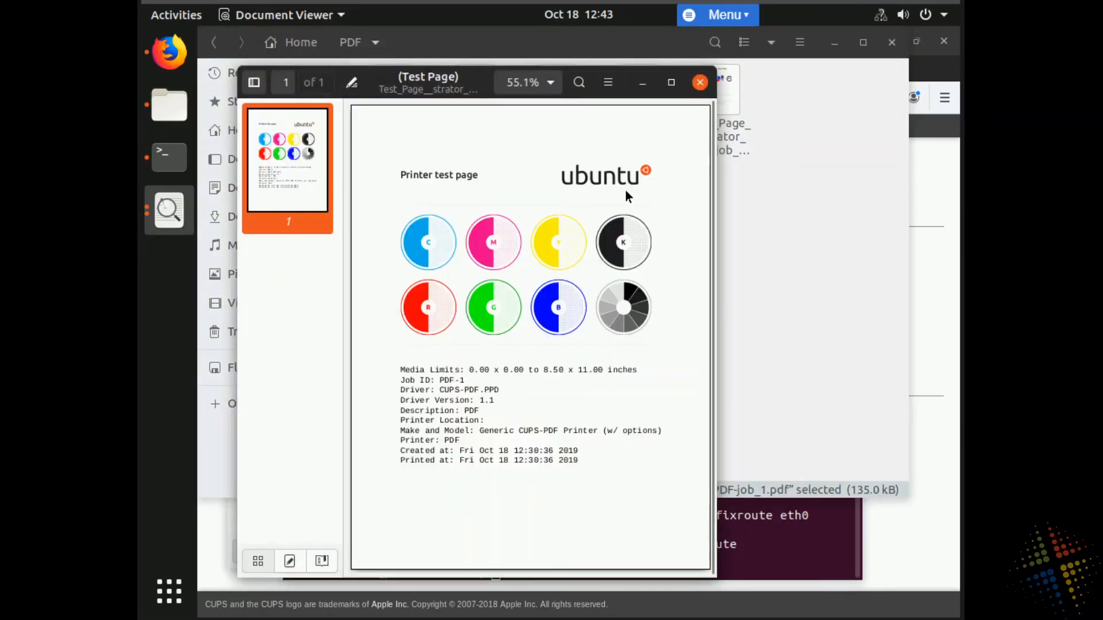
{"action": "mouse_move", "coordinate": [150, 36]}
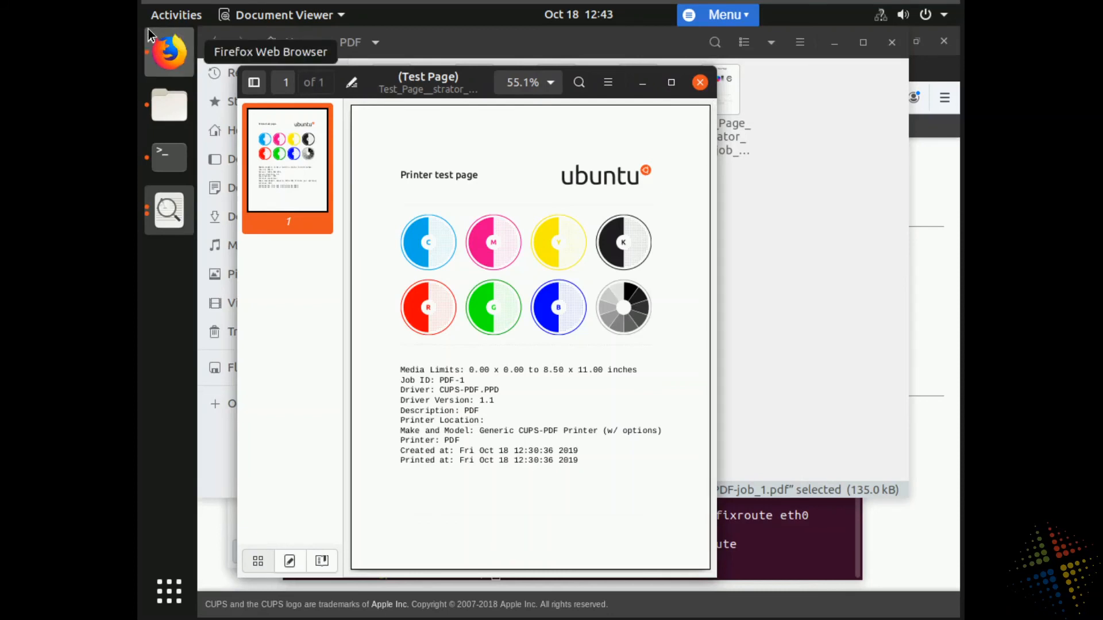